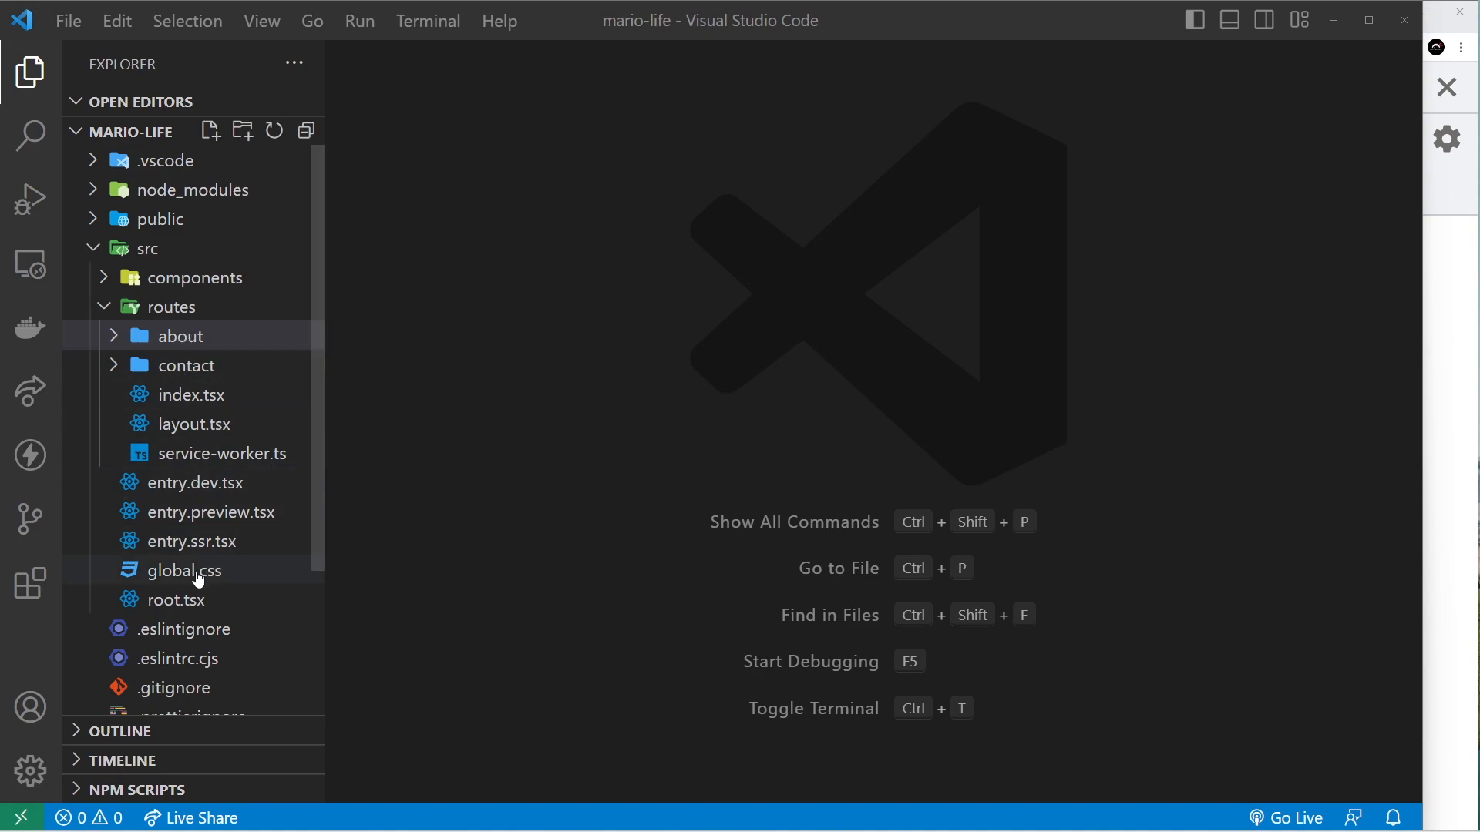
# Open src/global.css showing its root color variables and body styles
pyautogui.doubleClick(183, 571)
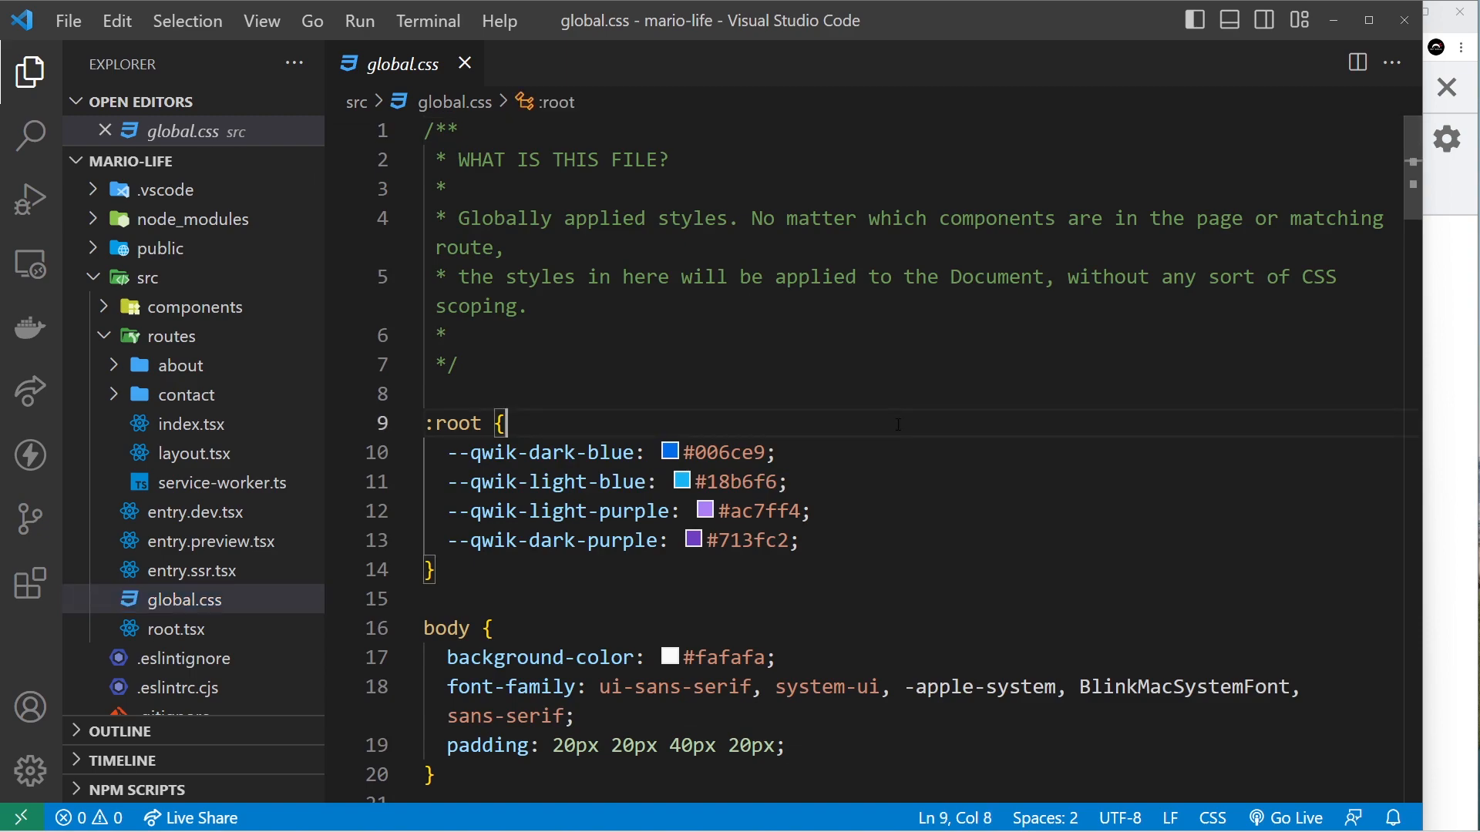
# Replace global.css with theme-yellow/theme-red variables, Poppins body and Geo bold h1–h4 rules, and save
pyautogui.press('ctrl+a')
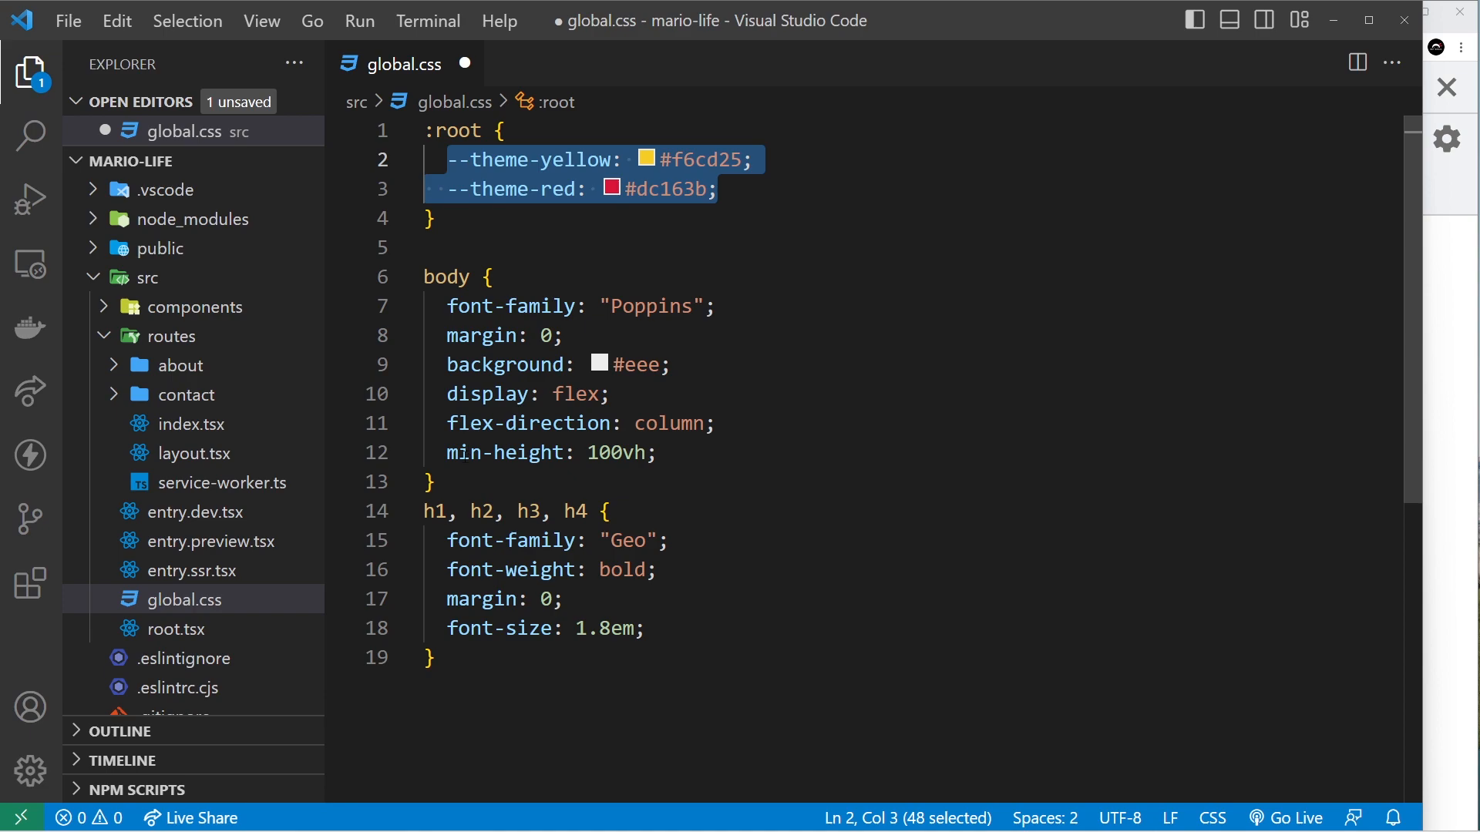
pyautogui.doubleClick(538, 306)
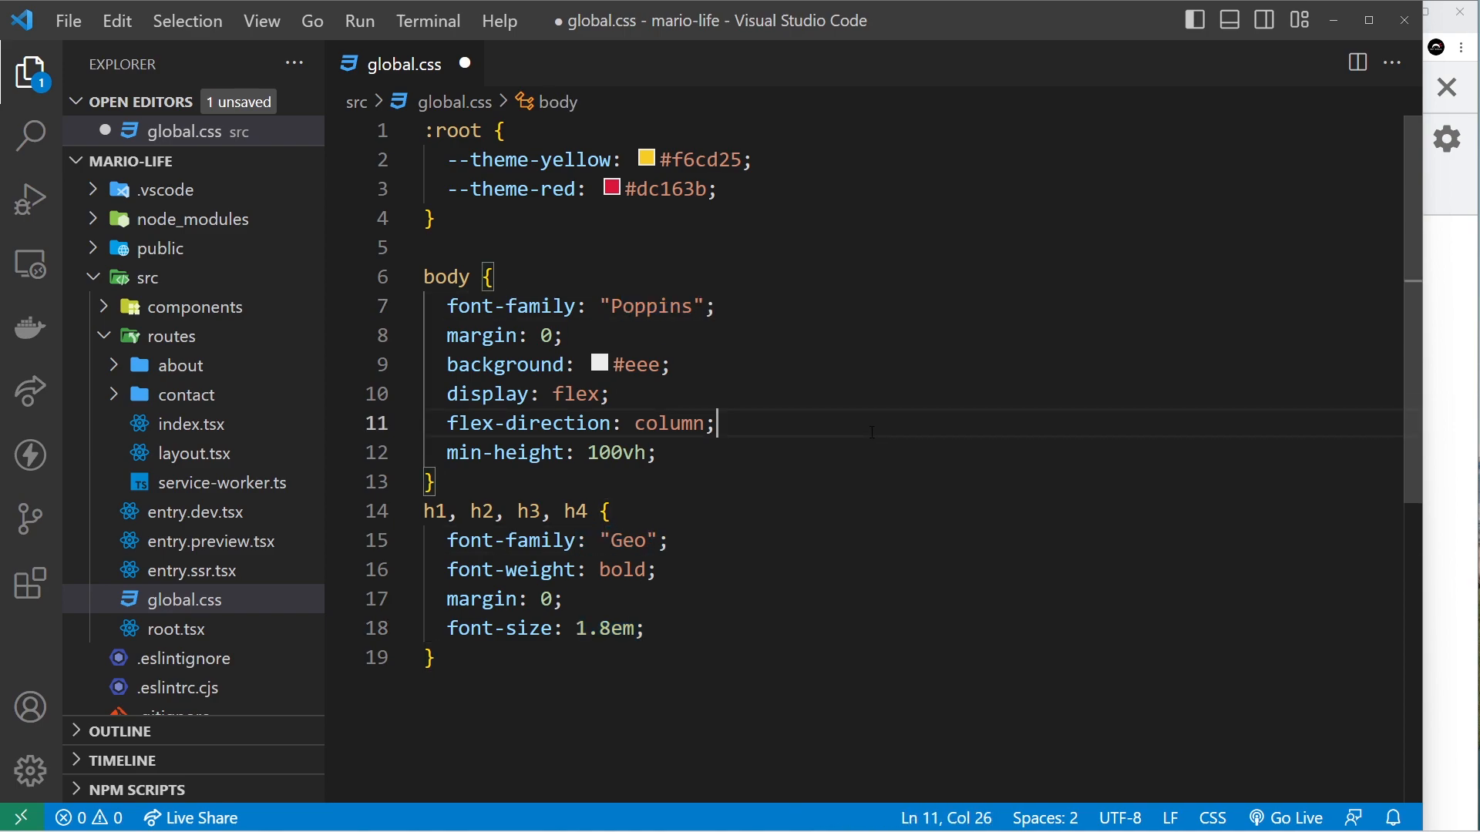
pyautogui.press('ctrl+s')
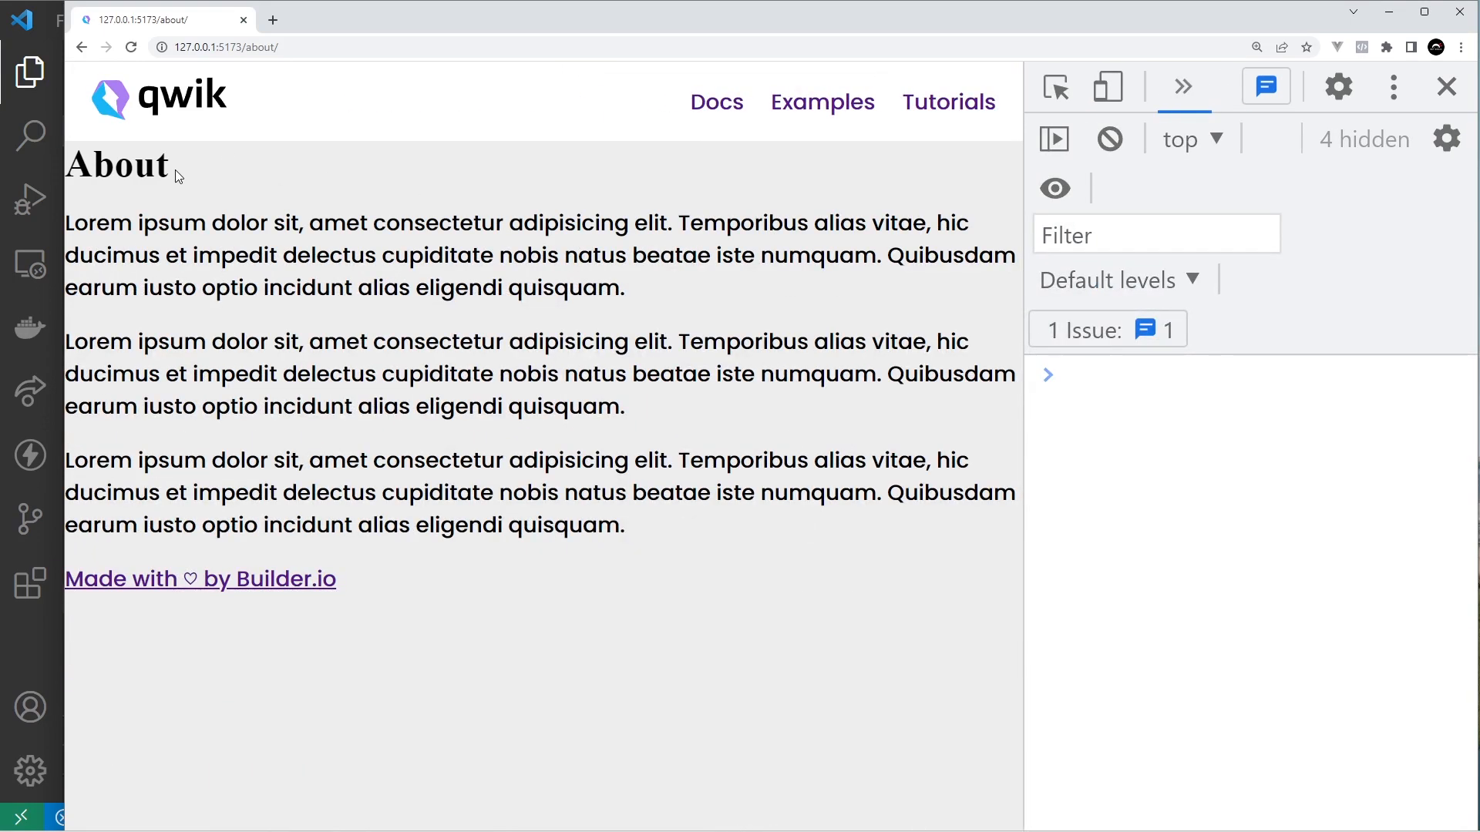
pyautogui.doubleClick(116, 164)
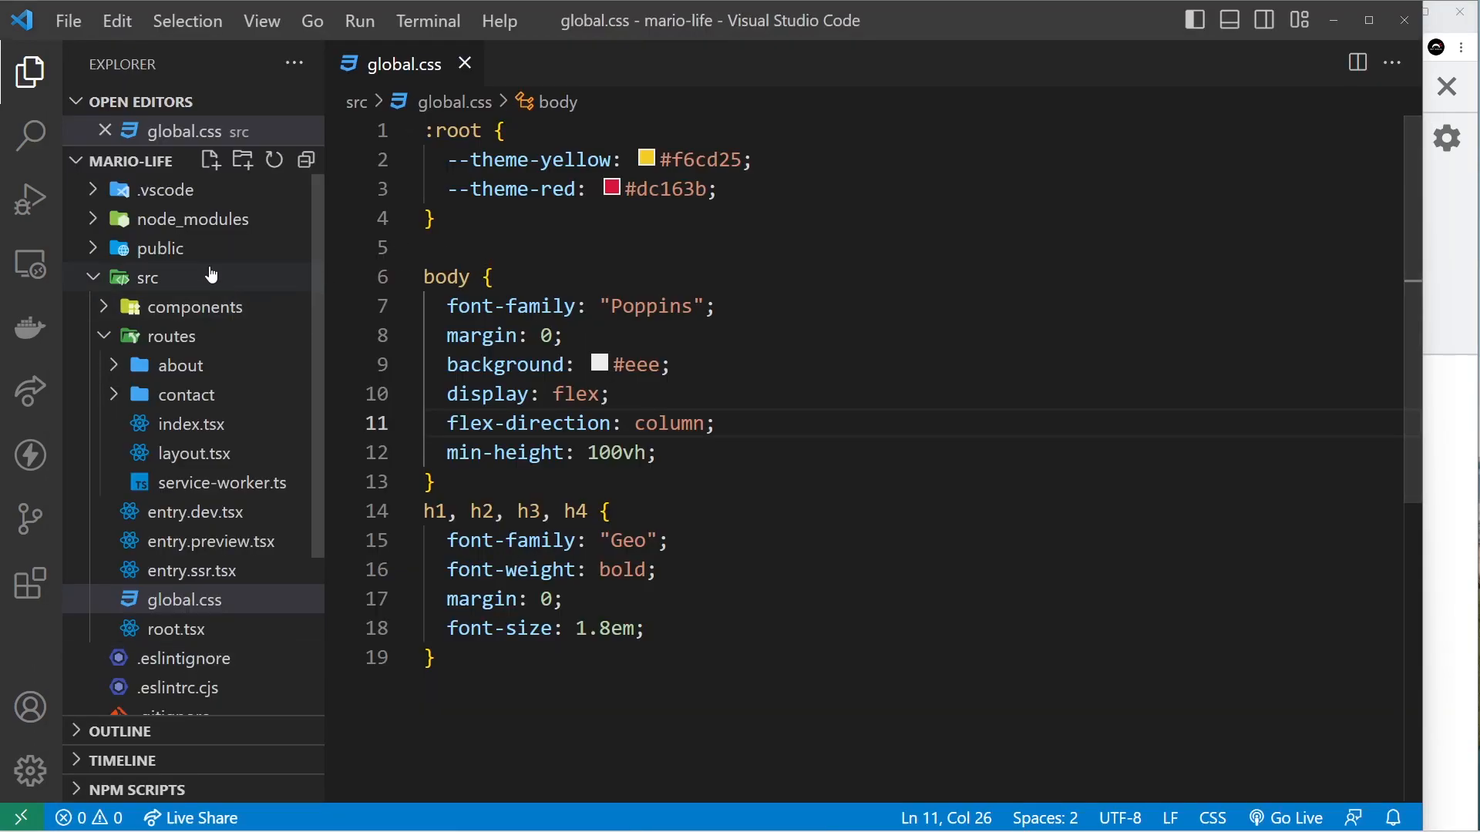
# Add a Google Fonts <link> for Geo and Poppins (300;400) in router-head.tsx and save
pyautogui.click(185, 599)
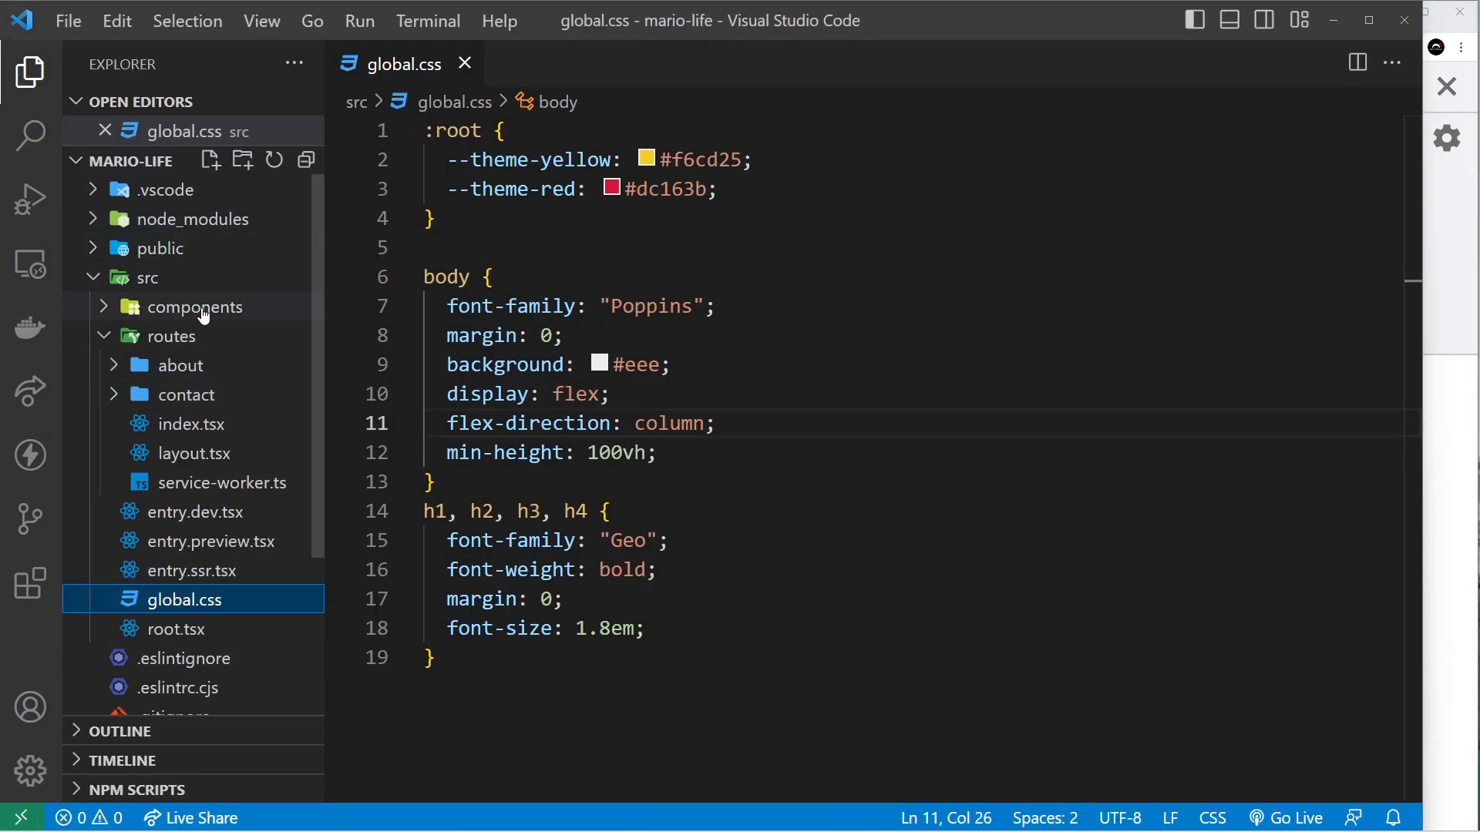
pyautogui.click(230, 424)
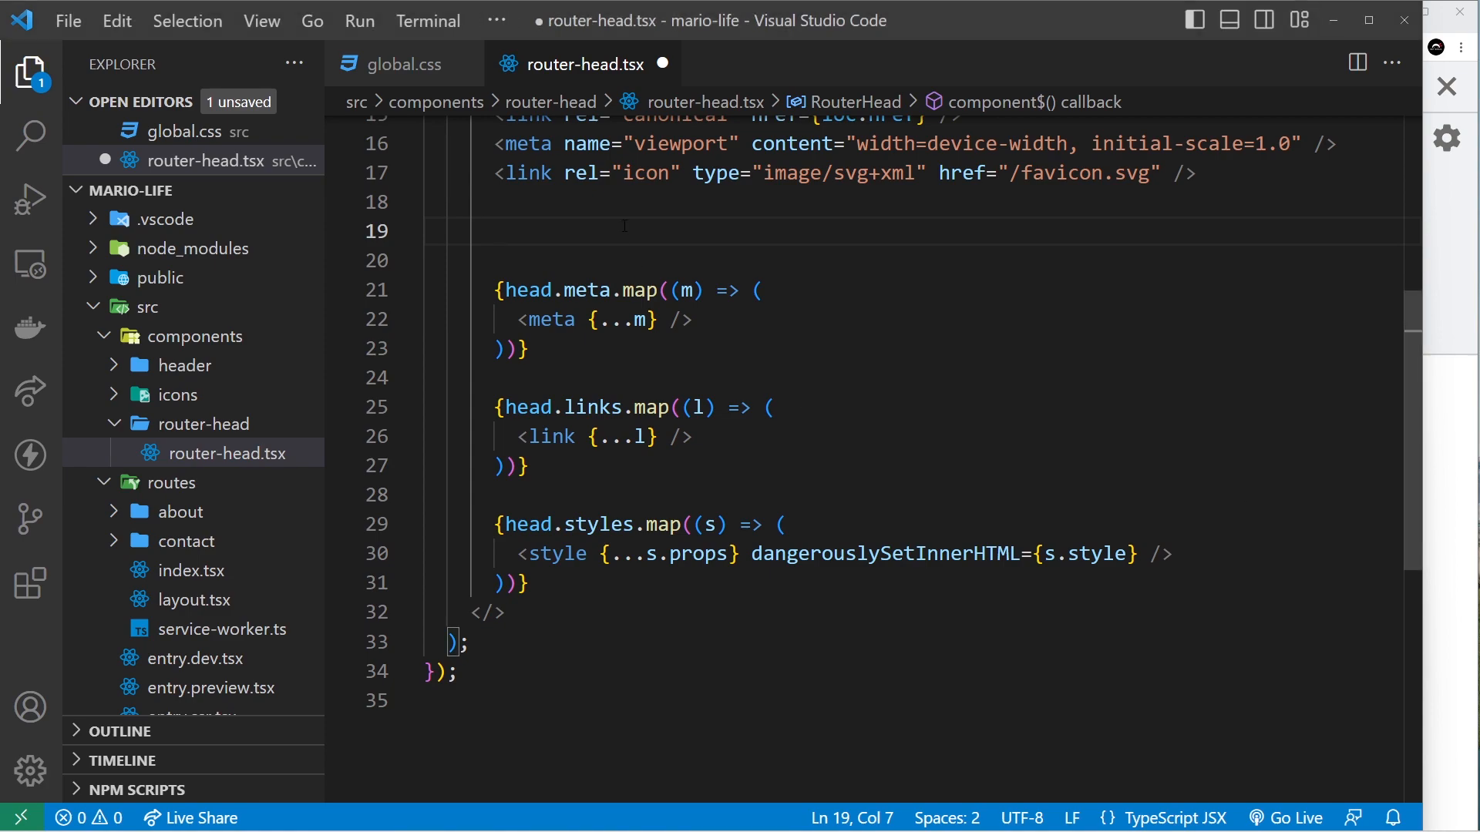
pyautogui.write('<link href="https://fonts.googleapis.com/css2?family=Geo&family=Poppins:wght@300;400;500;700&display=swap" rel="stylesheet" />')
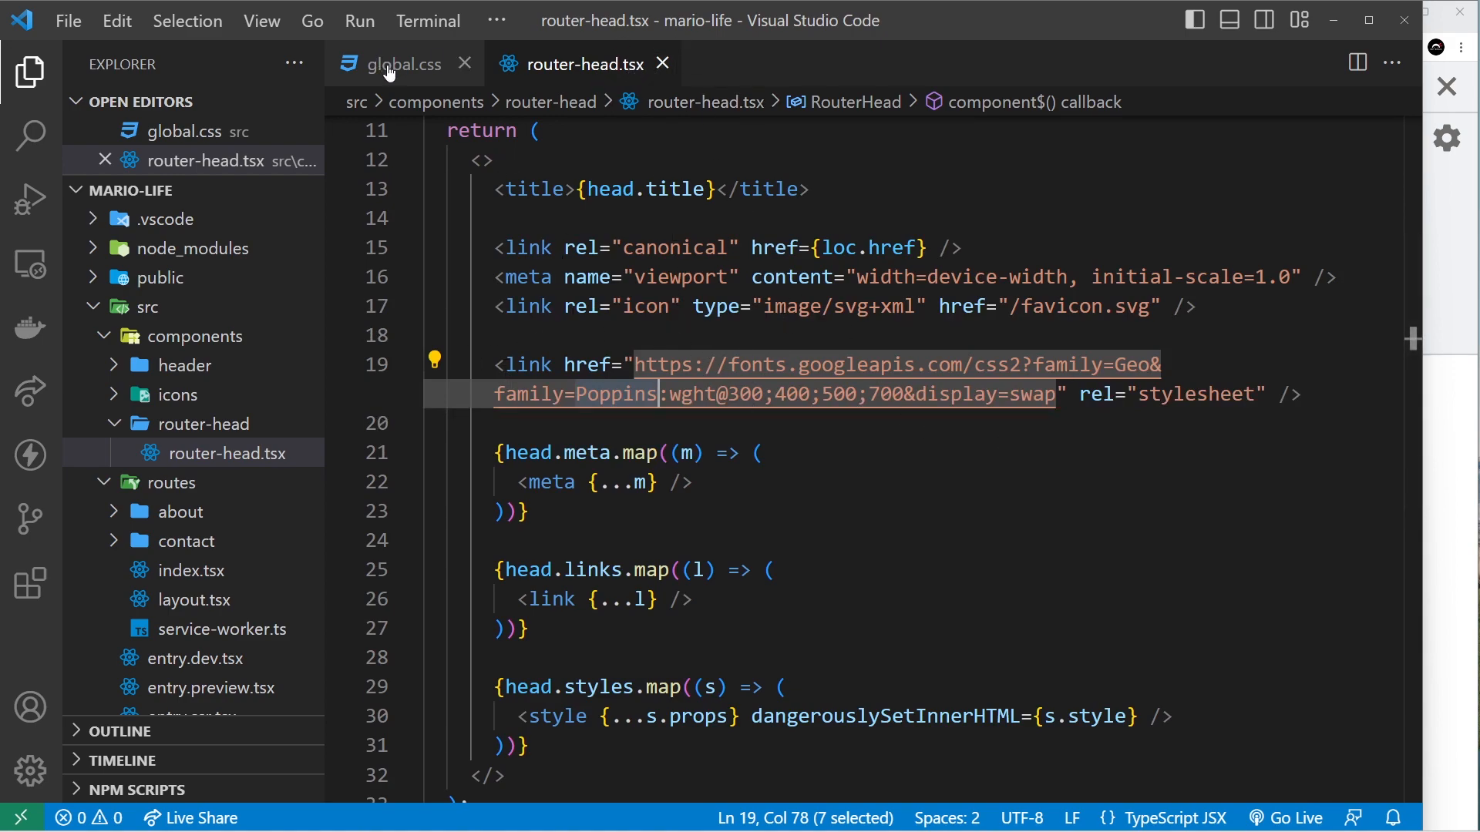
pyautogui.click(404, 63)
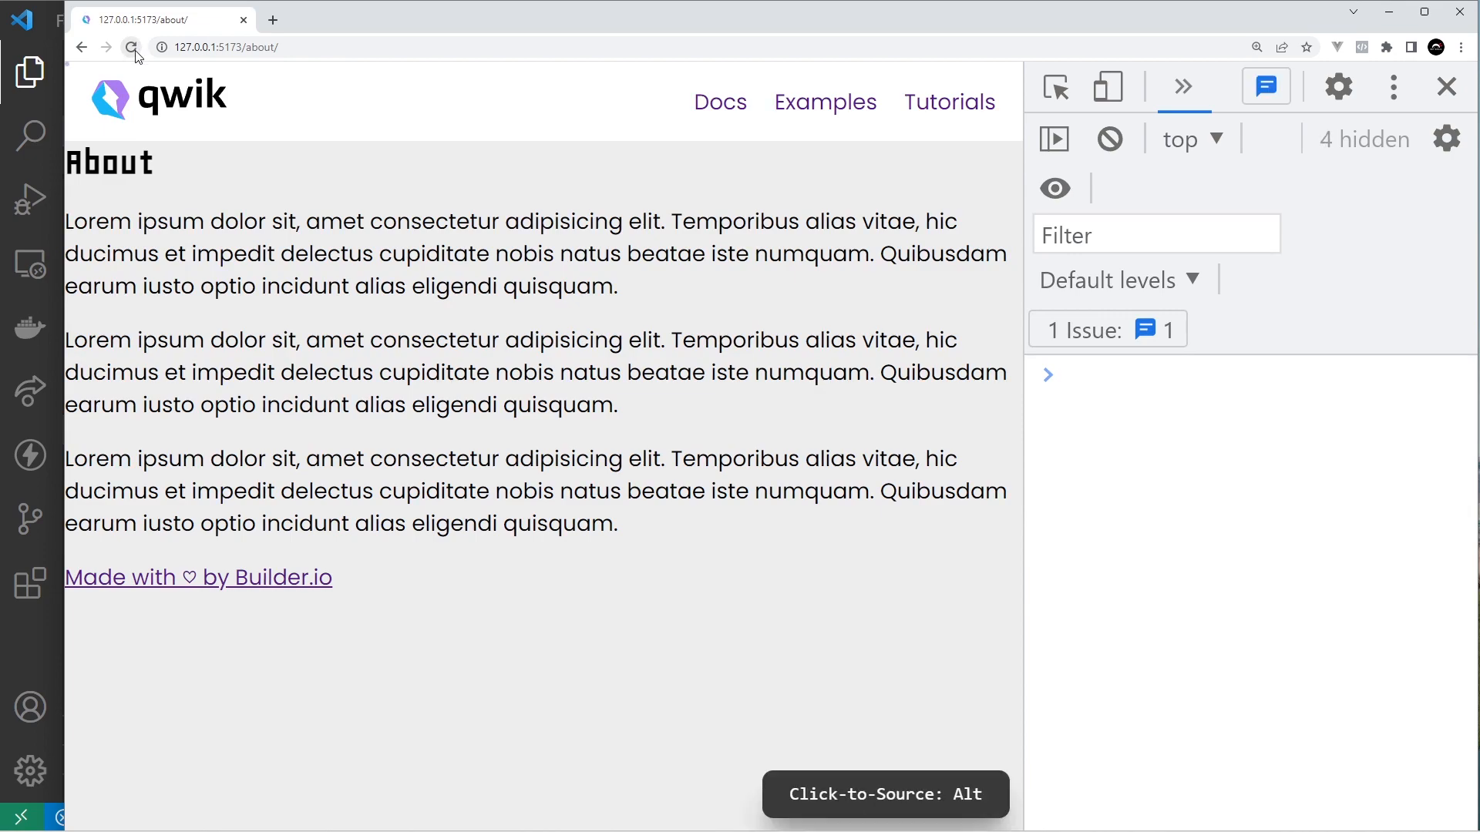
# Reload the About page in Chrome to confirm Geo heading and Poppins body text
pyautogui.doubleClick(108, 162)
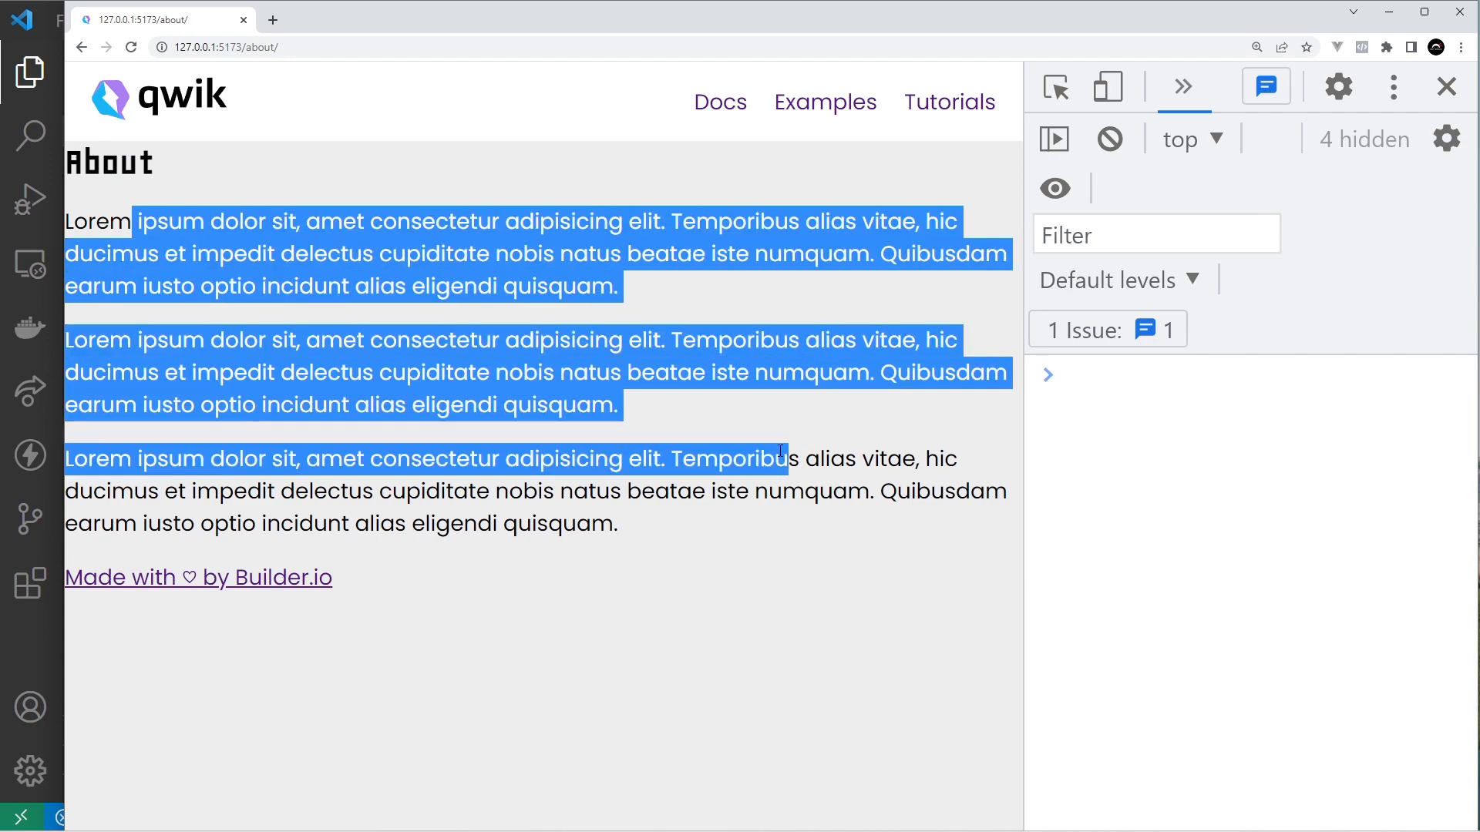
pyautogui.click(783, 491)
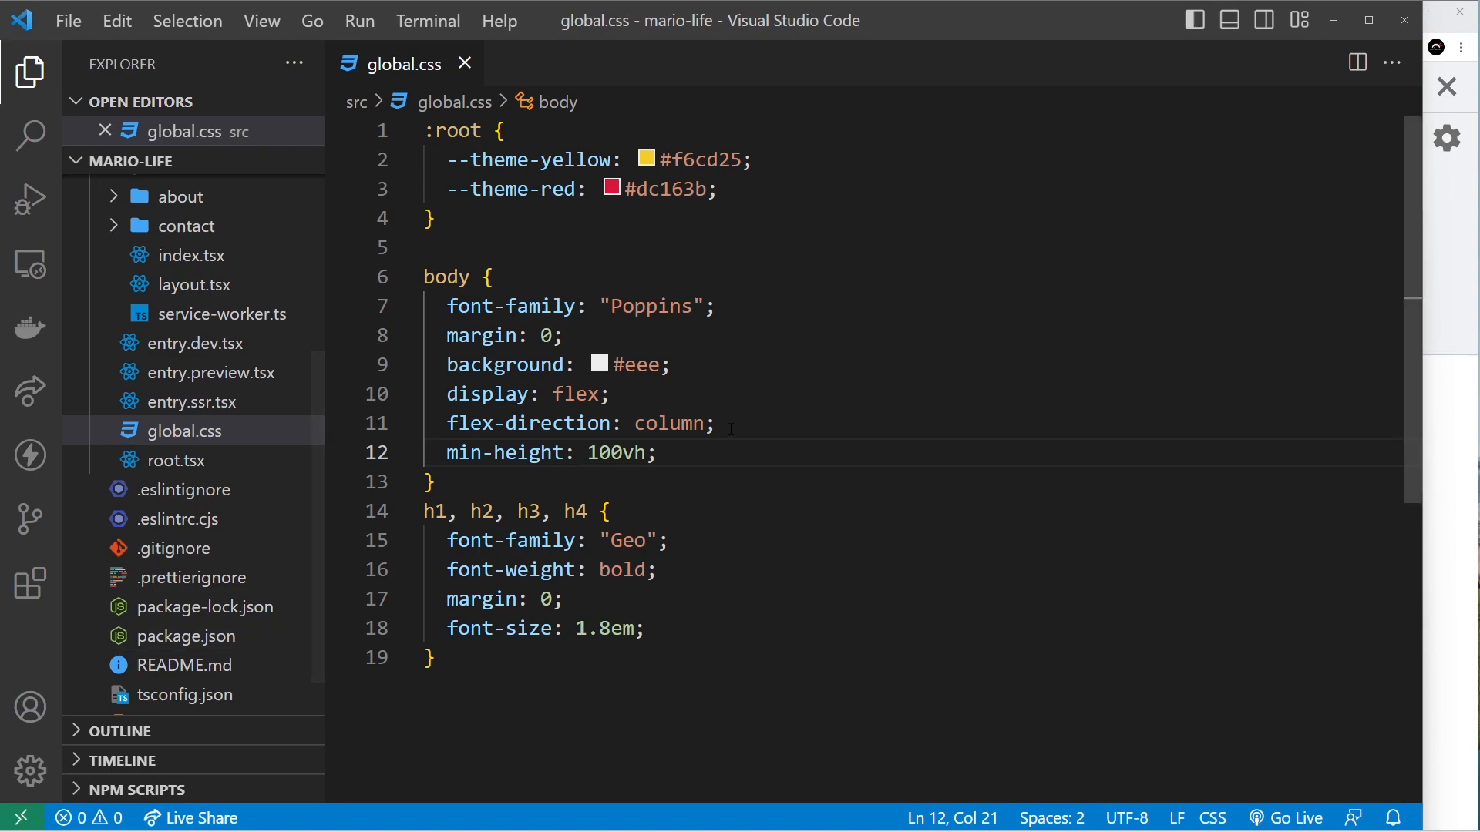
pyautogui.moveTo(463, 64)
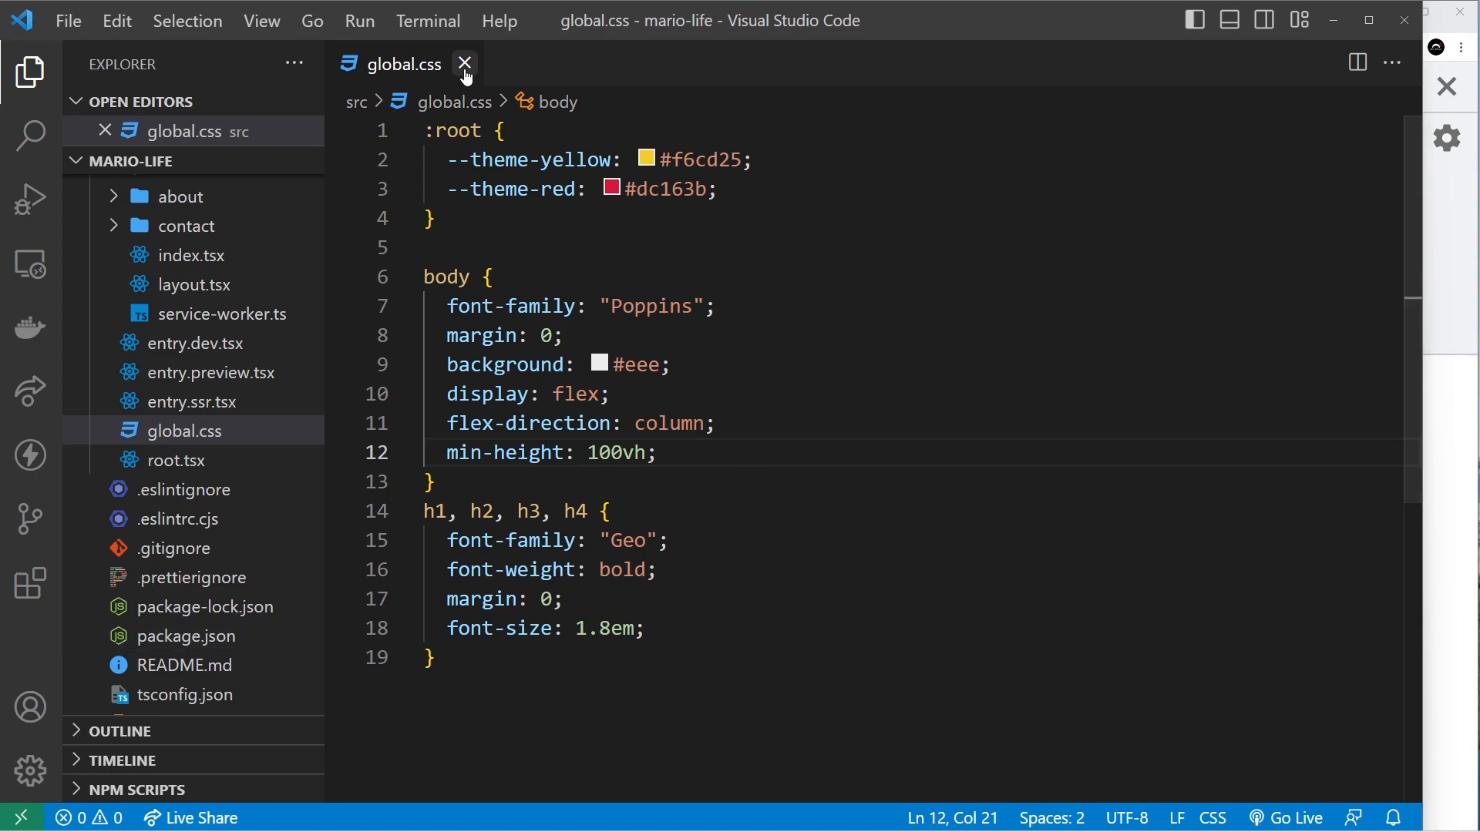
# Close global.css and create an empty about.css in routes/about
pyautogui.click(463, 64)
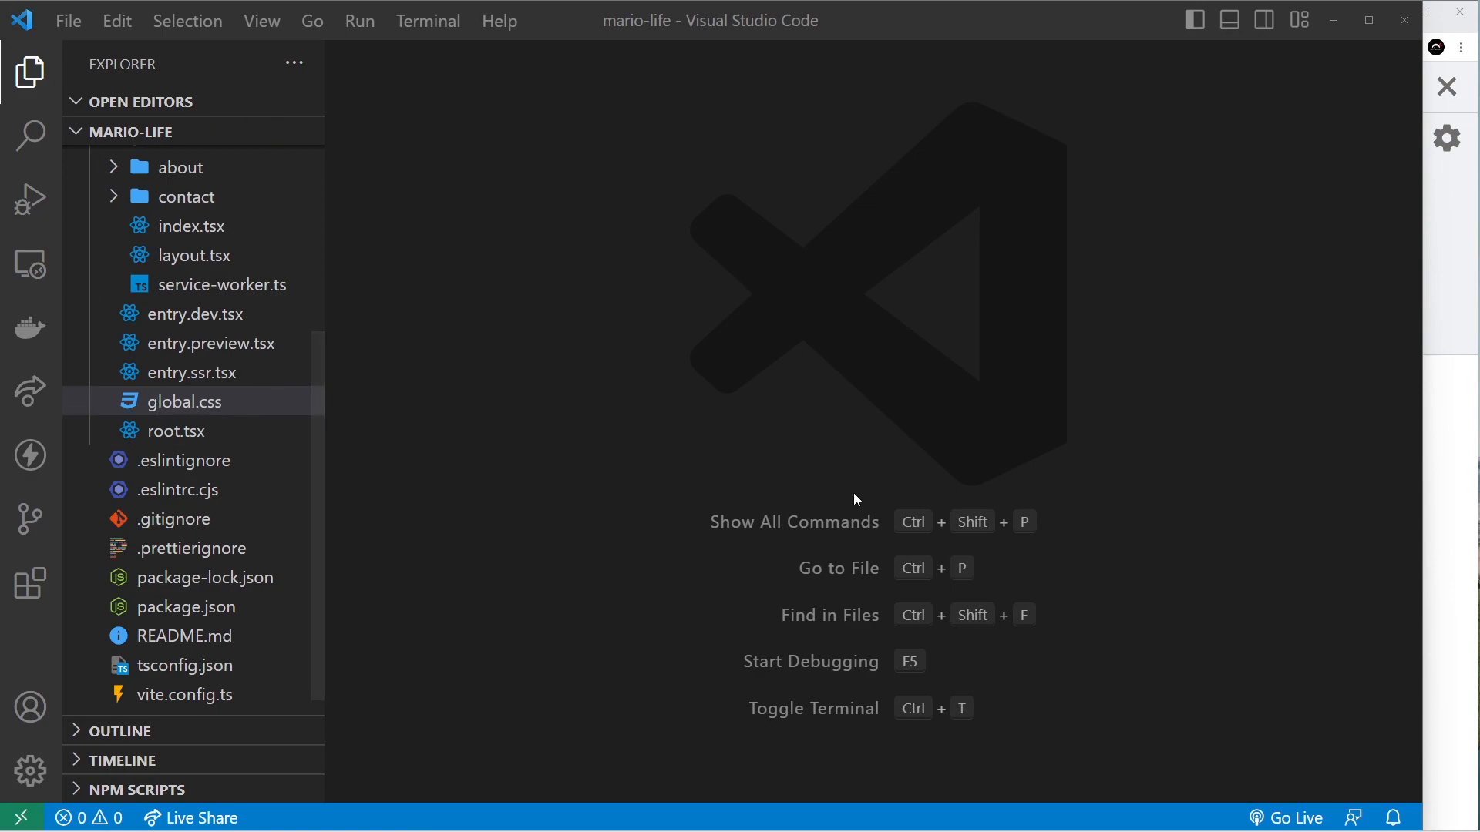
pyautogui.moveTo(537, 486)
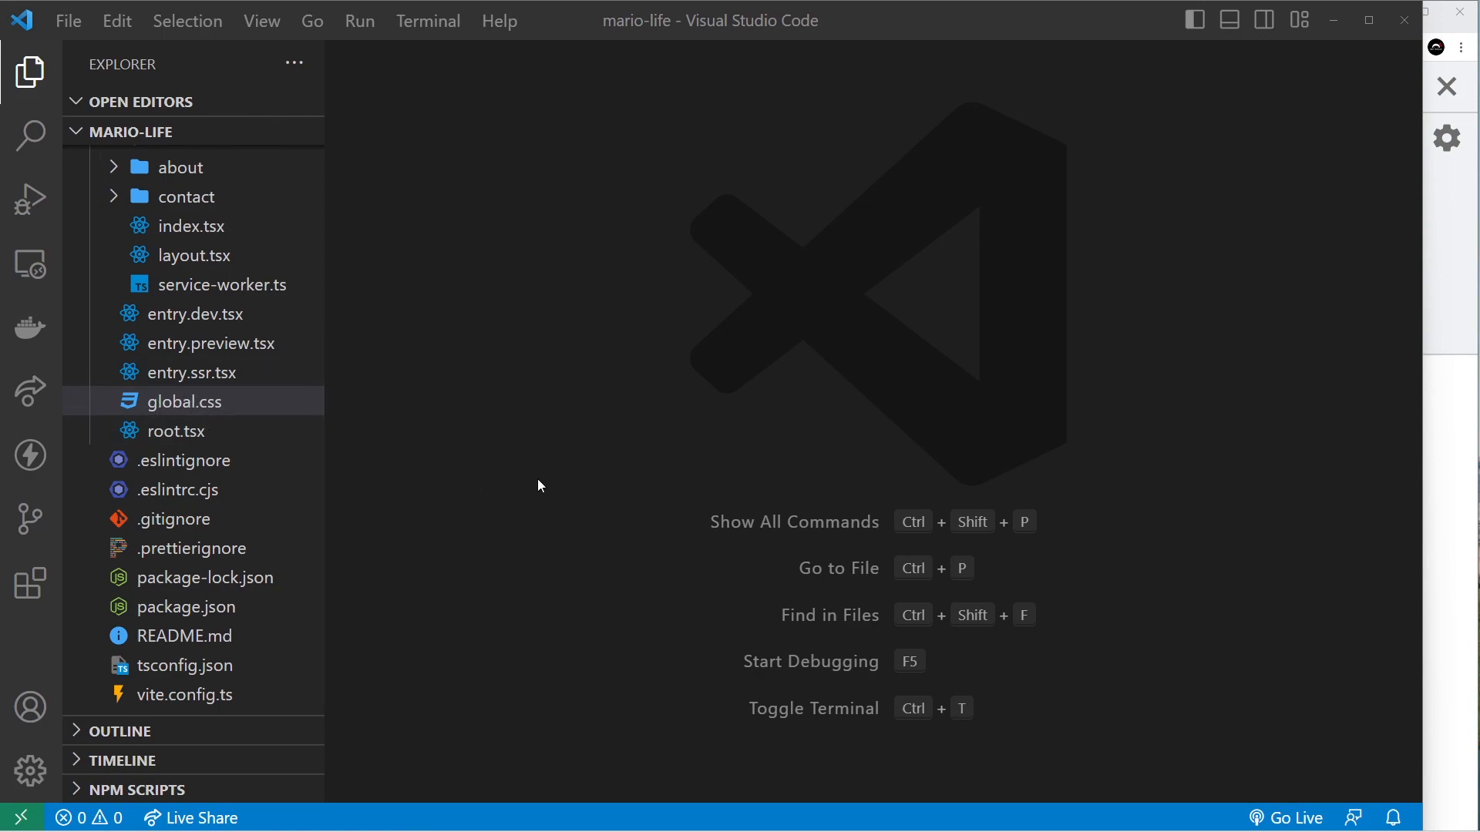
pyautogui.moveTo(179, 167)
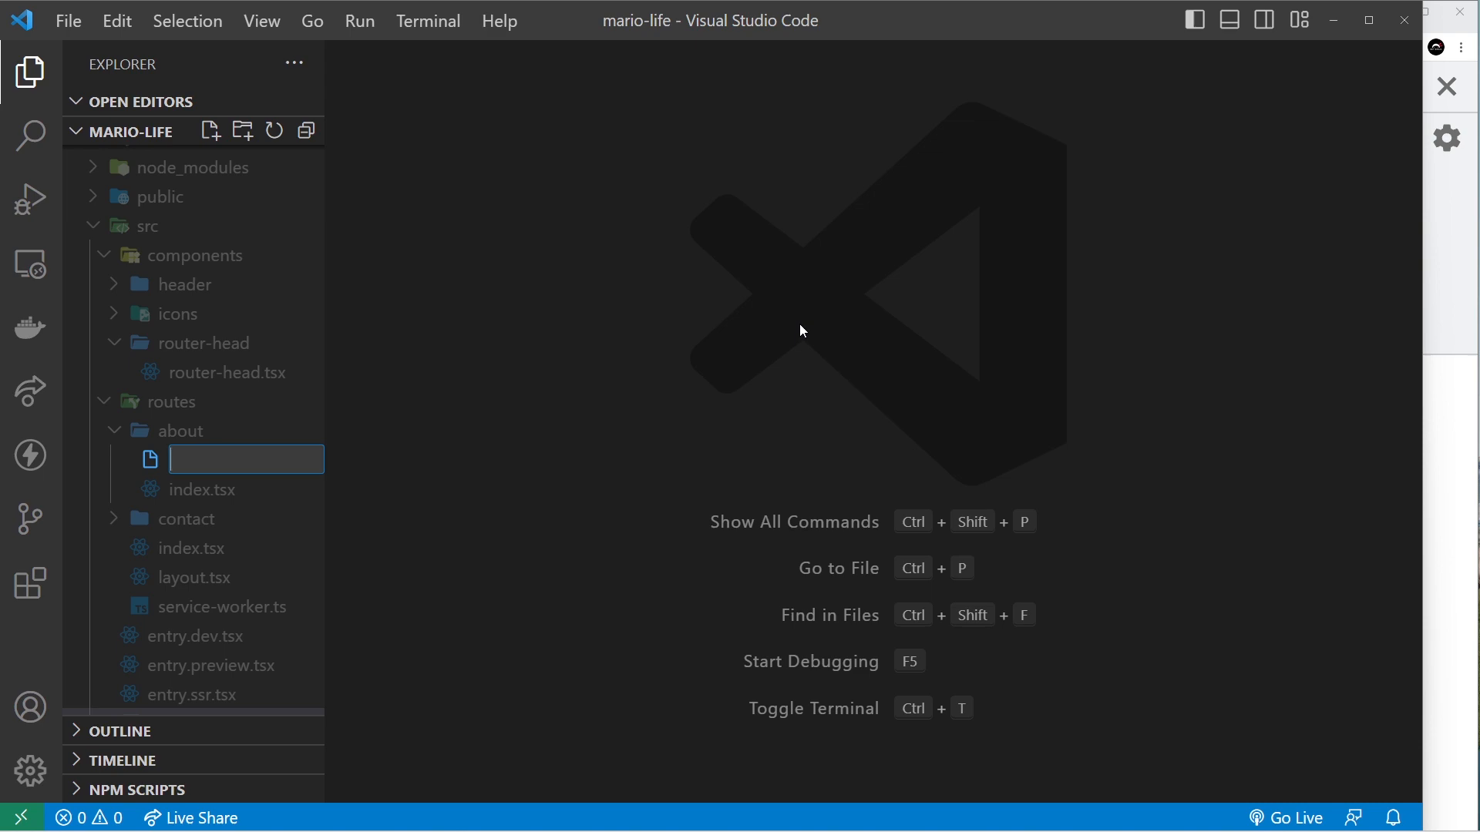
pyautogui.write('about.css')
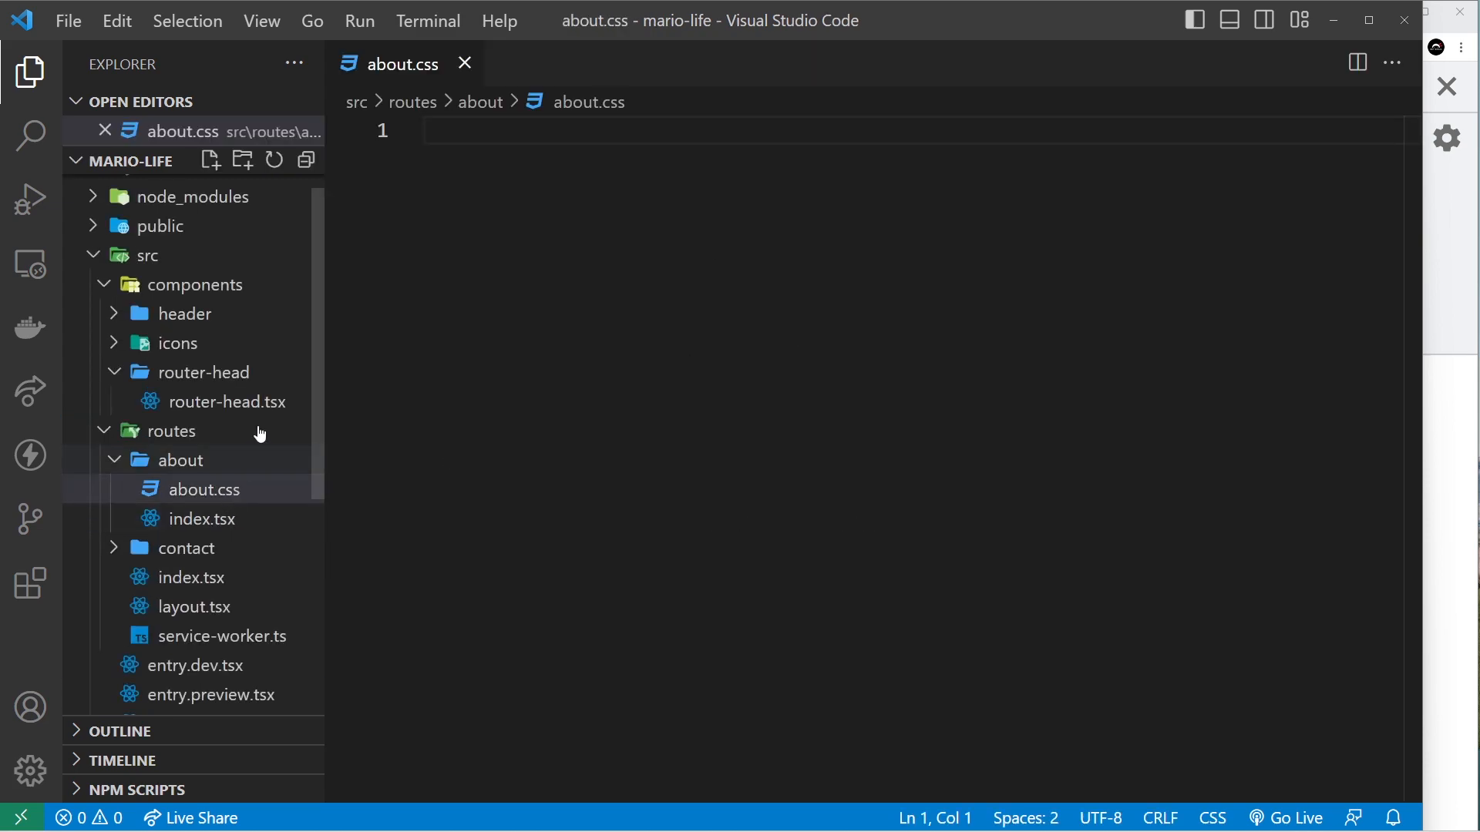
# Write an article rule with white background, padding, border-radius, box-shadow and margin, and save
pyautogui.write('article {')
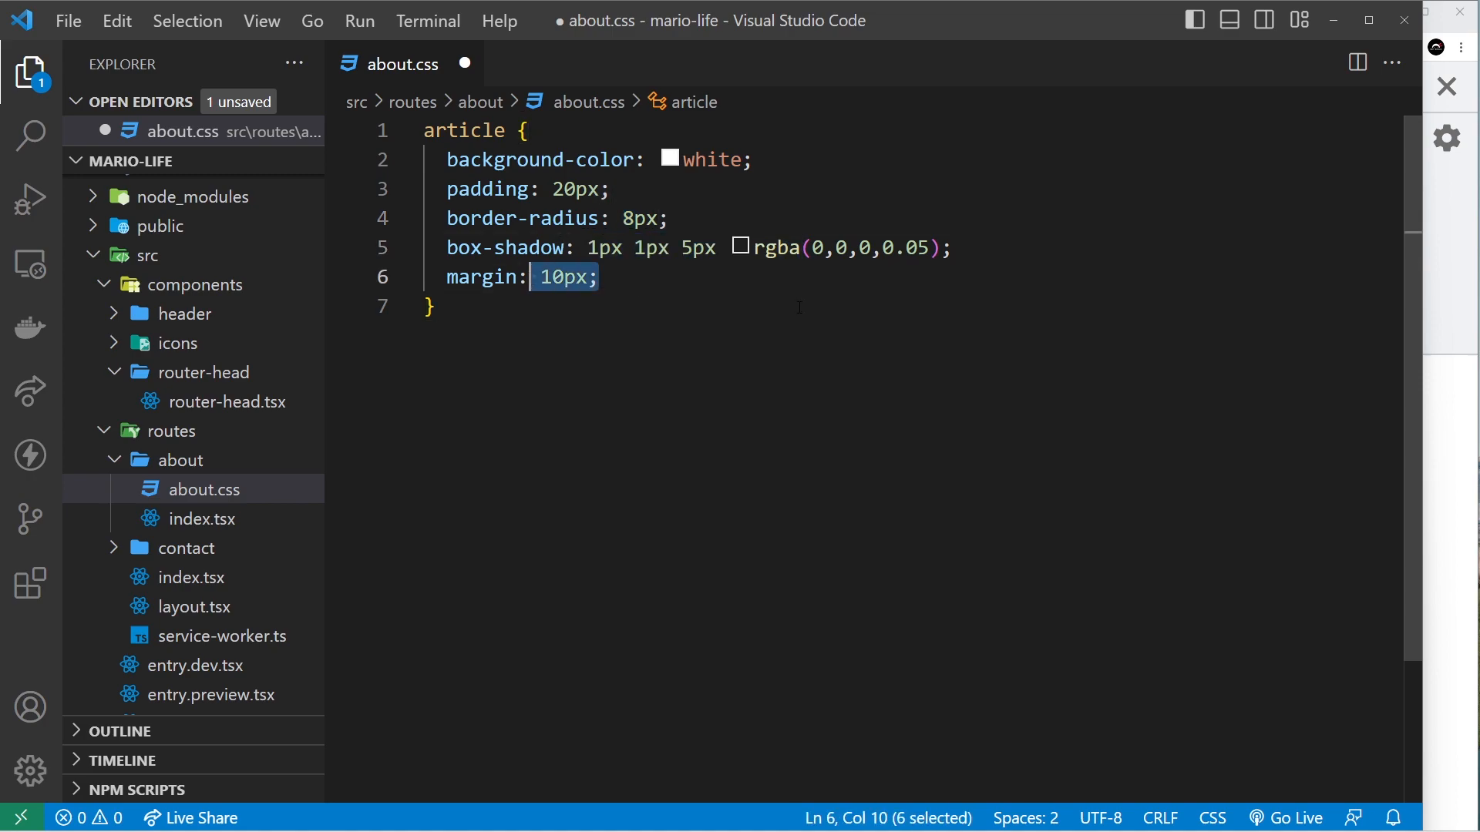
pyautogui.press('ctrl+s')
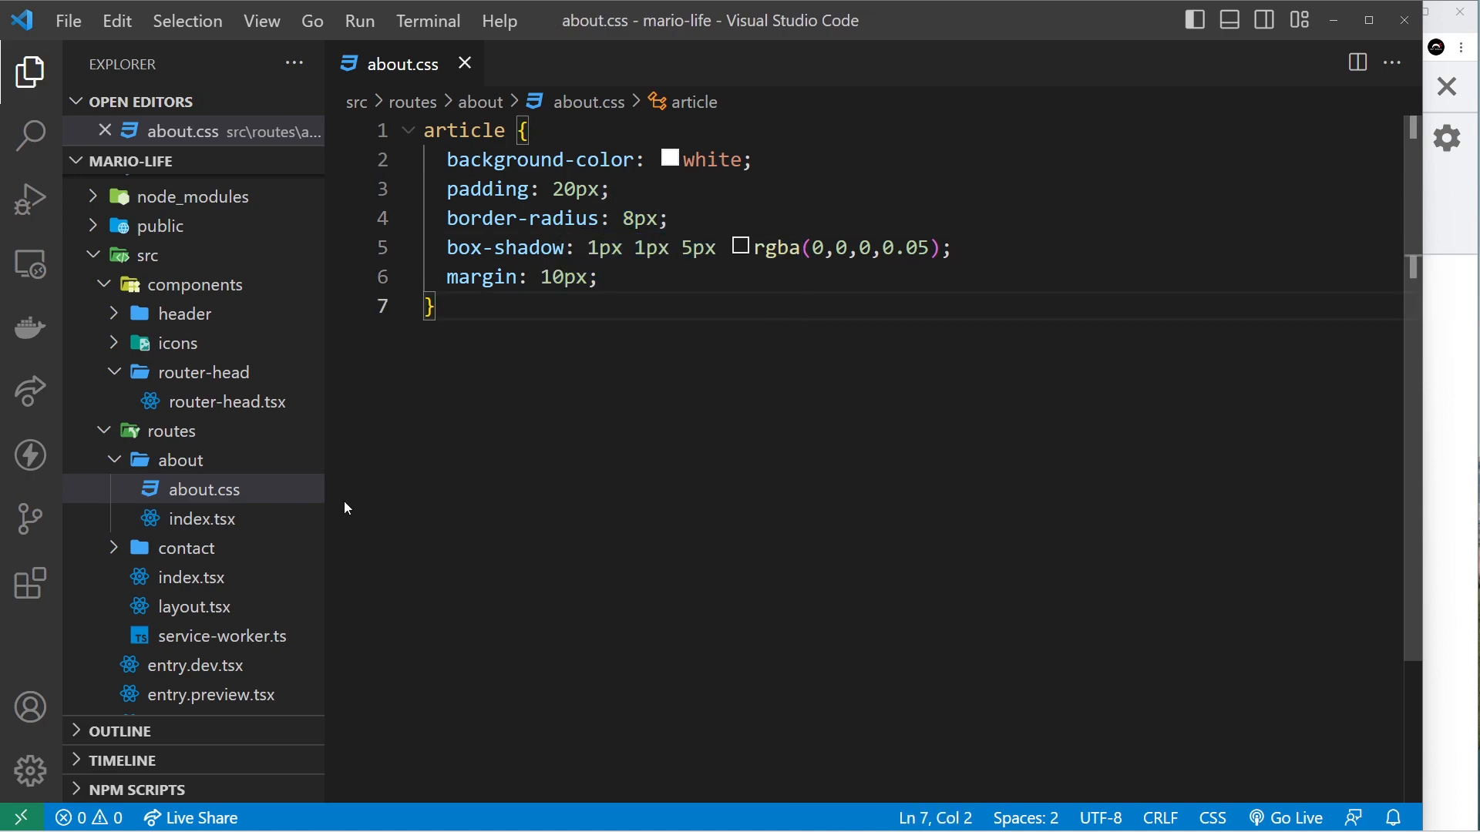
pyautogui.click(198, 518)
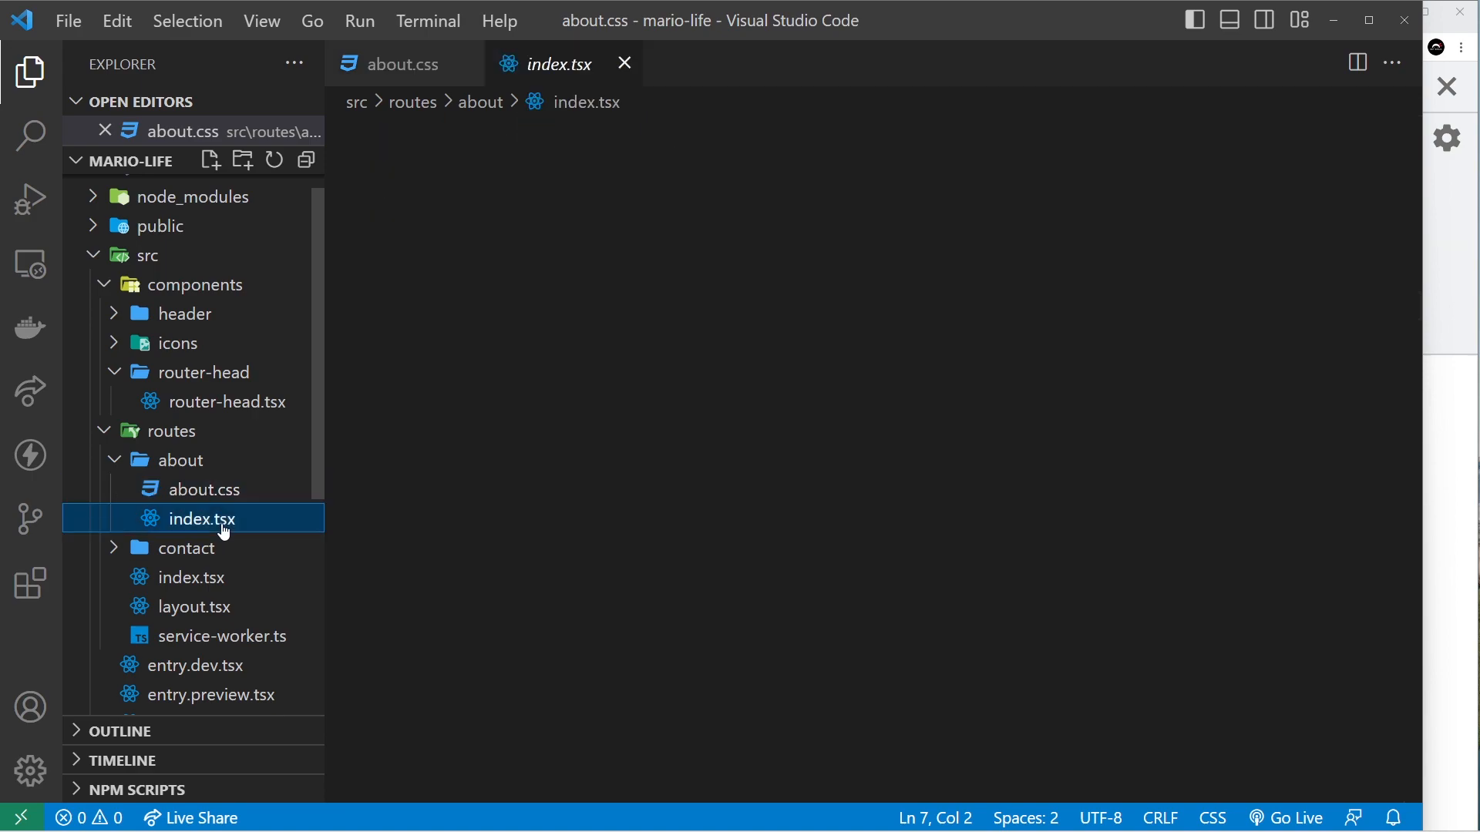
# Add import AboutStyles from './about.css' below the qwik import in about/index.tsx
pyautogui.doubleClick(198, 518)
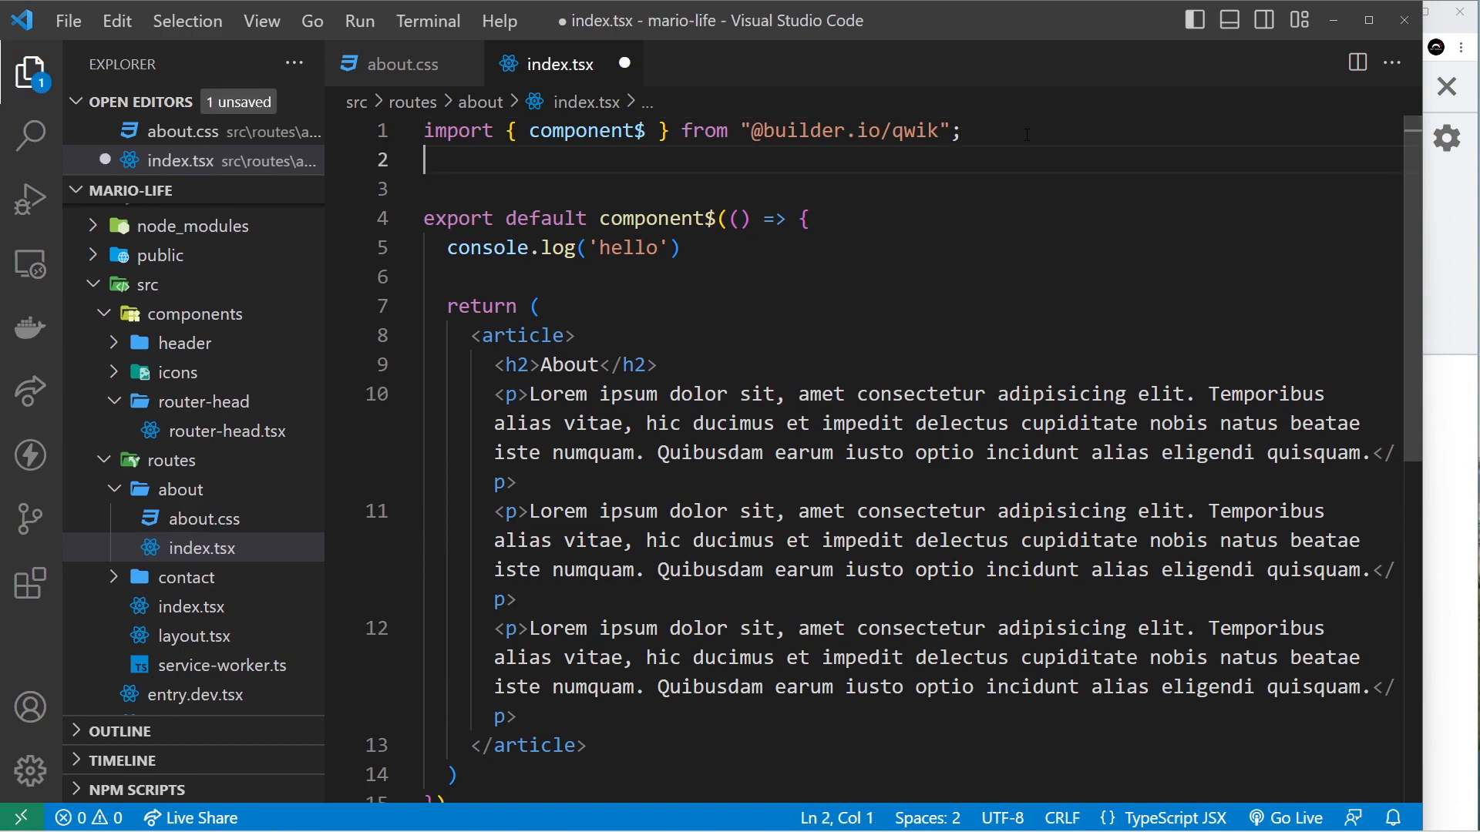
pyautogui.write('import Abo')
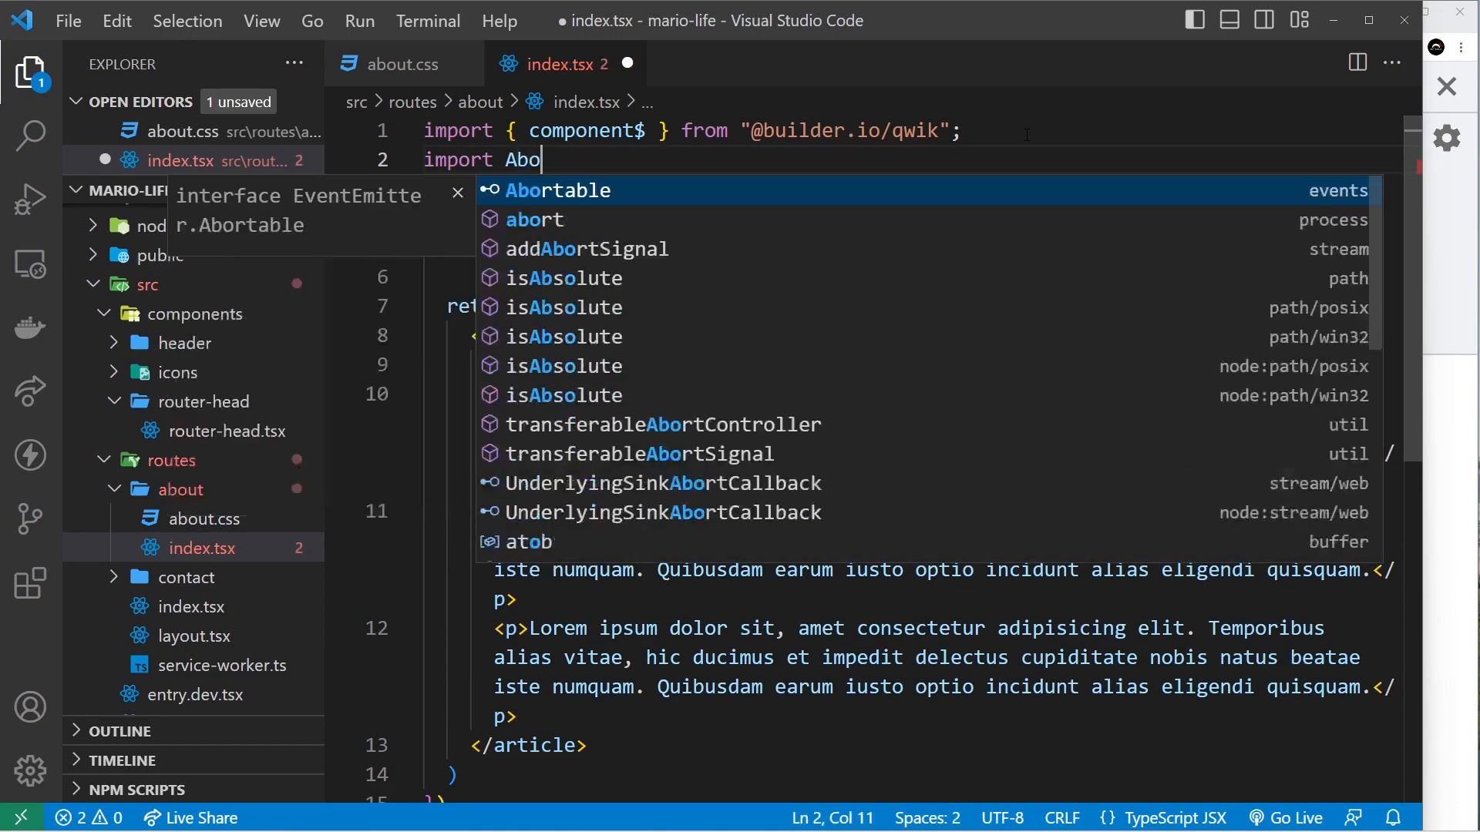
pyautogui.write('utSt')
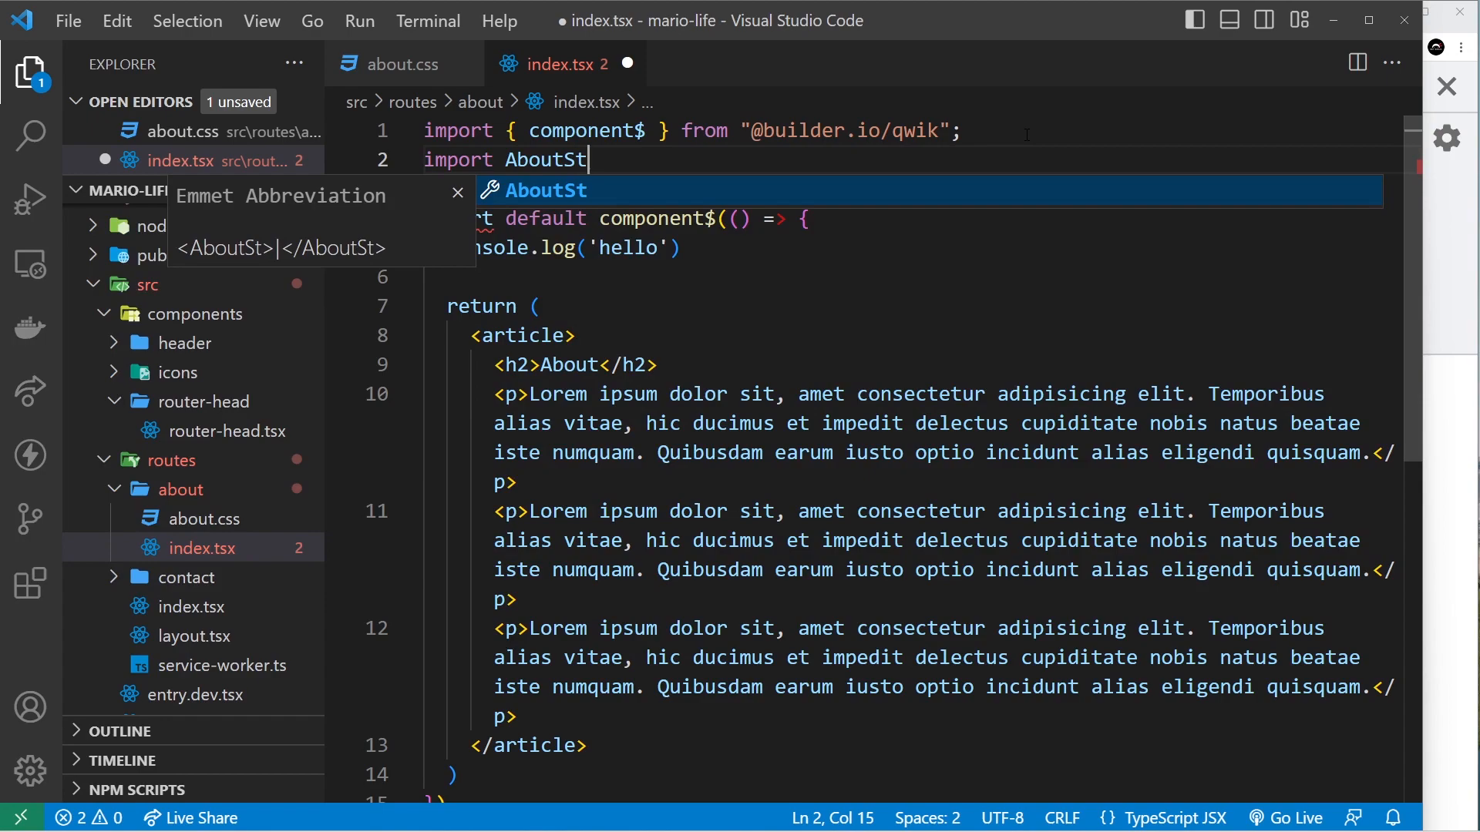
pyautogui.write('yles')
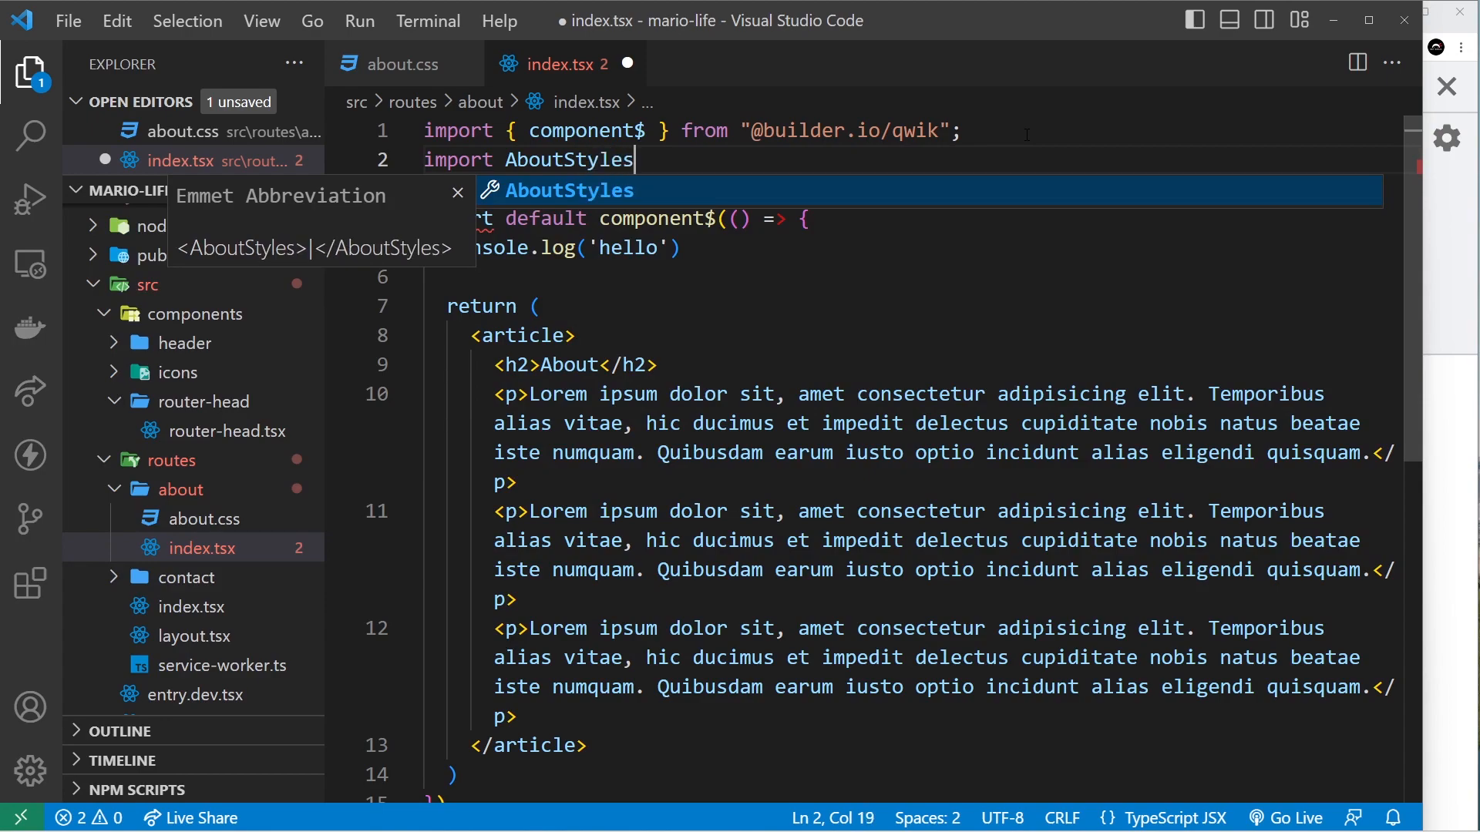
pyautogui.write("from '")
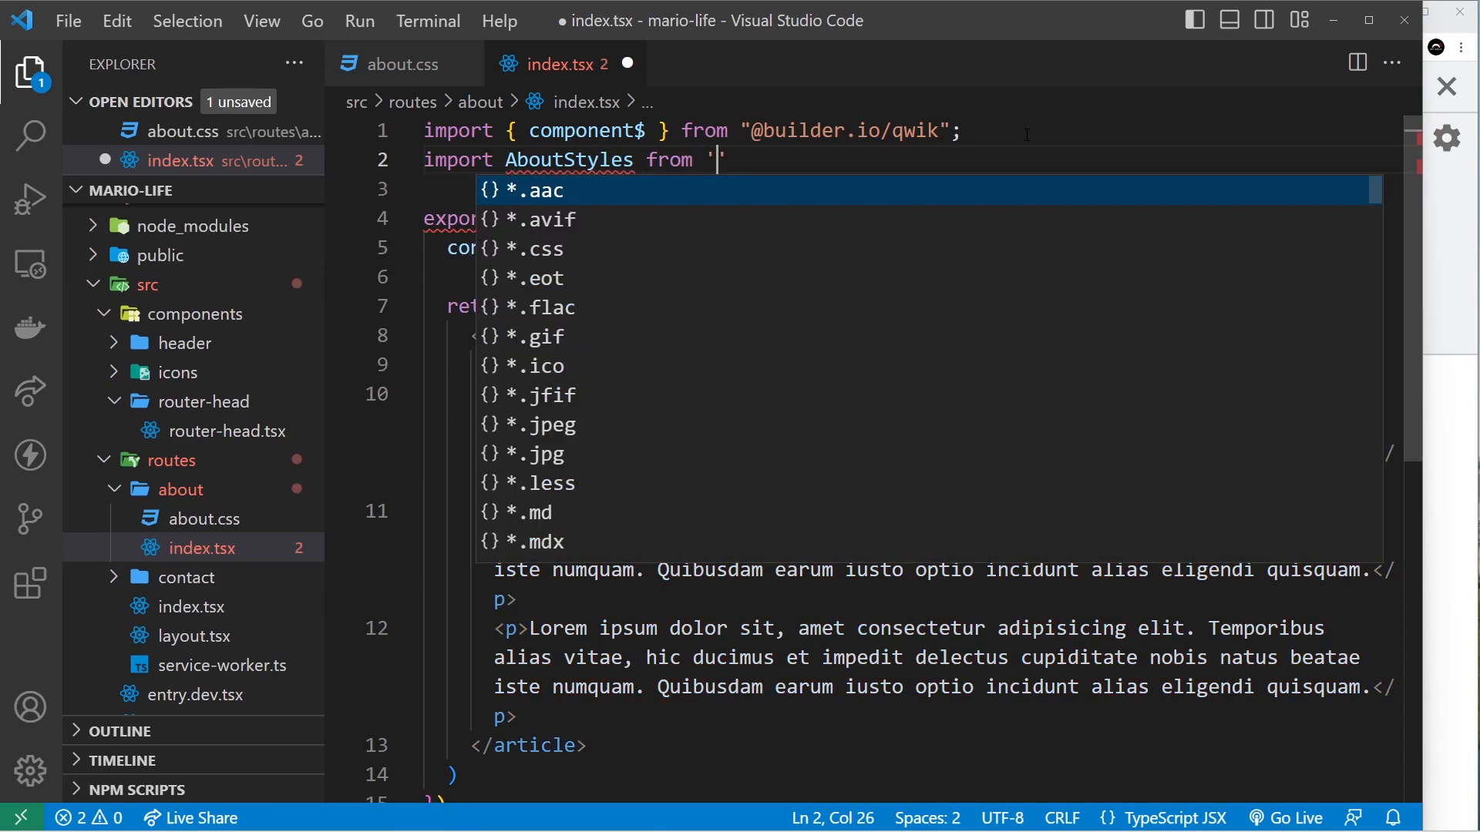
pyautogui.write('./')
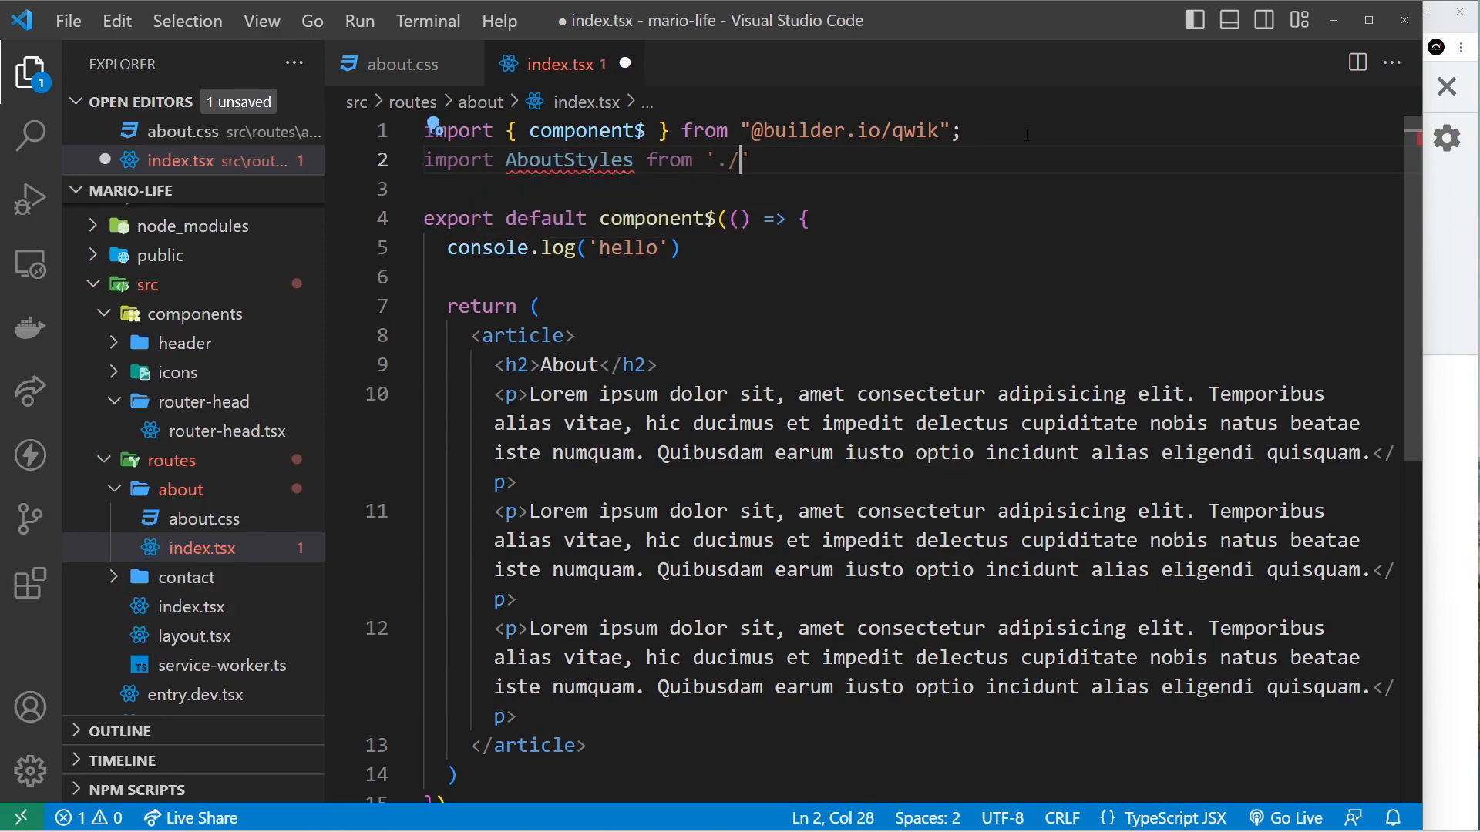
pyautogui.write('about.')
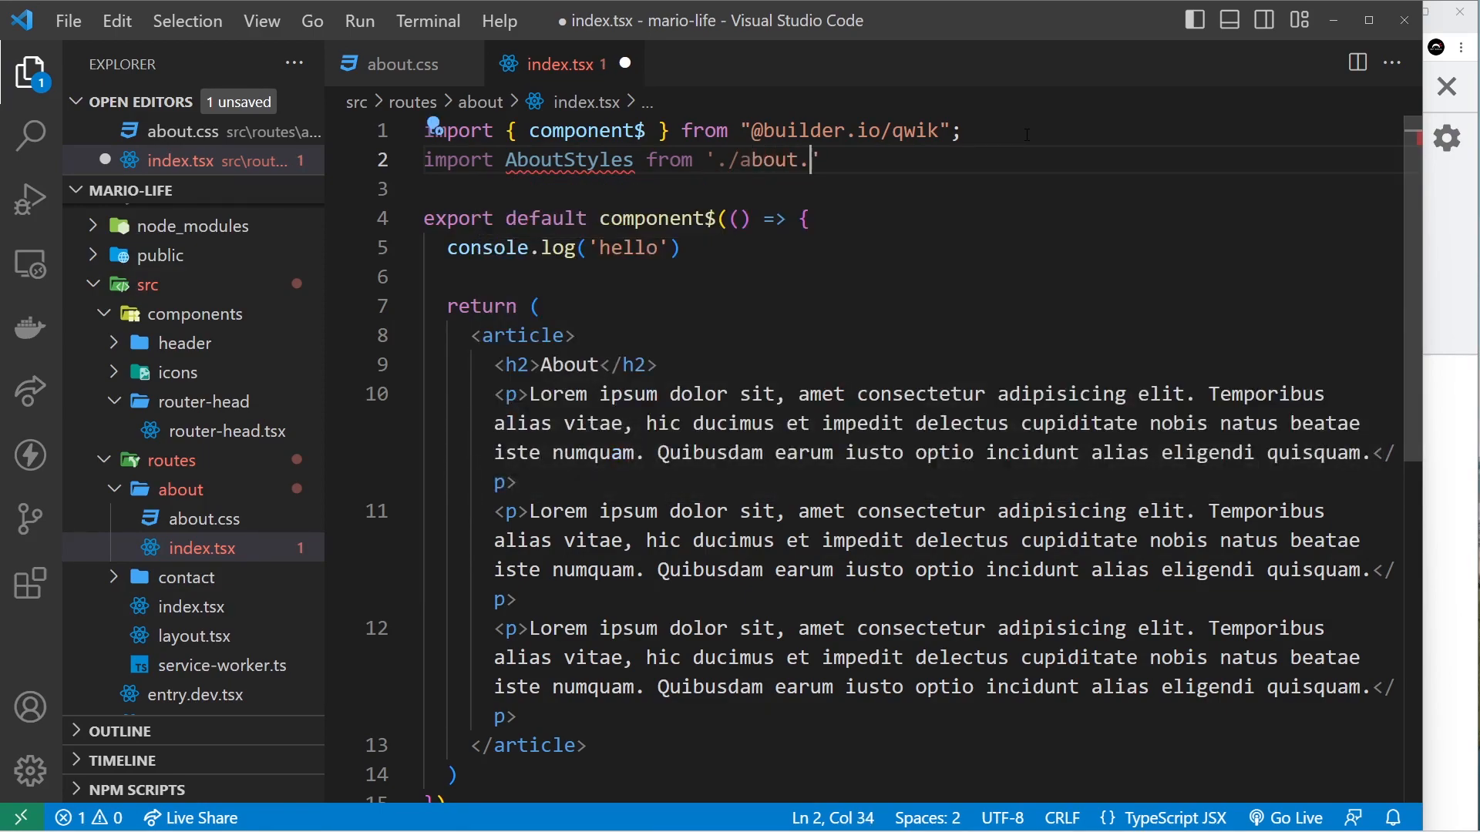
pyautogui.write('css')
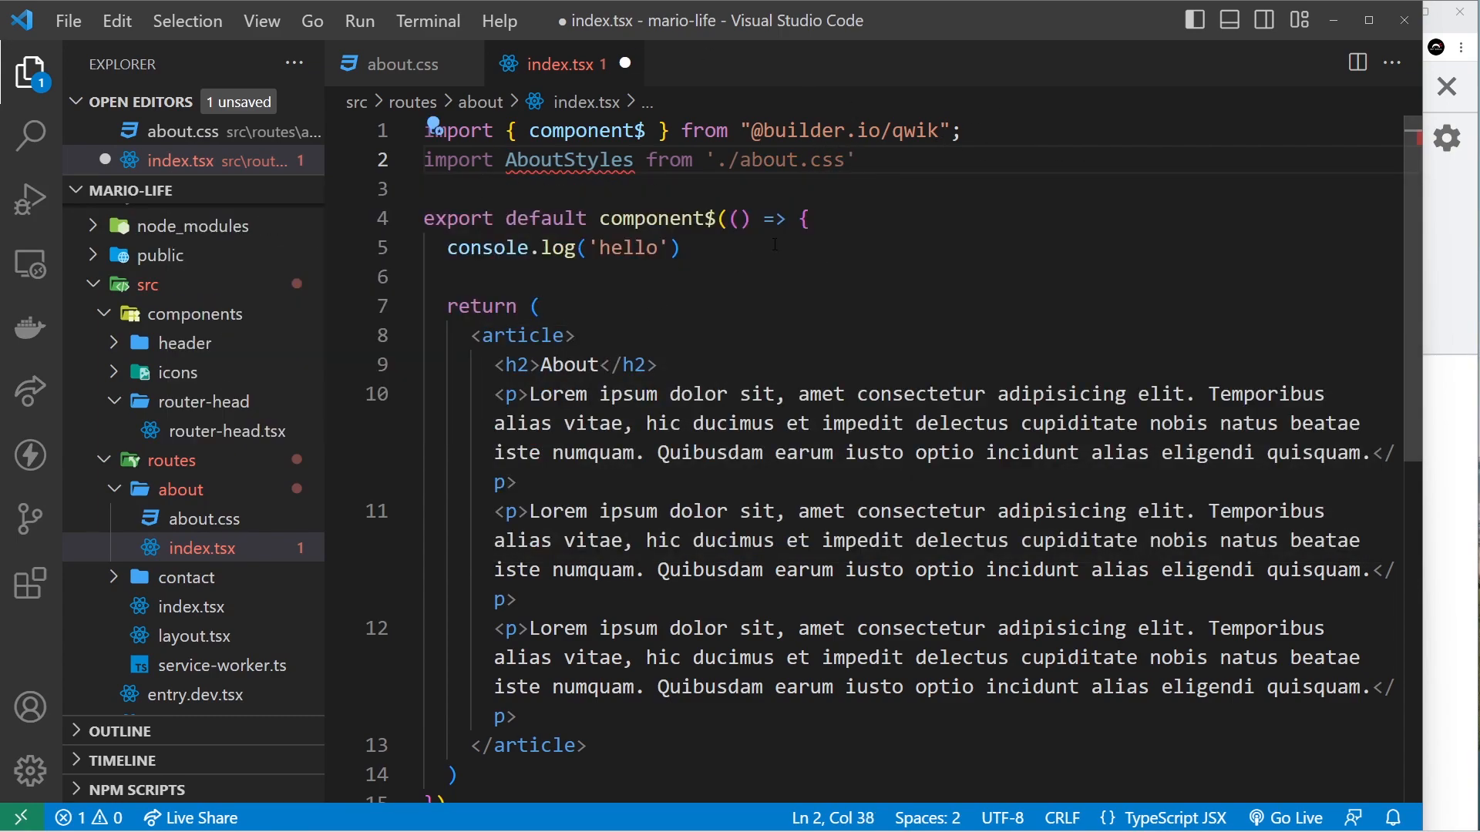
pyautogui.doubleClick(569, 160)
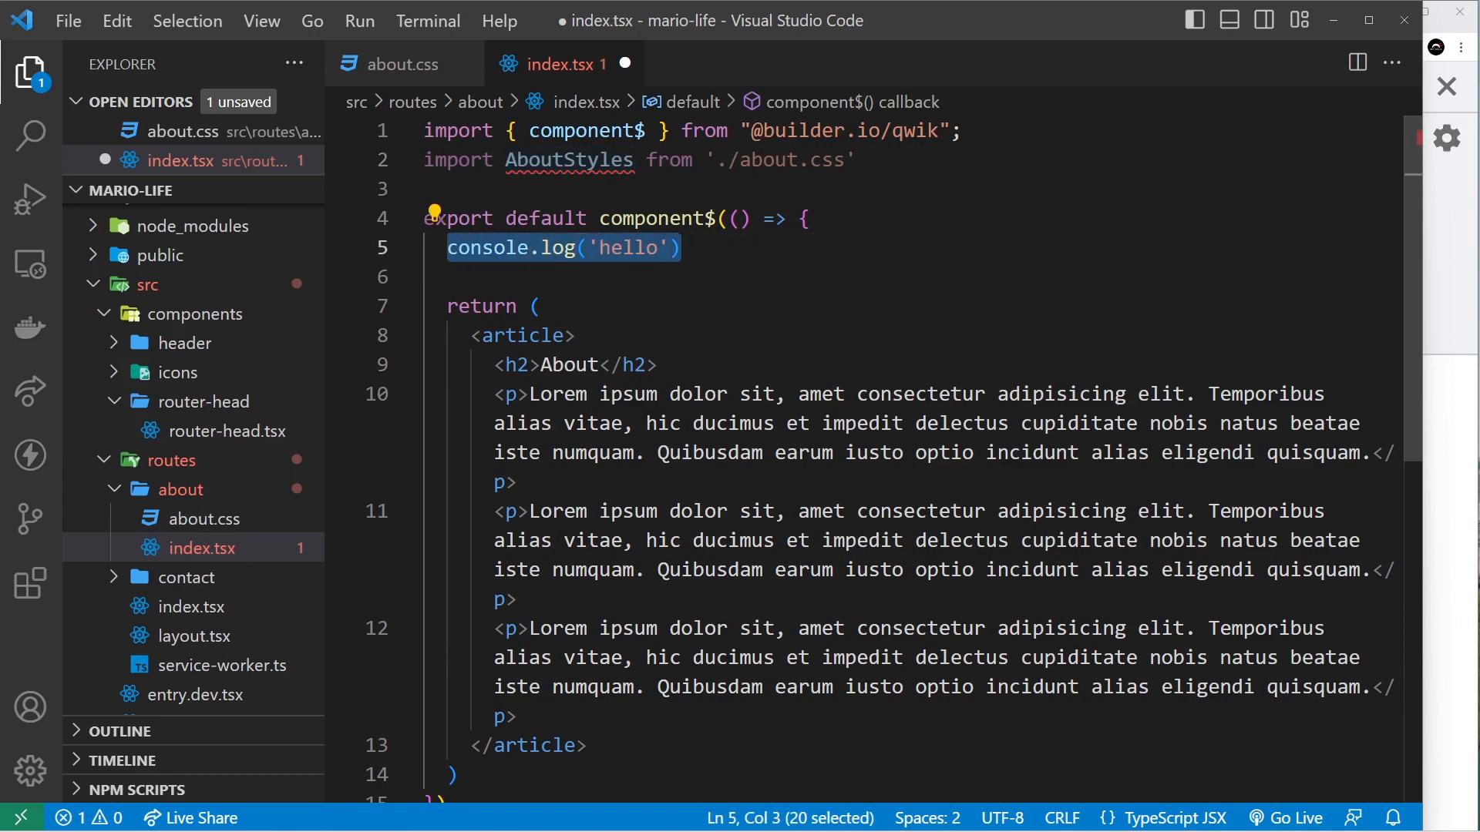
# Replace console.log with useStyles$(AboutStyles), change the import to './about.css?inline', and save
pyautogui.write('useStyle')
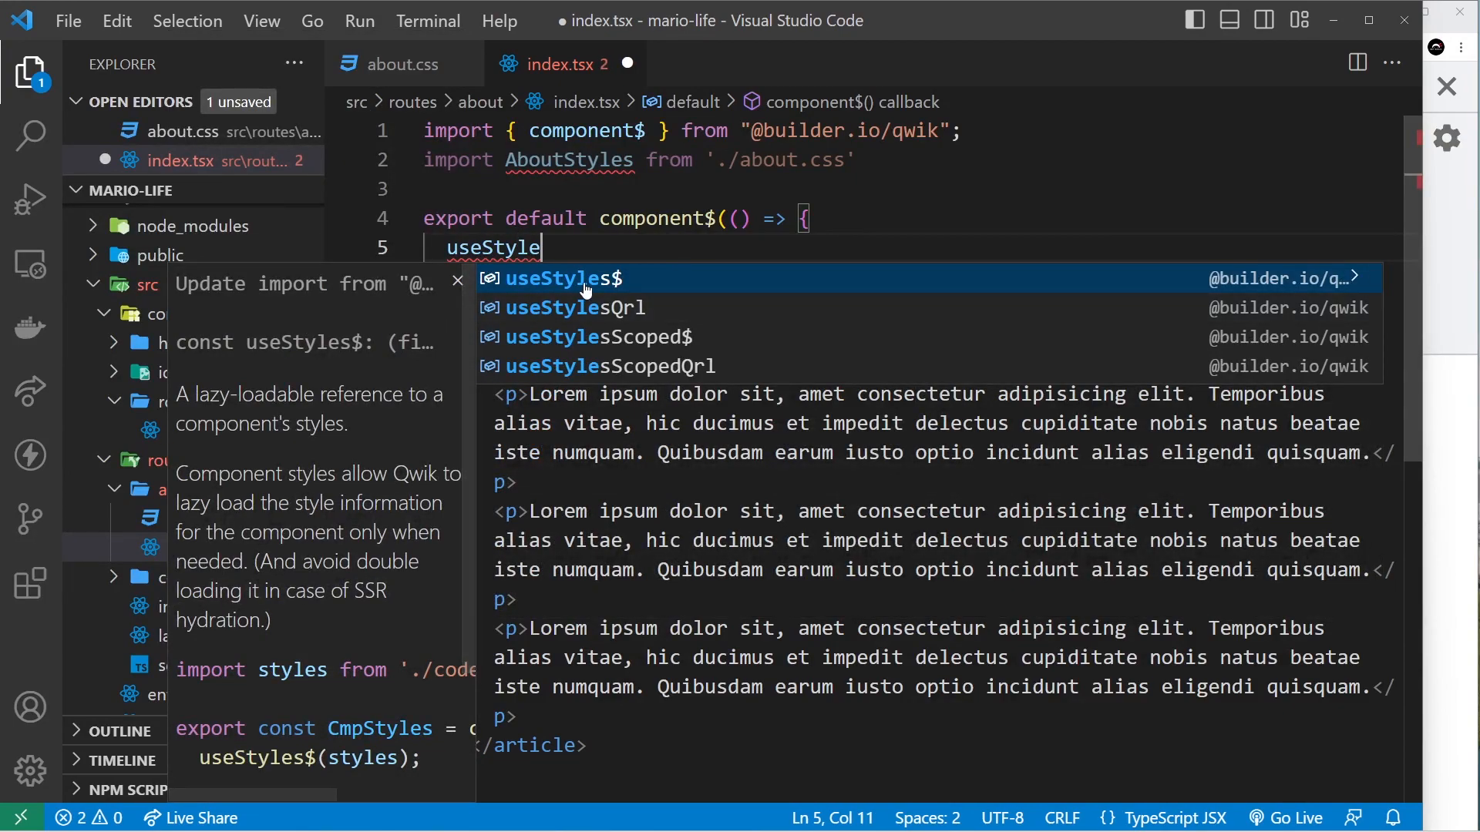
pyautogui.click(562, 278)
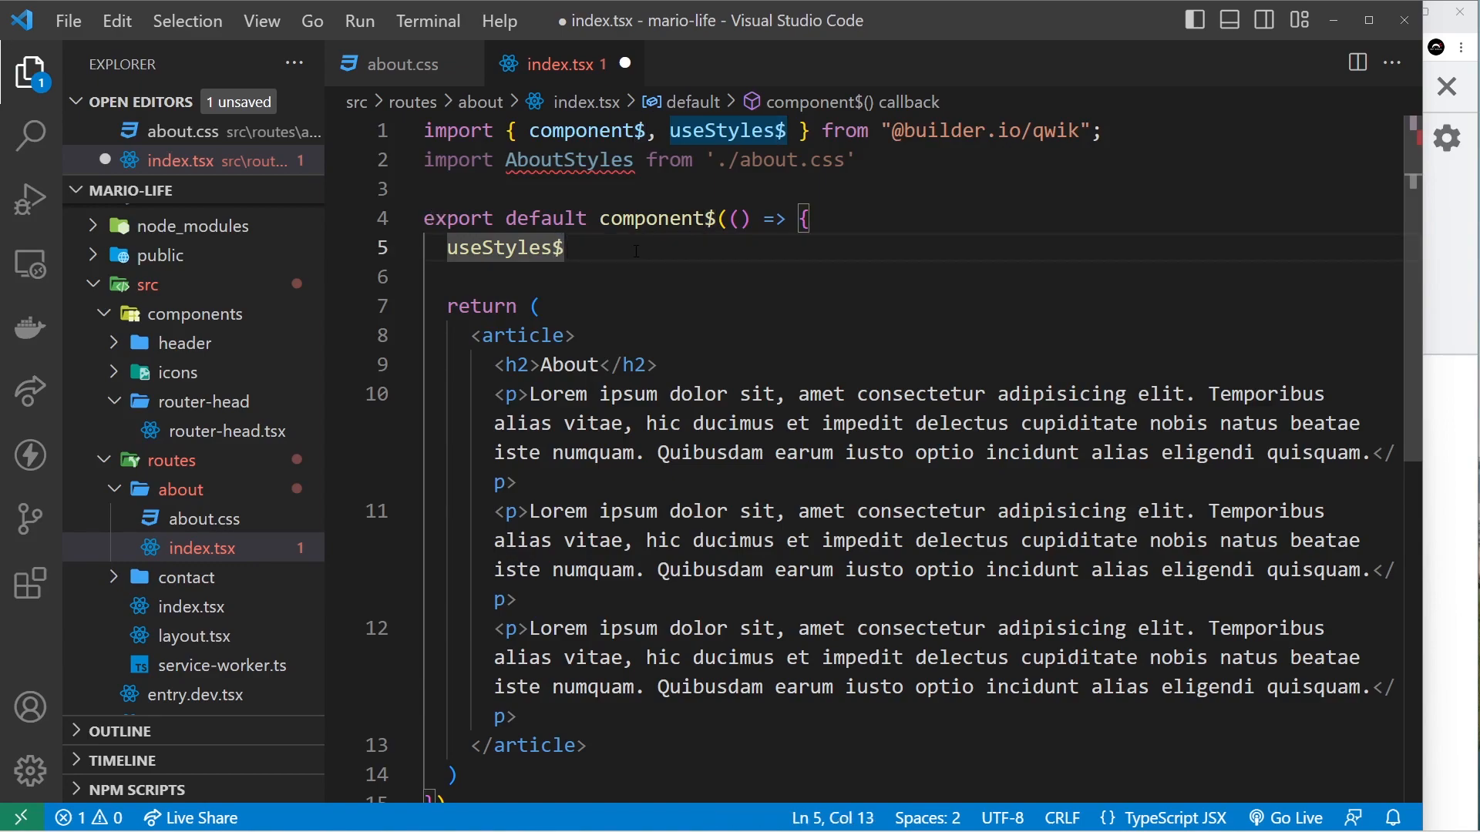
pyautogui.write('()')
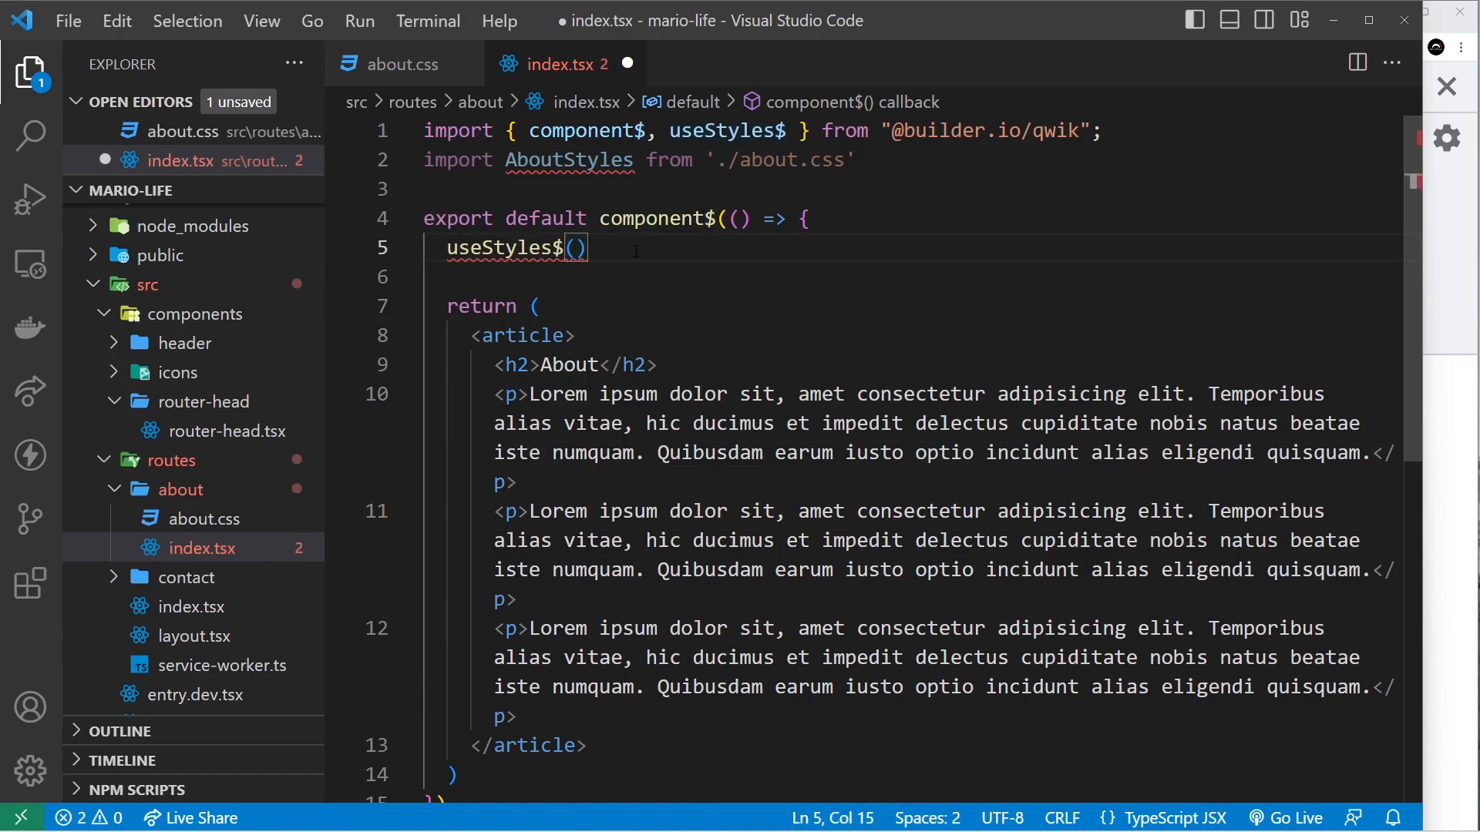
pyautogui.write('AboutStyles')
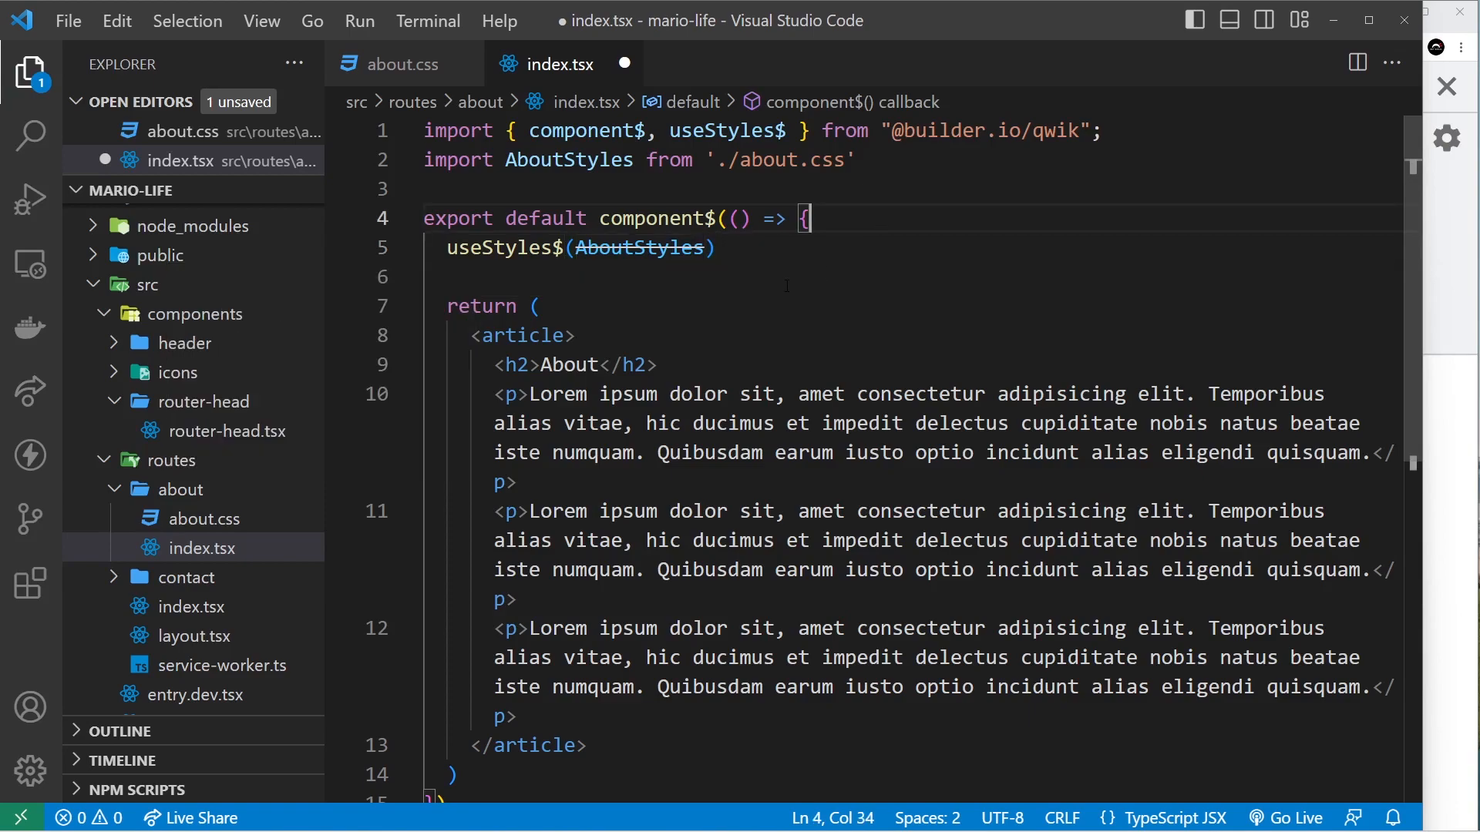
pyautogui.moveTo(642, 247)
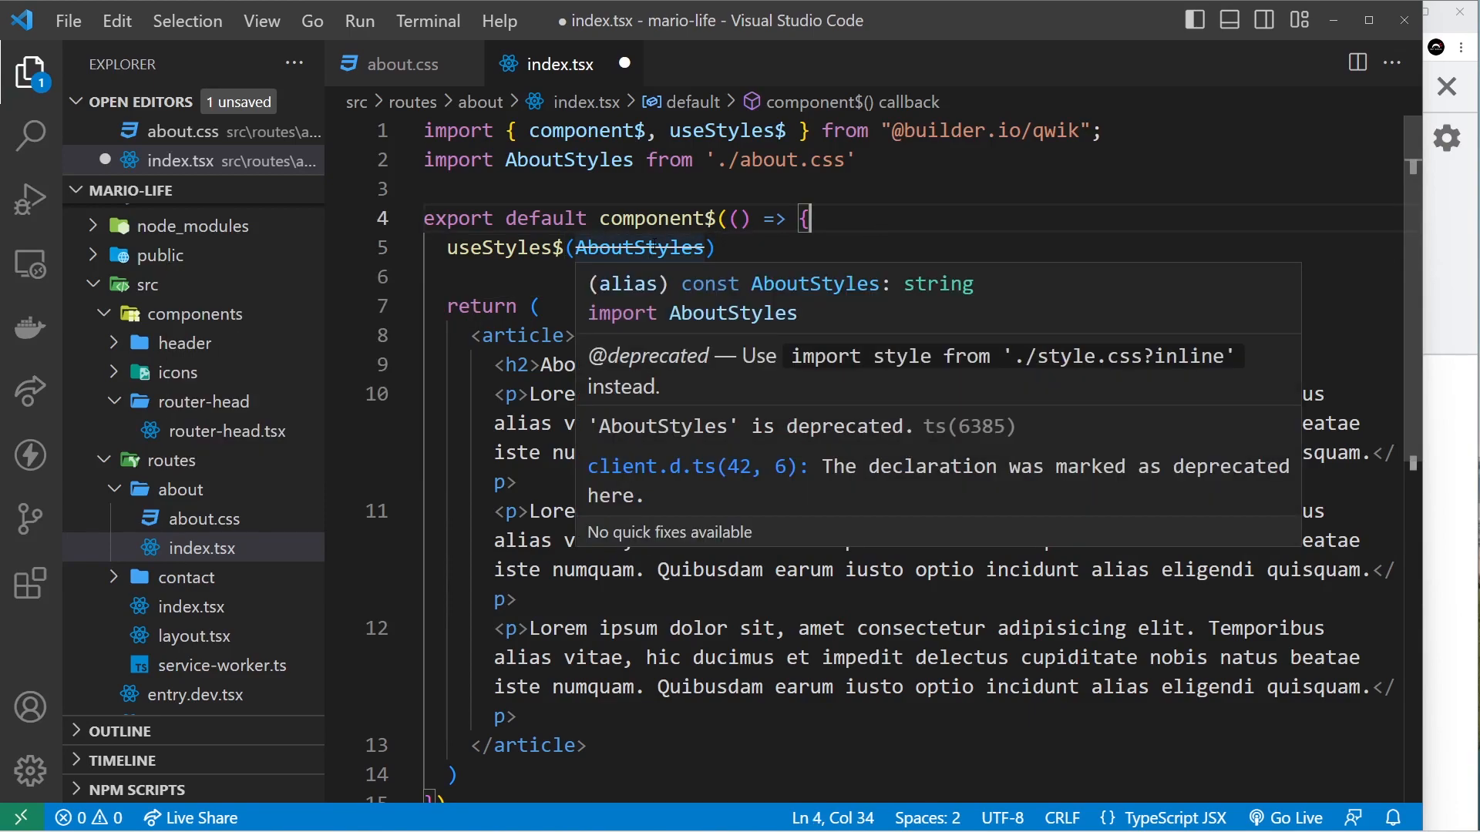
pyautogui.moveTo(670, 184)
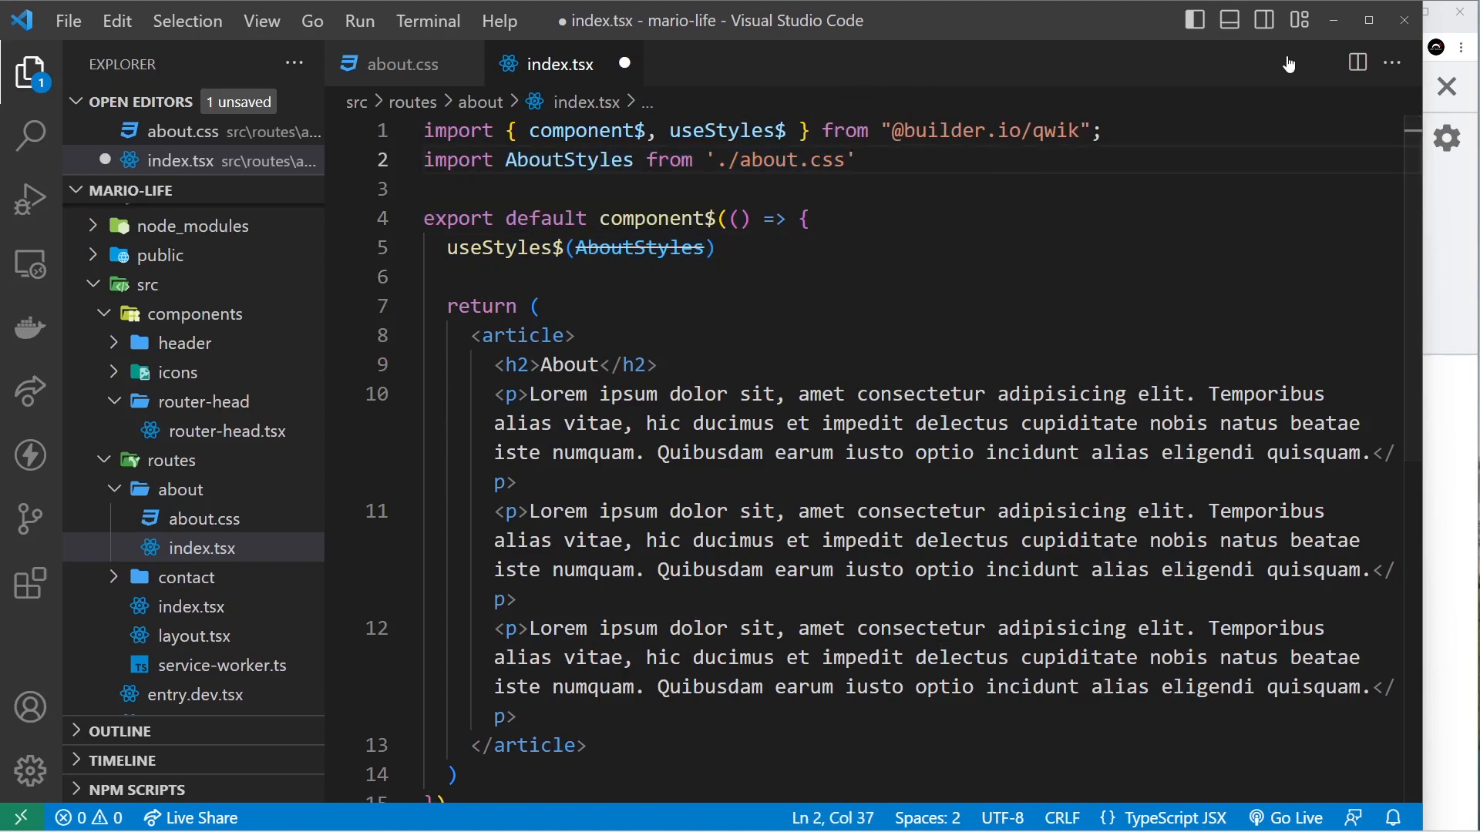
pyautogui.write('?')
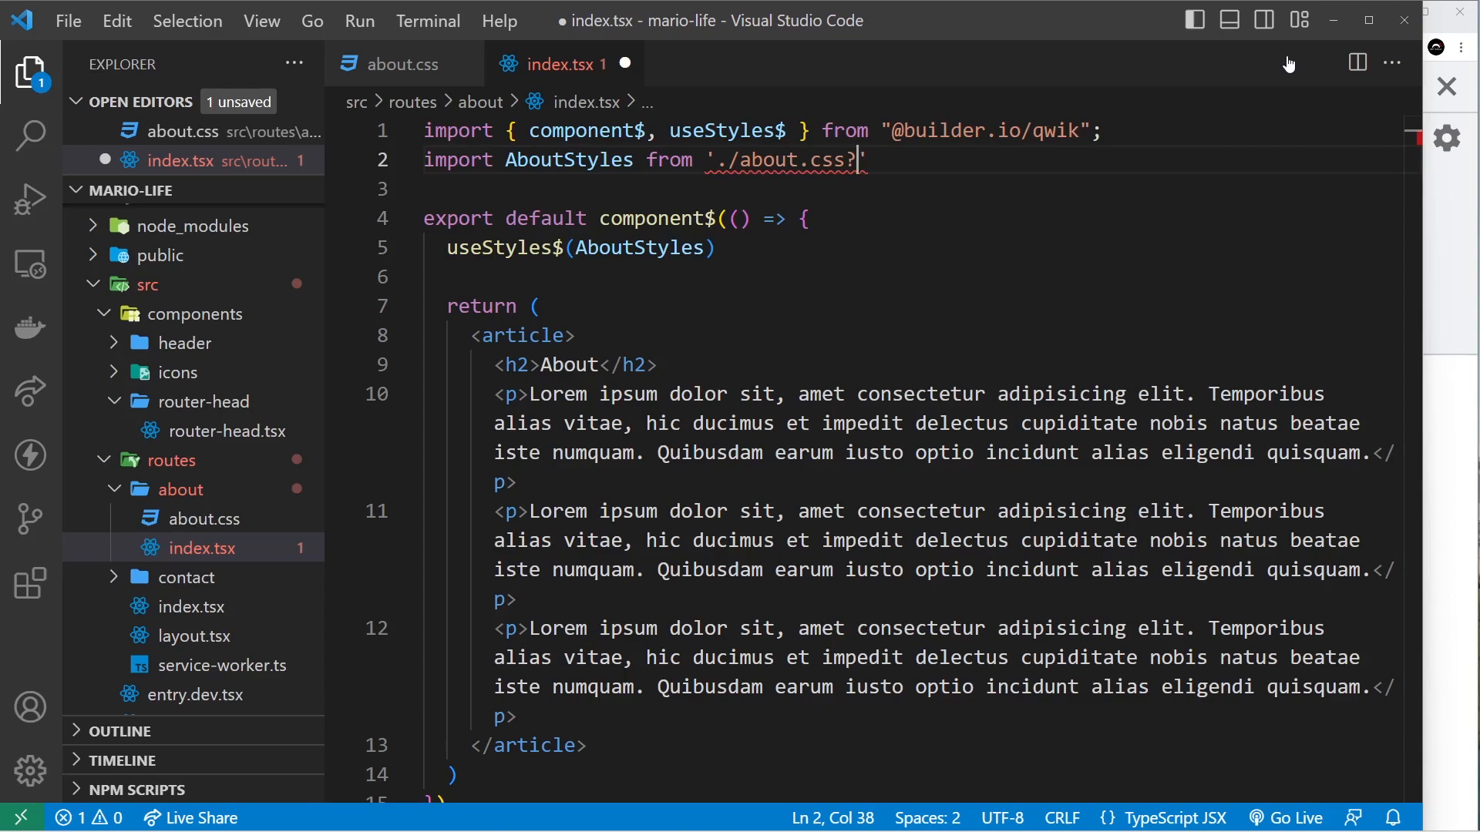
pyautogui.write('inline')
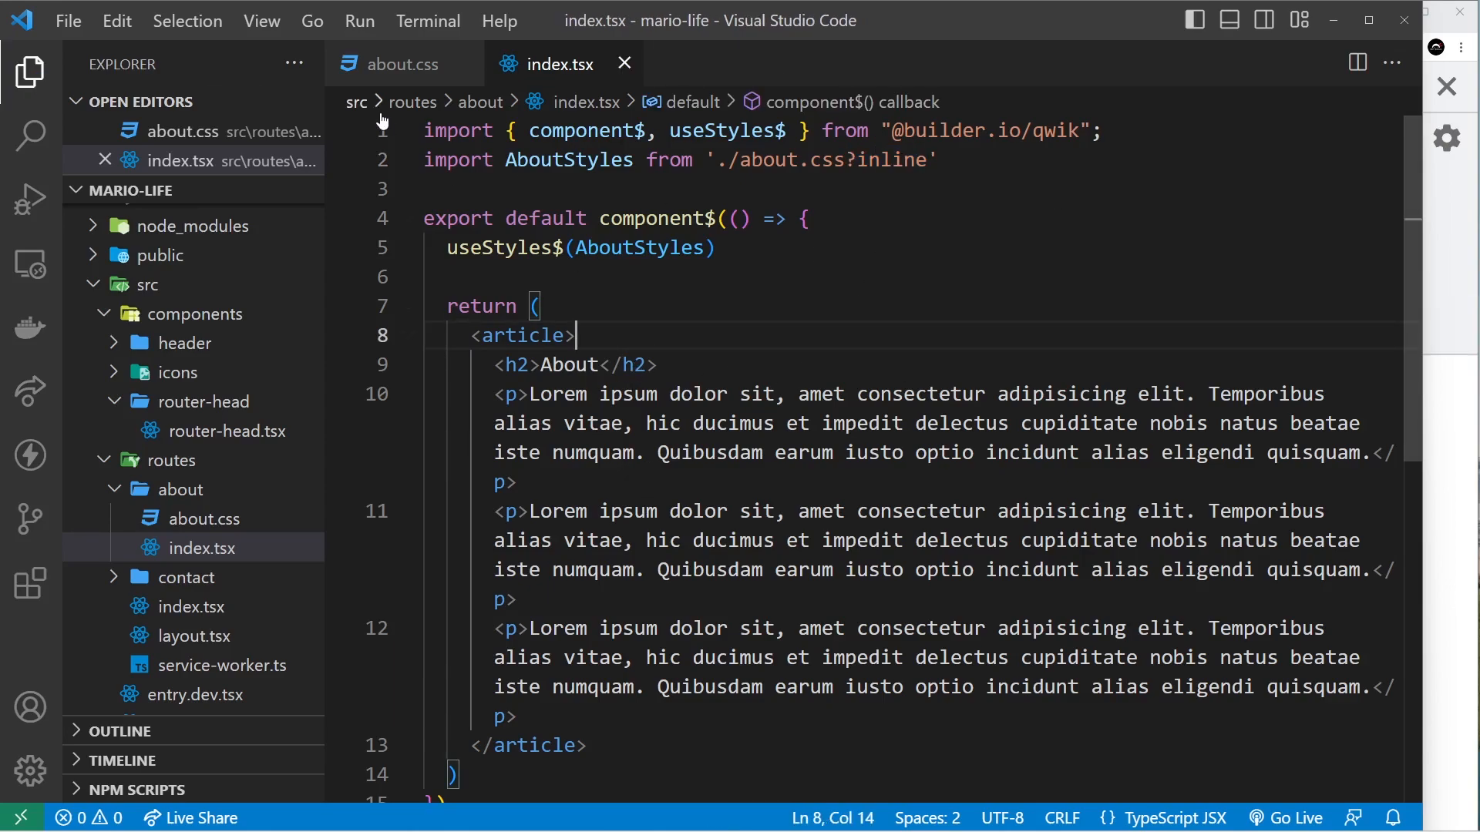
pyautogui.click(400, 63)
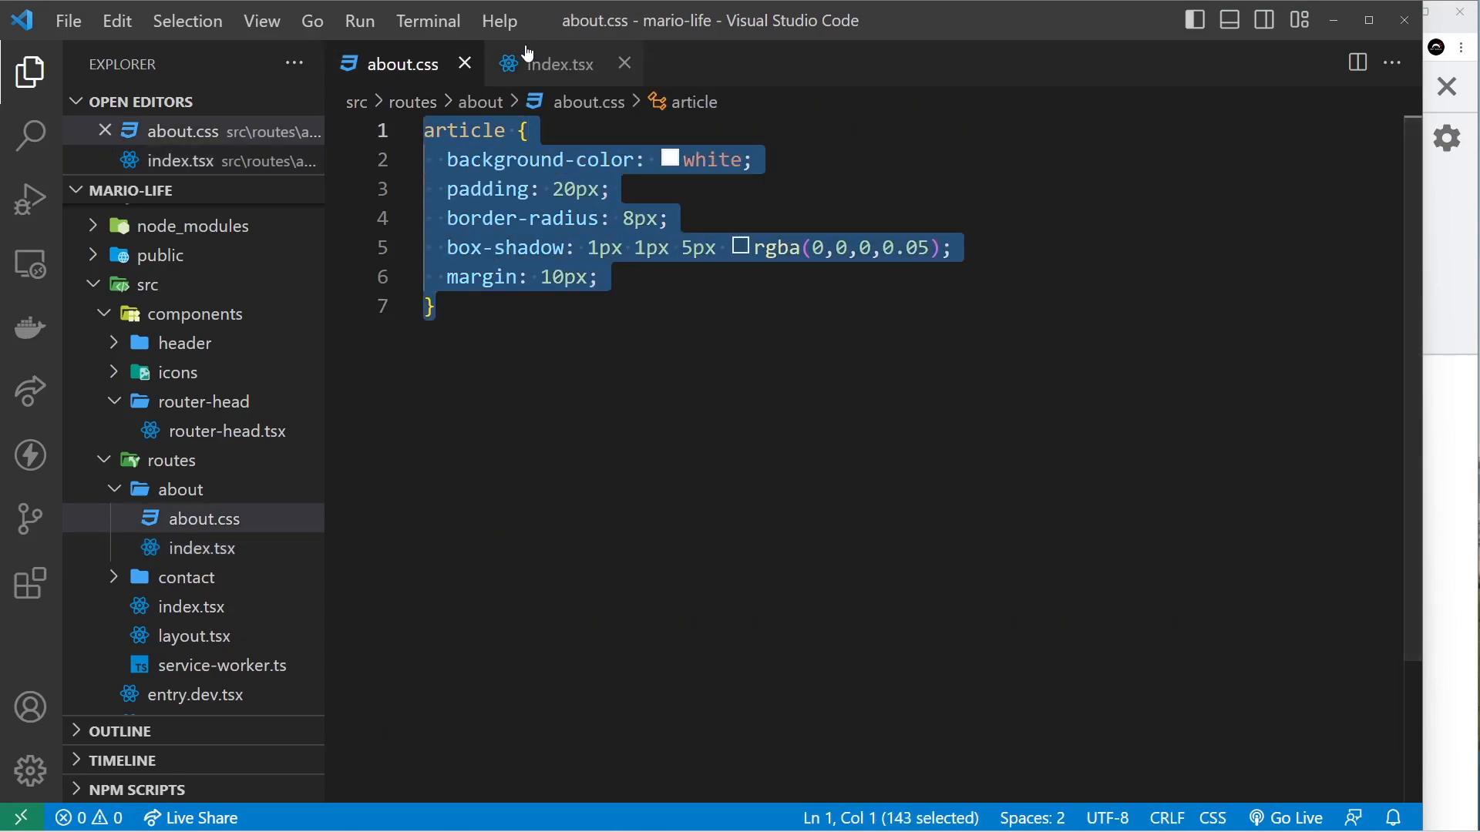
pyautogui.click(559, 63)
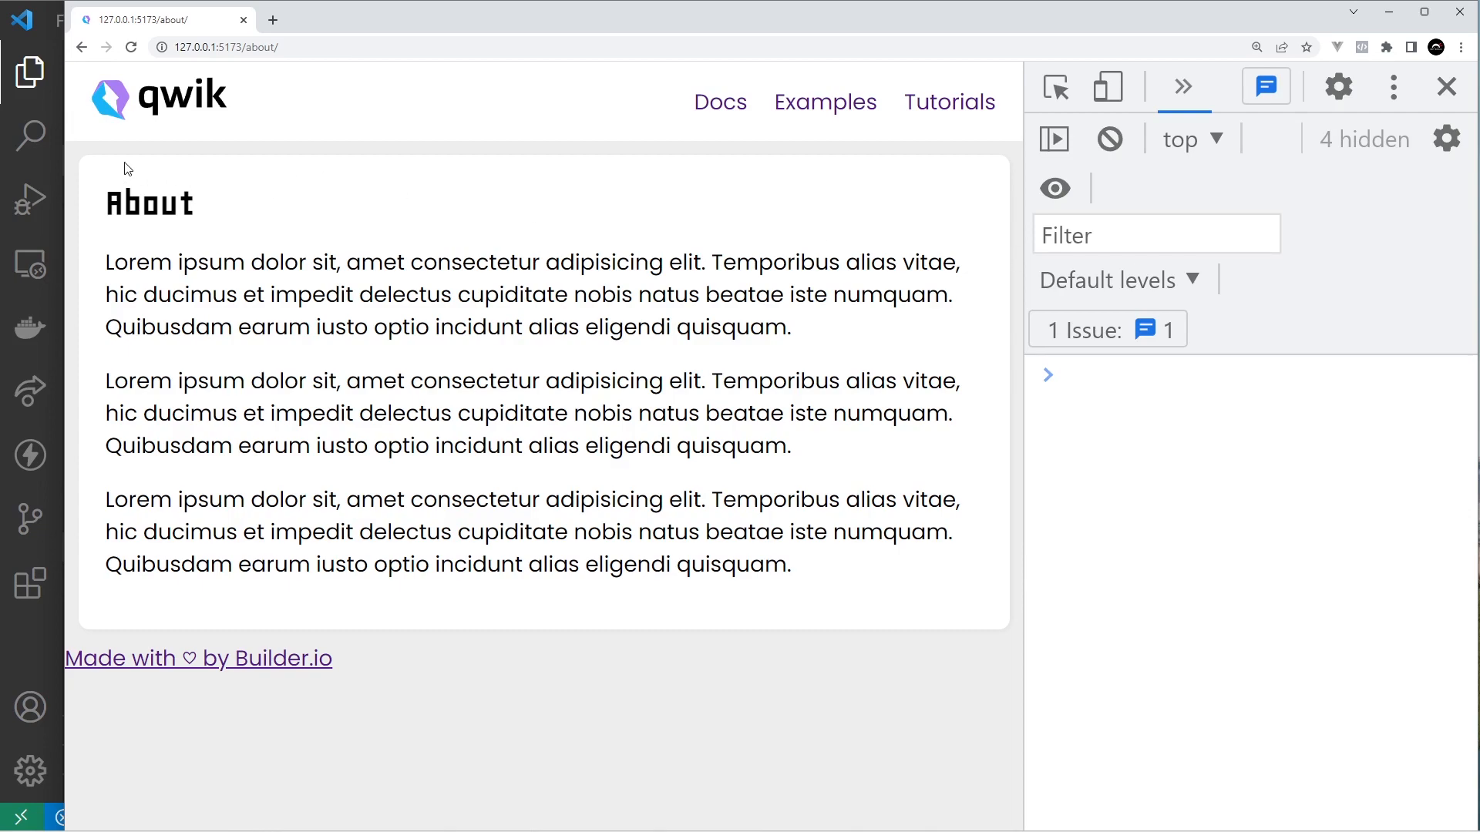
pyautogui.moveTo(552, 502)
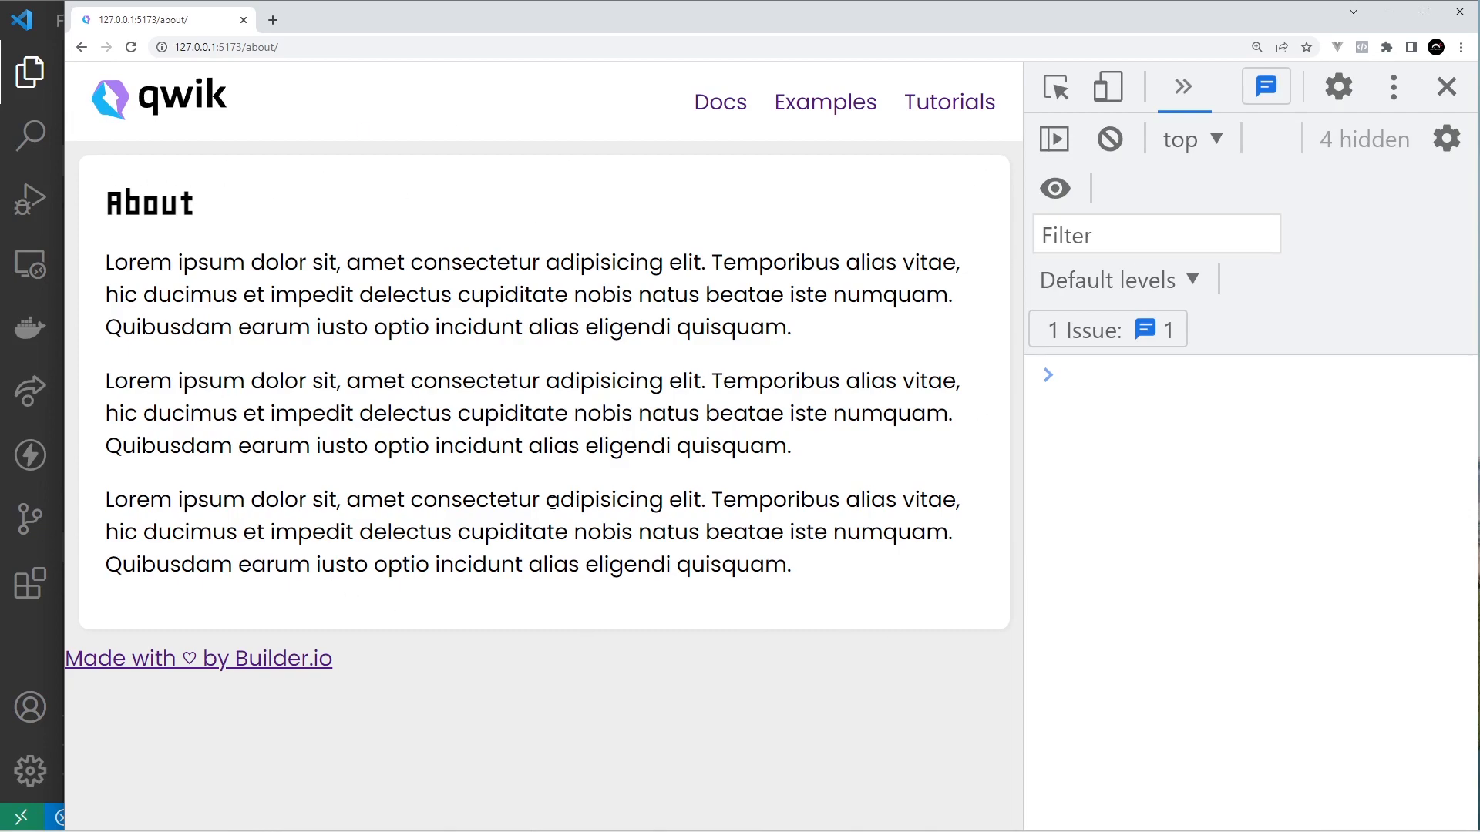
pyautogui.moveTo(606, 417)
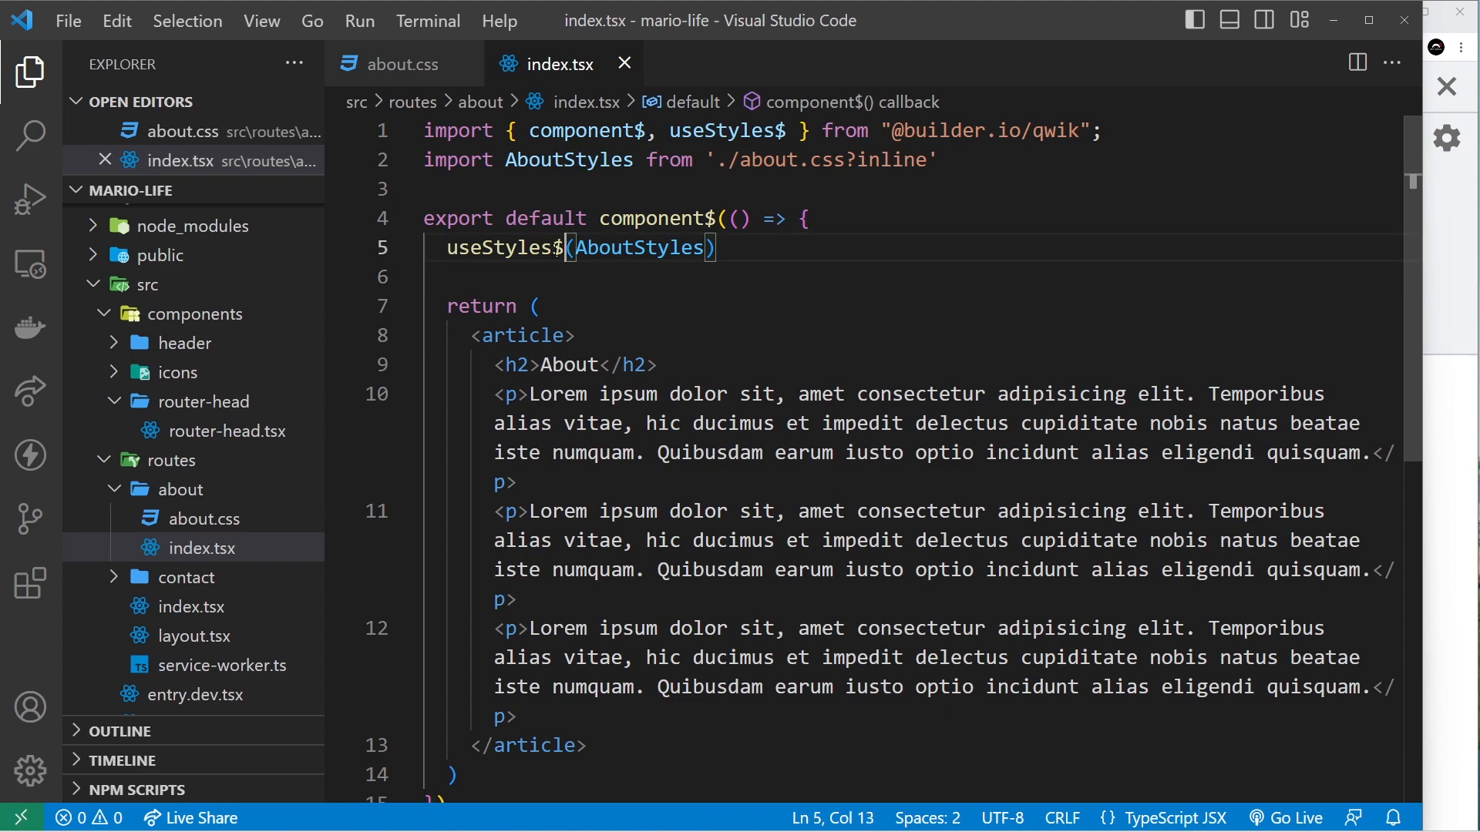
# Add a { color: orange; } to about.css, save, and check link colours in Chrome
pyautogui.doubleClick(504, 248)
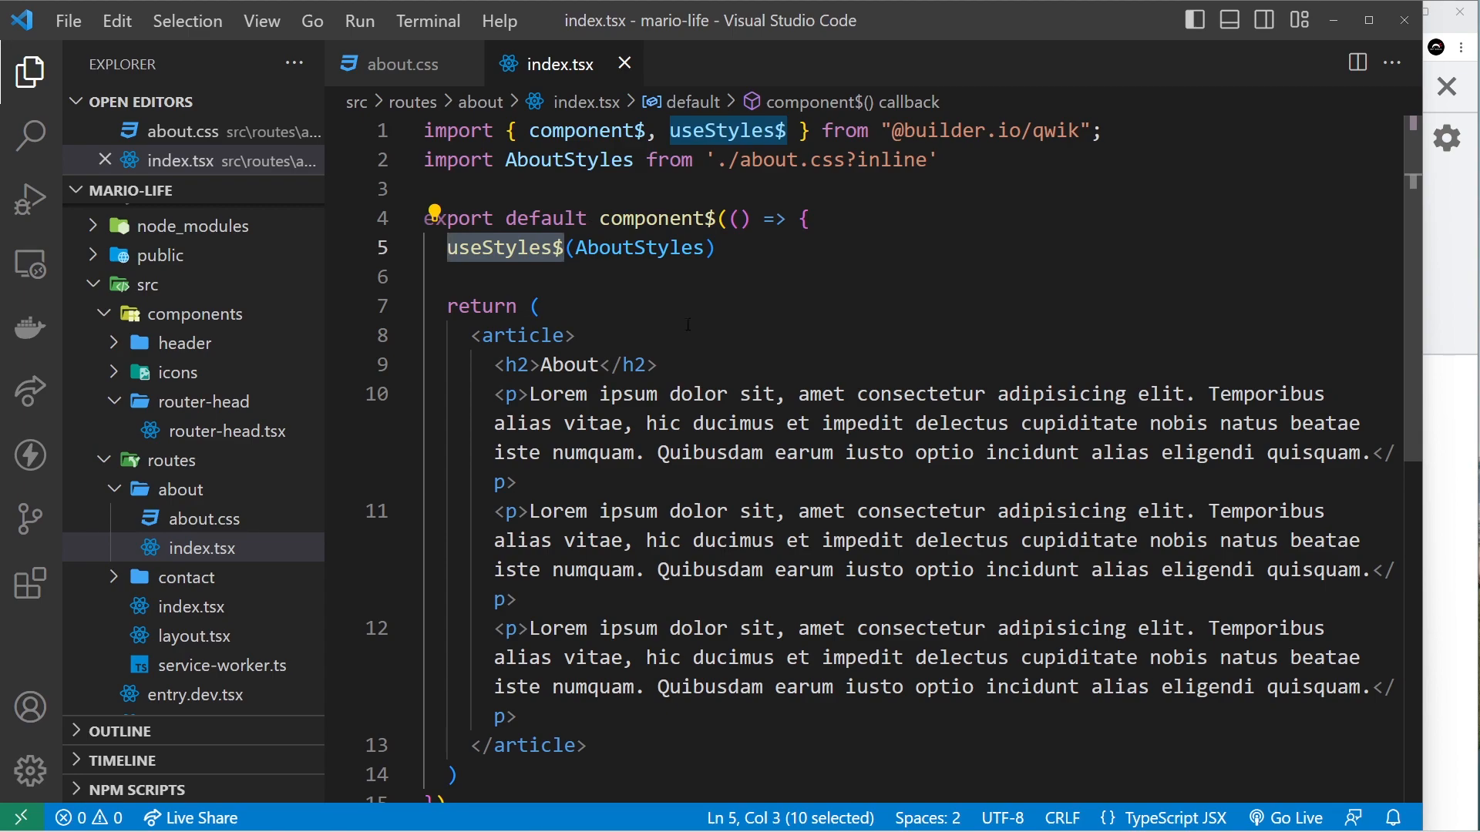
pyautogui.click(400, 64)
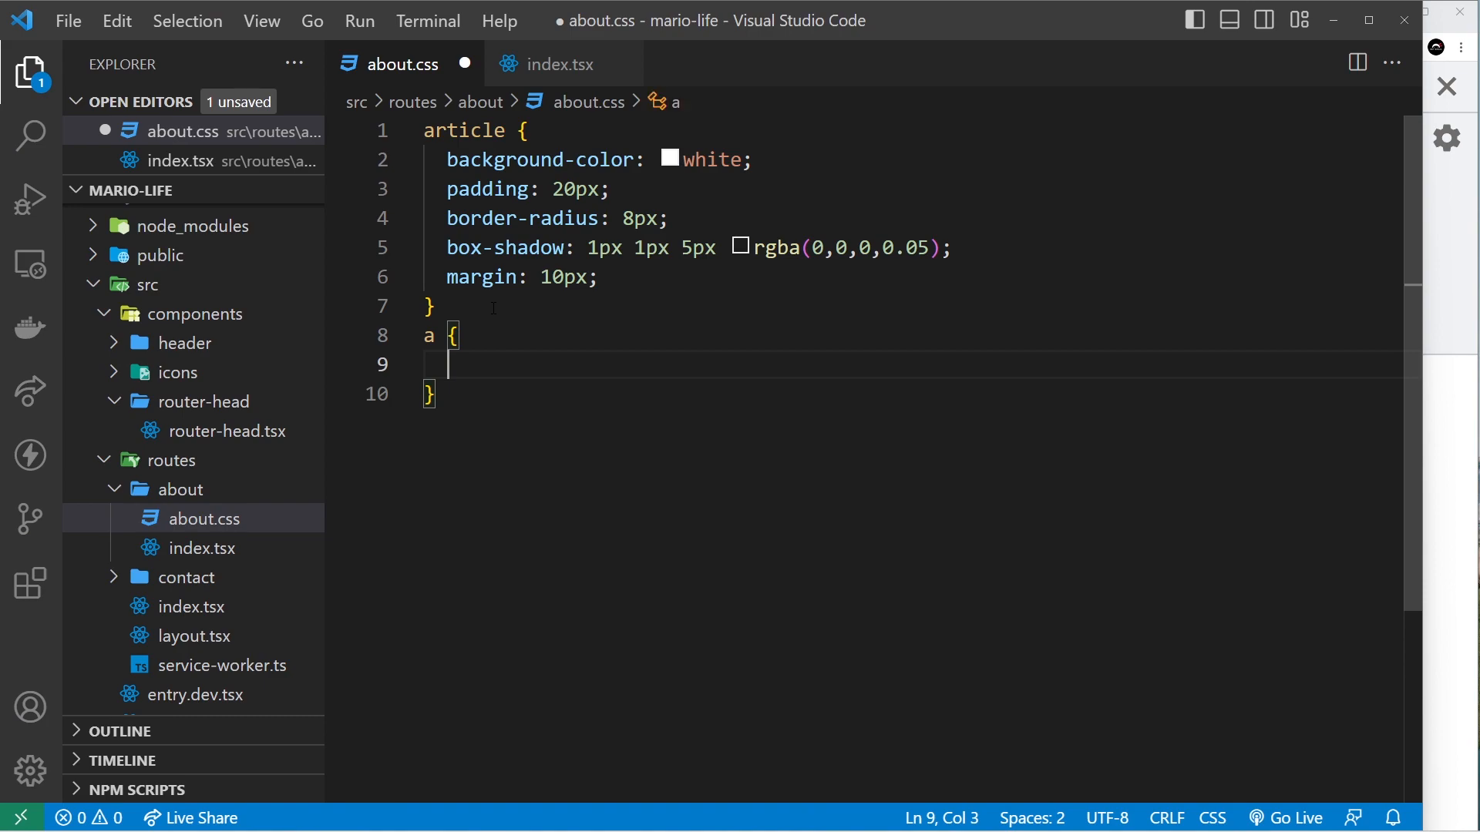
pyautogui.write('color:')
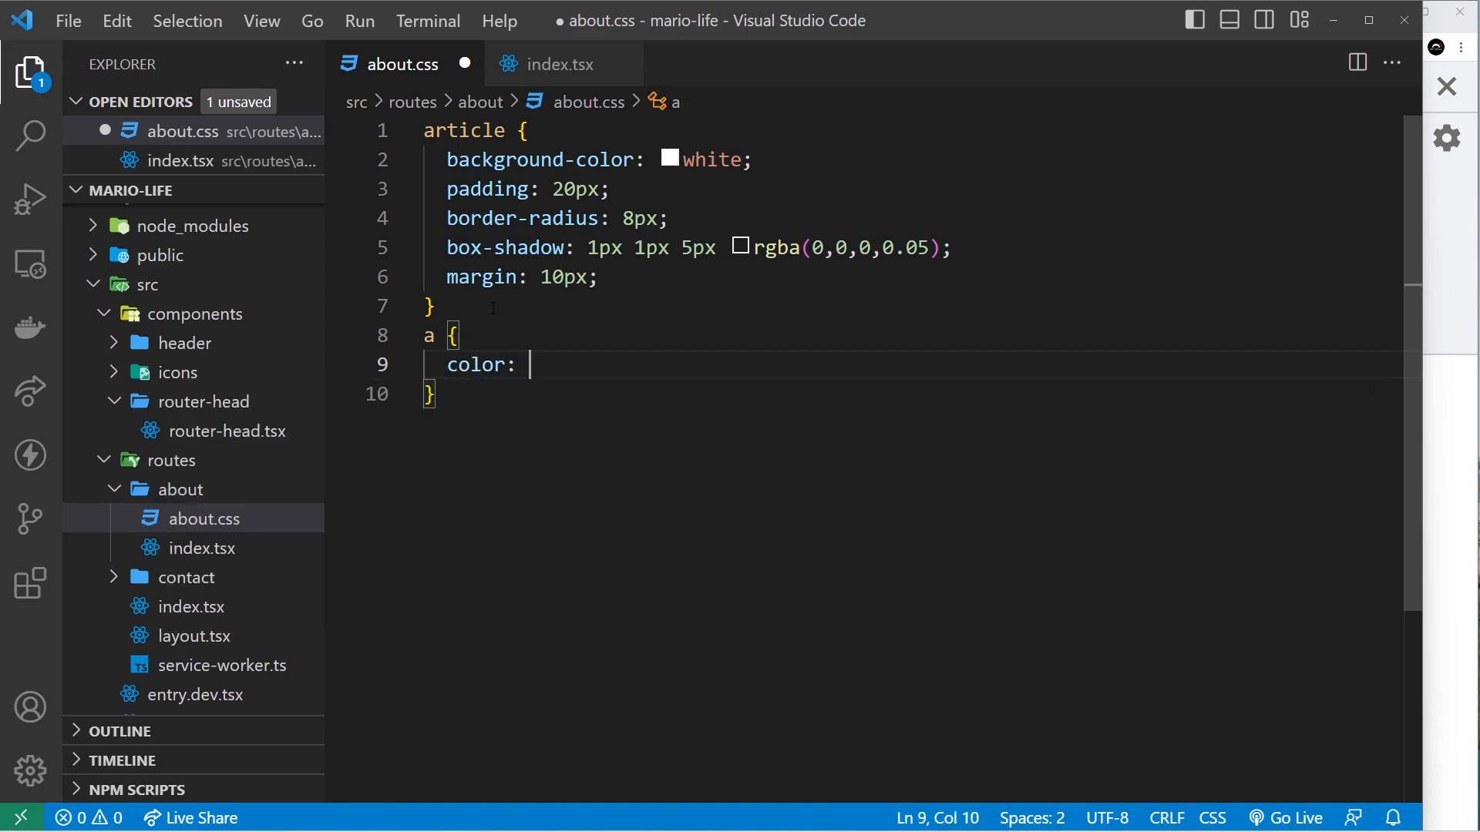
pyautogui.write('orange;')
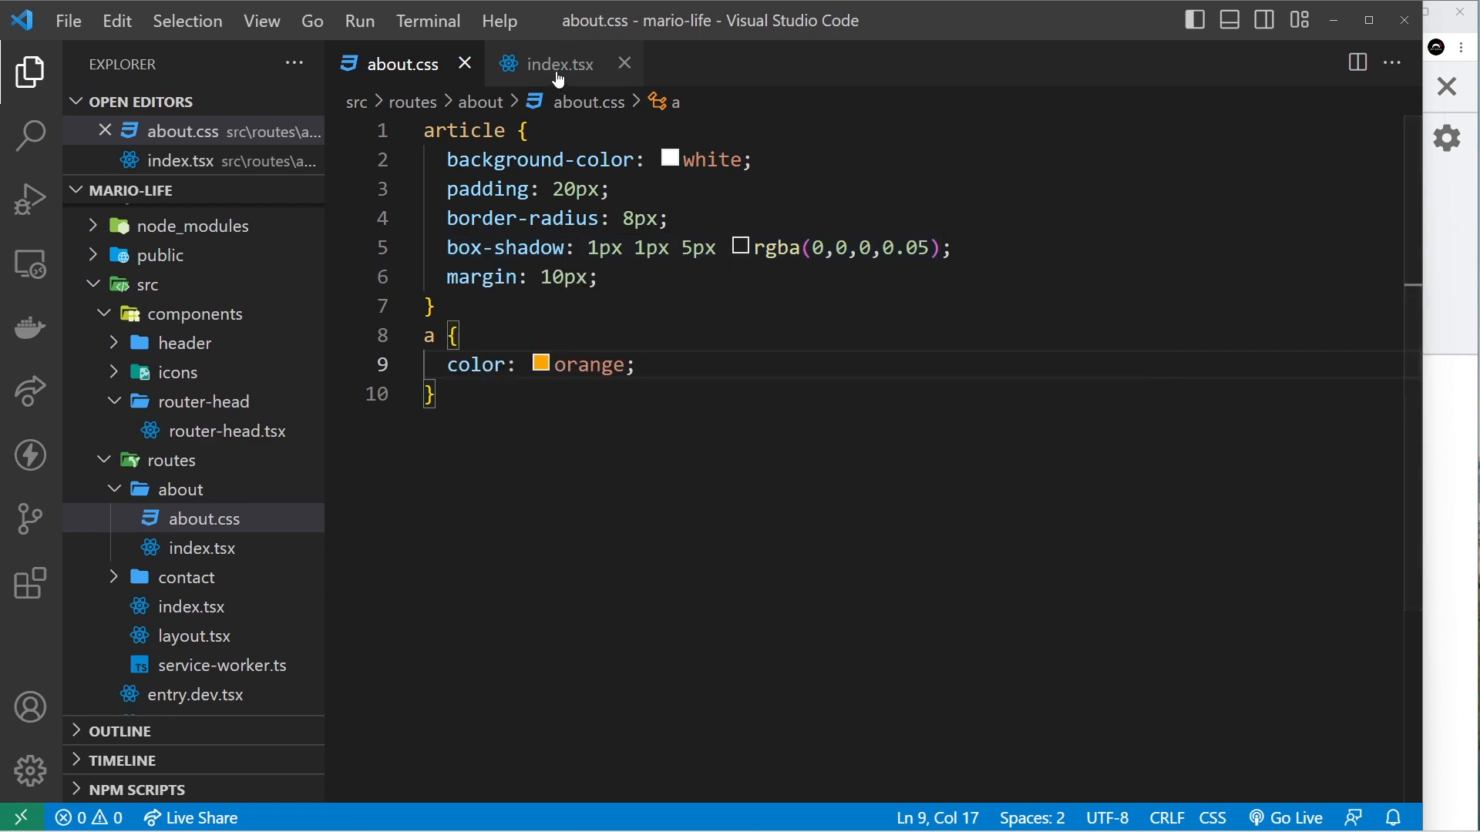
pyautogui.click(558, 63)
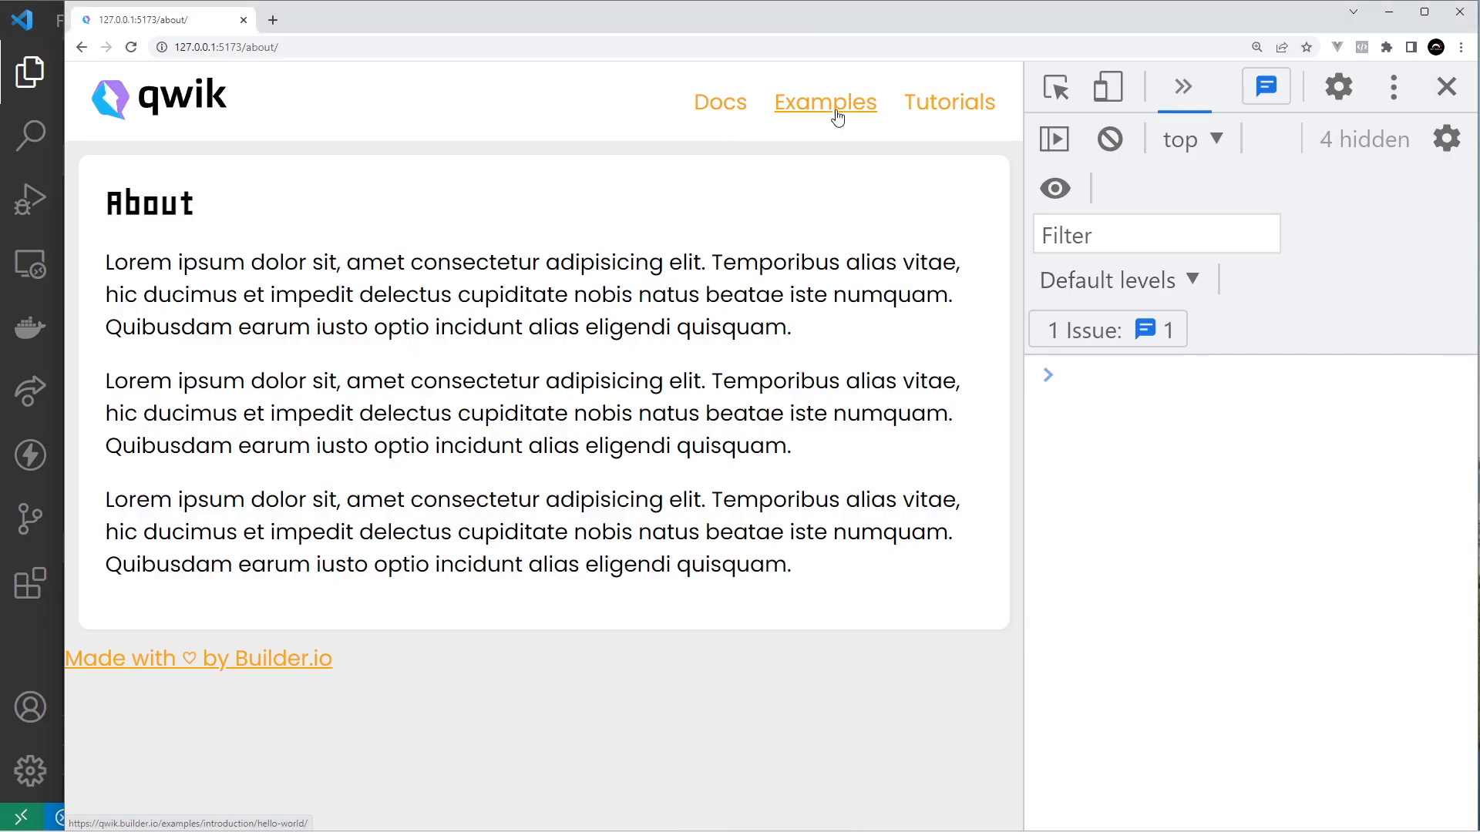
pyautogui.moveTo(315, 658)
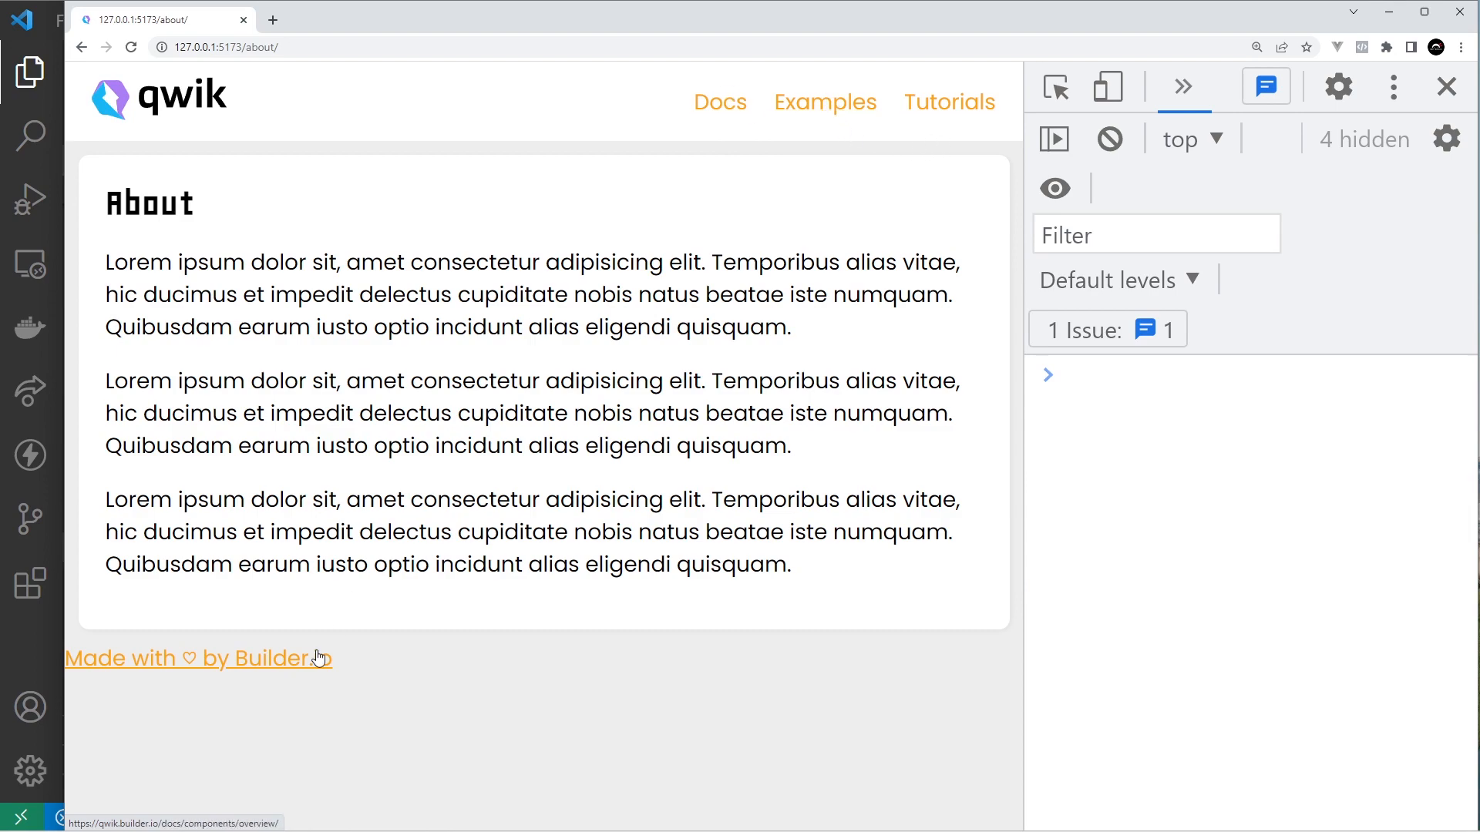
pyautogui.moveTo(949, 102)
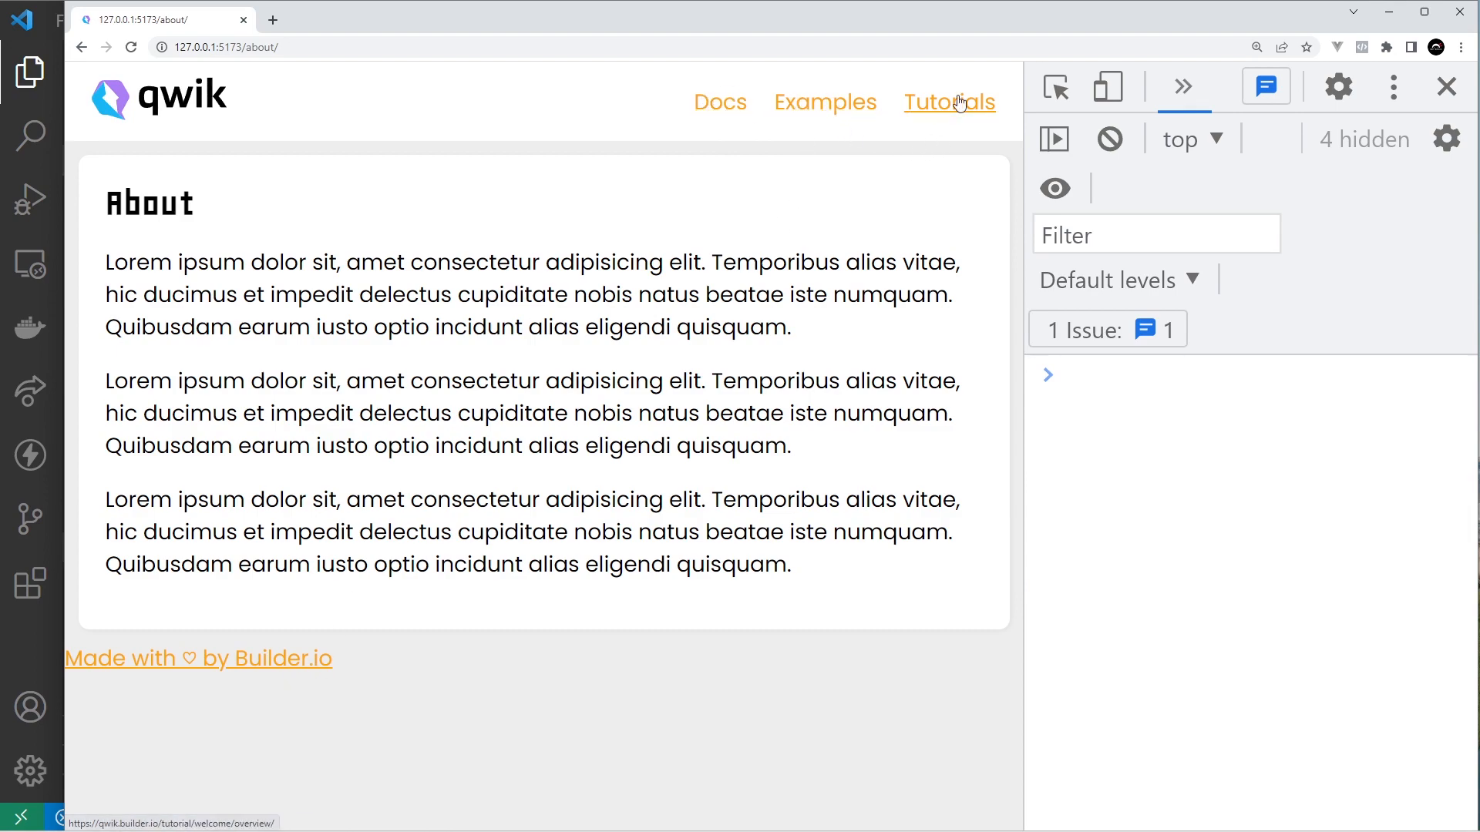
pyautogui.moveTo(29, 708)
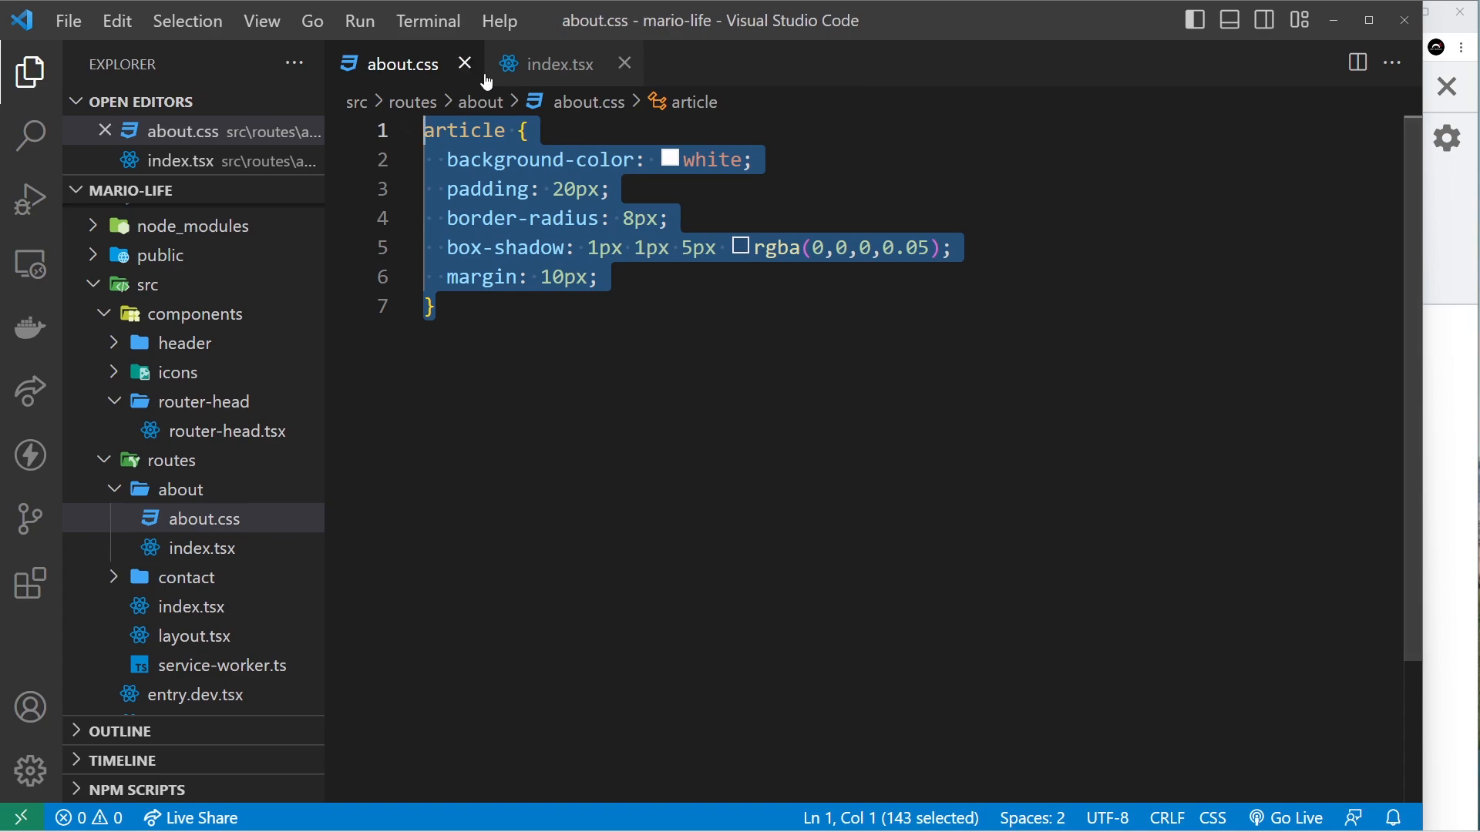
# Create contact.css in routes/contact with the white padded rounded shadowed article rule and save
pyautogui.click(463, 64)
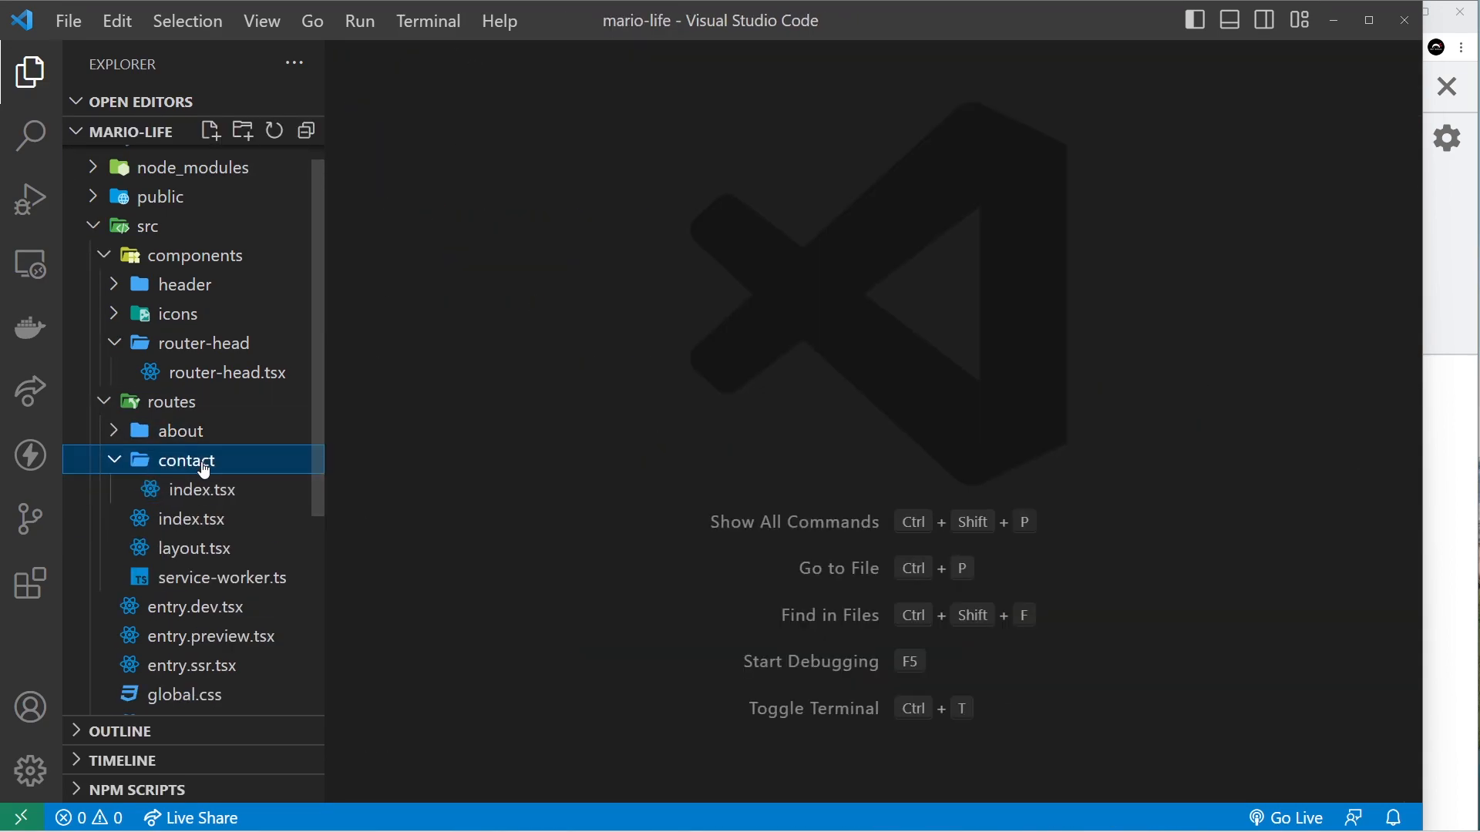
pyautogui.click(210, 130)
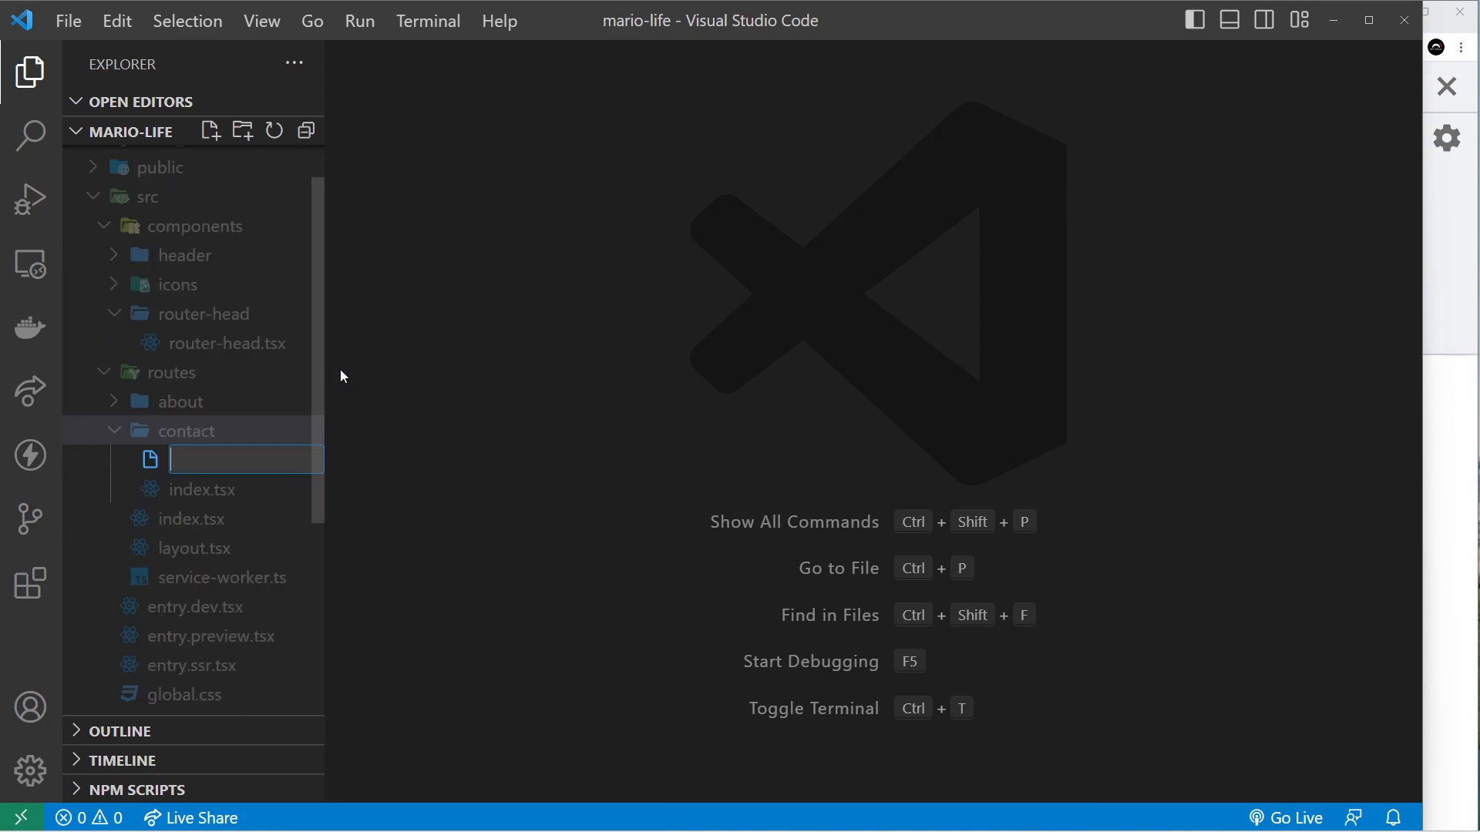
pyautogui.write('contact.css')
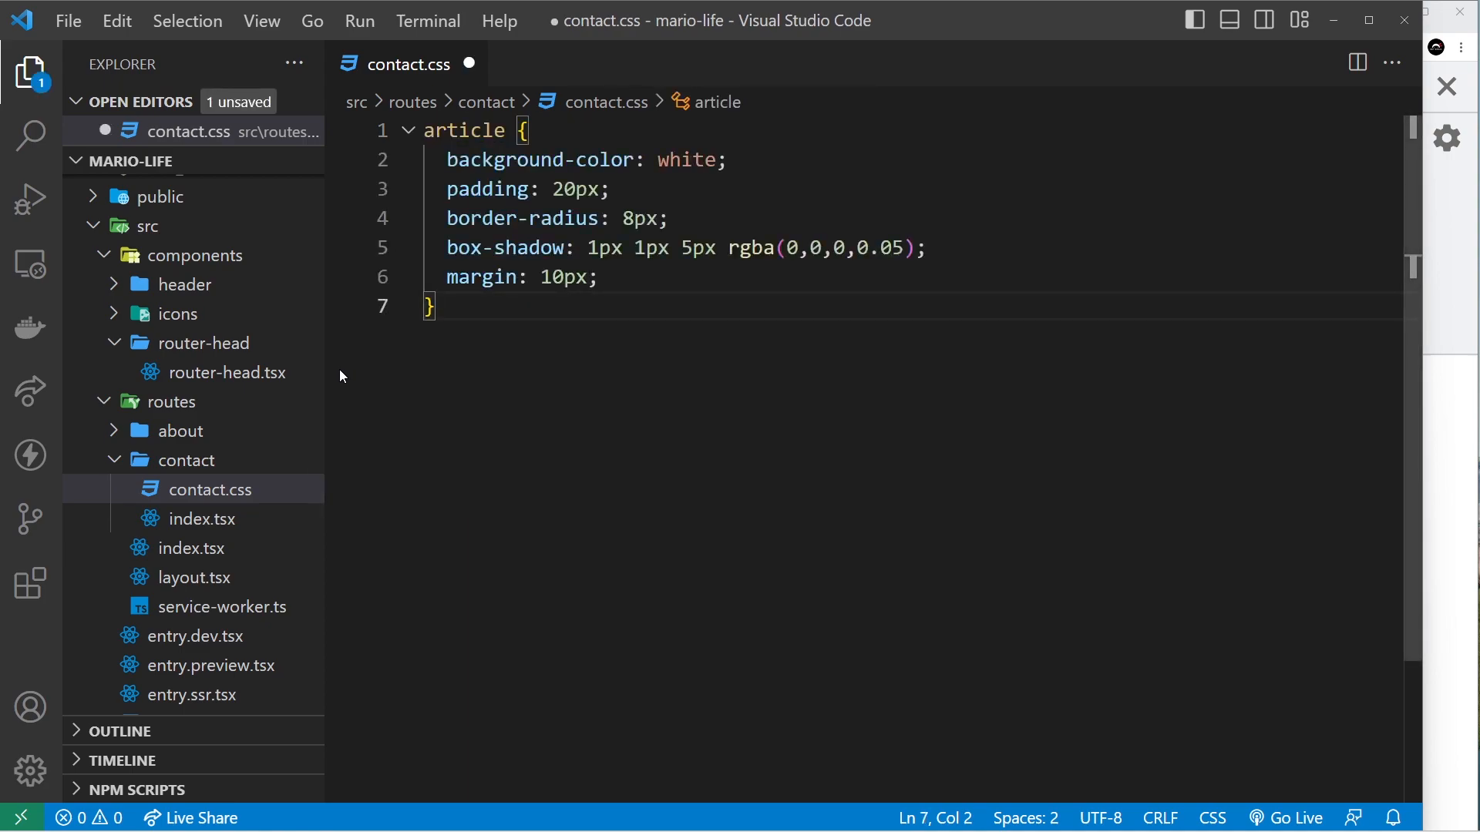
pyautogui.press('ctrl+s')
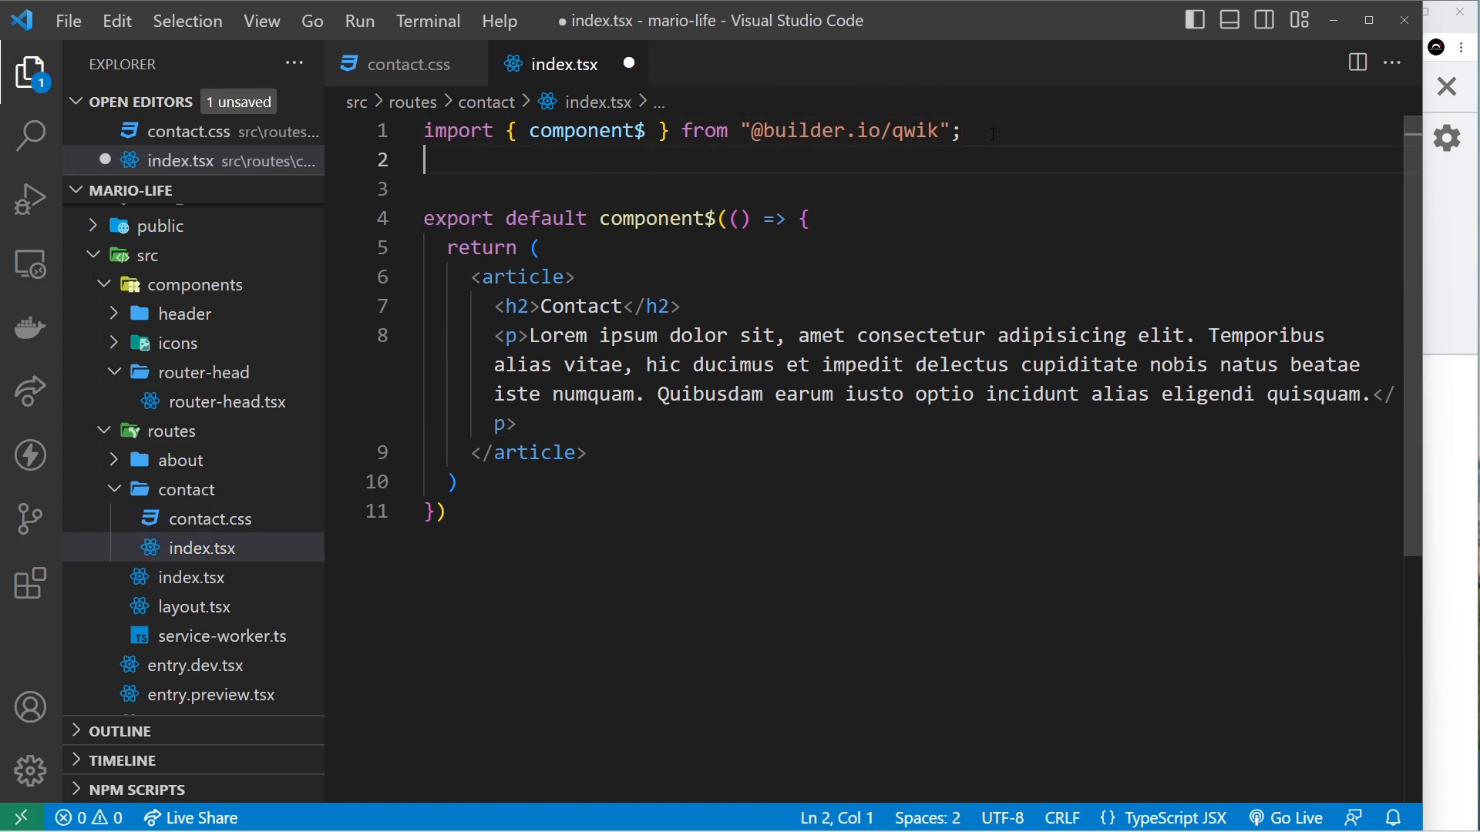
# Import ContactStyles from './contact.css?inline' at the top of the contact component file
pyautogui.write("import ContactStyles from '.")
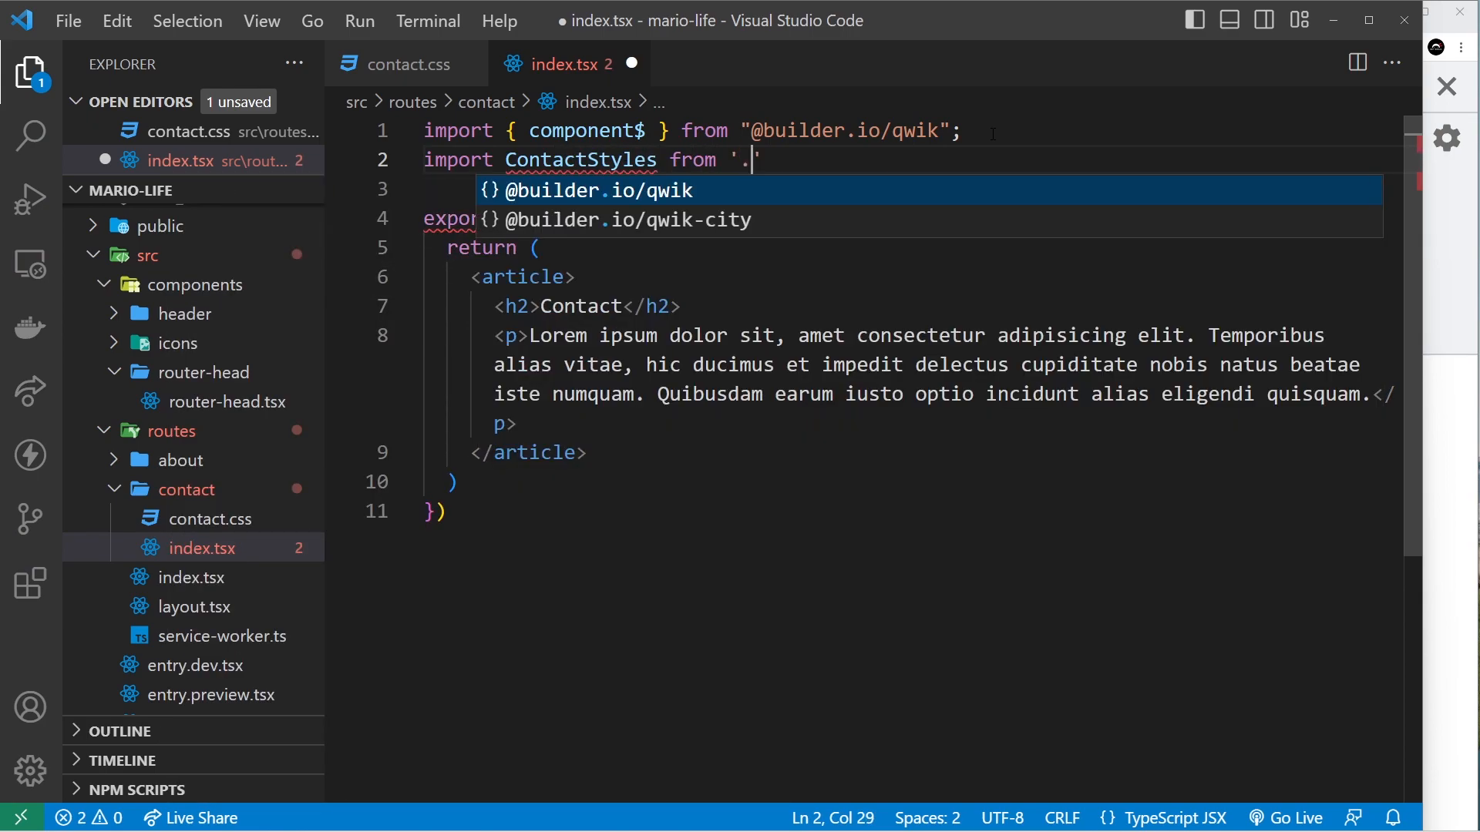
pyautogui.write('/contact')
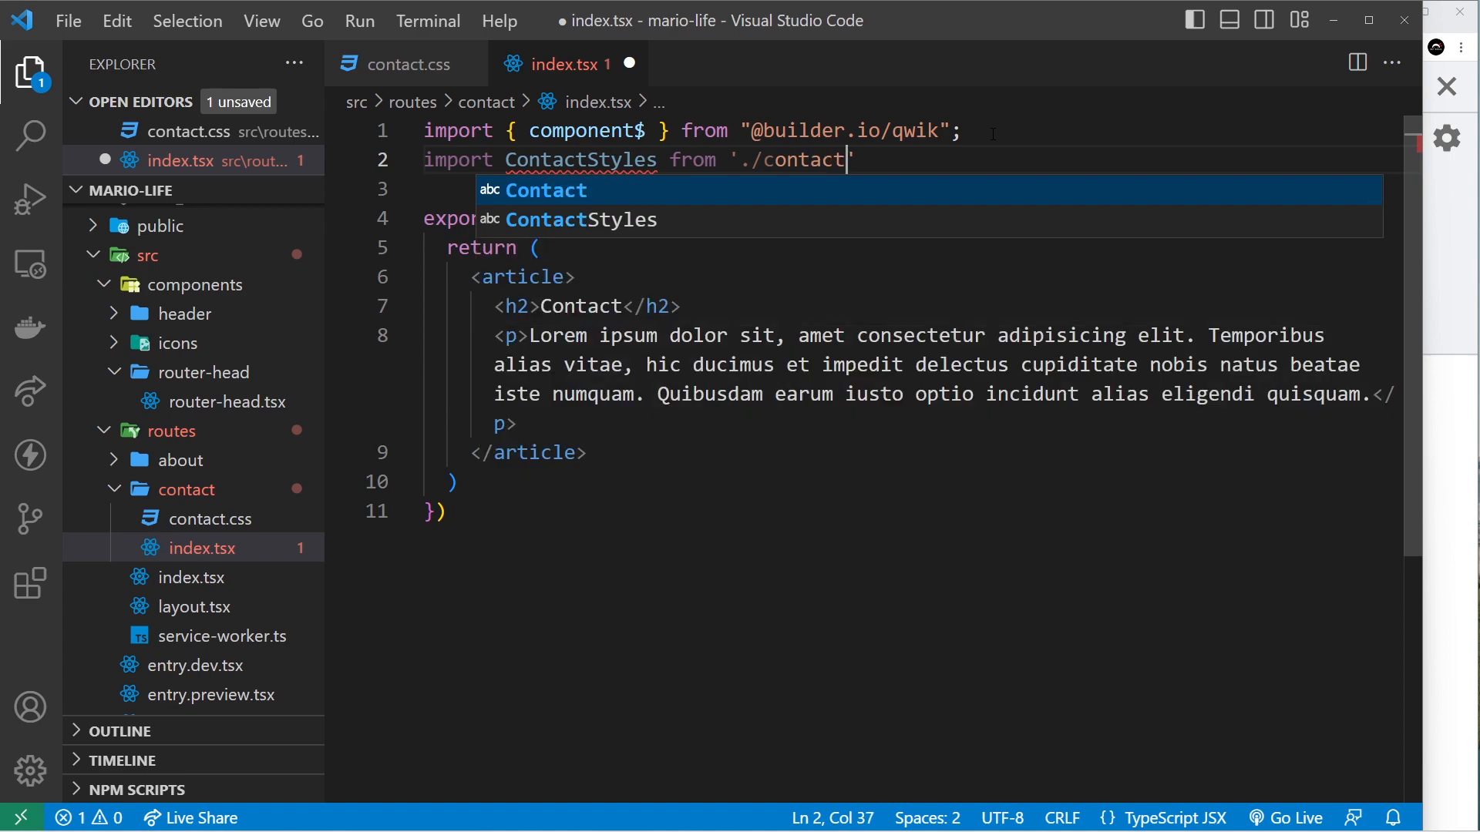
pyautogui.write('.css?i')
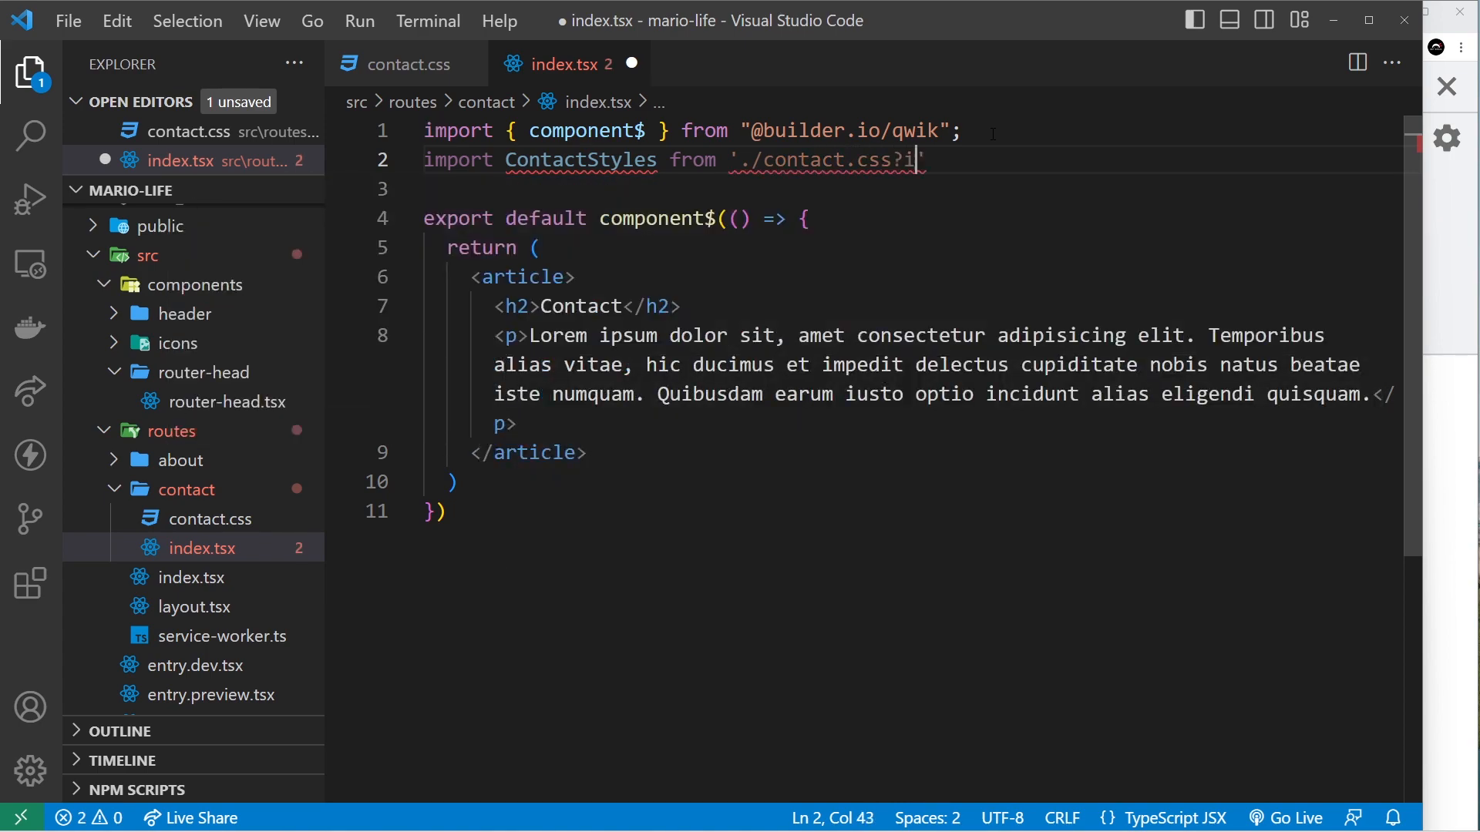
pyautogui.write("nline'")
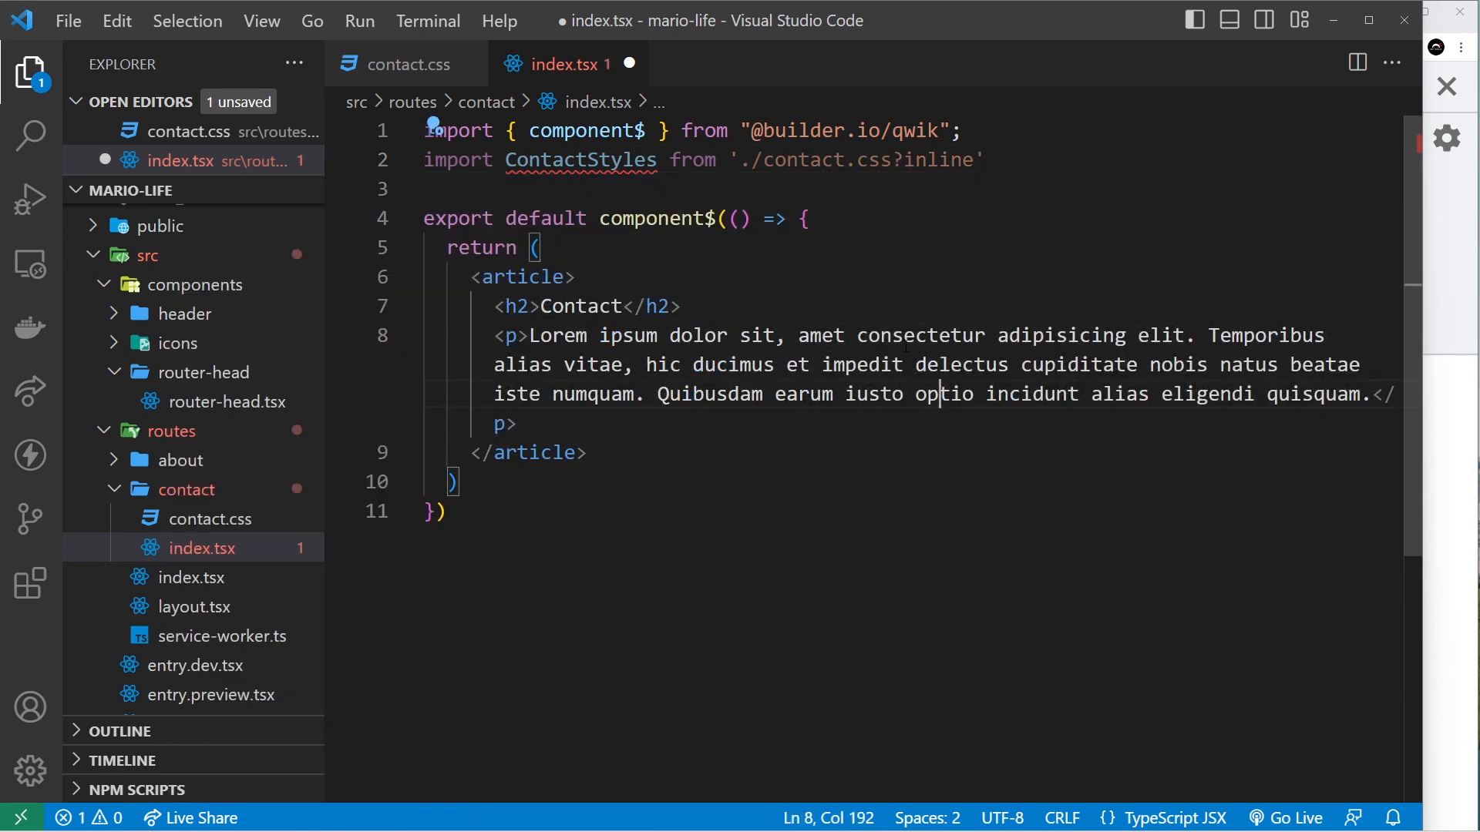
# Call useStylesScoped$(ContactStyles) at the start of the component body
pyautogui.press('Enter')
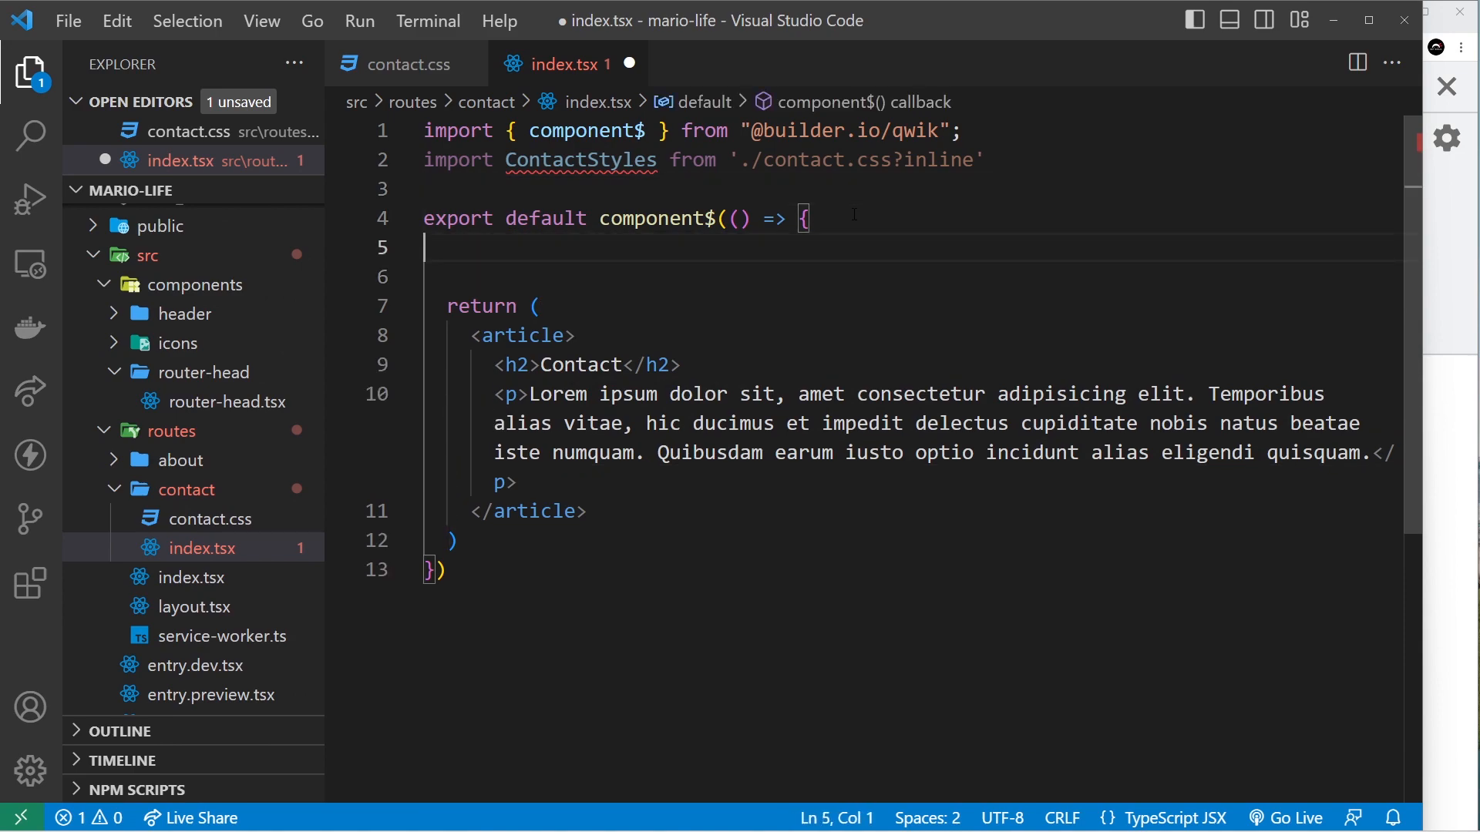
pyautogui.write('useSt')
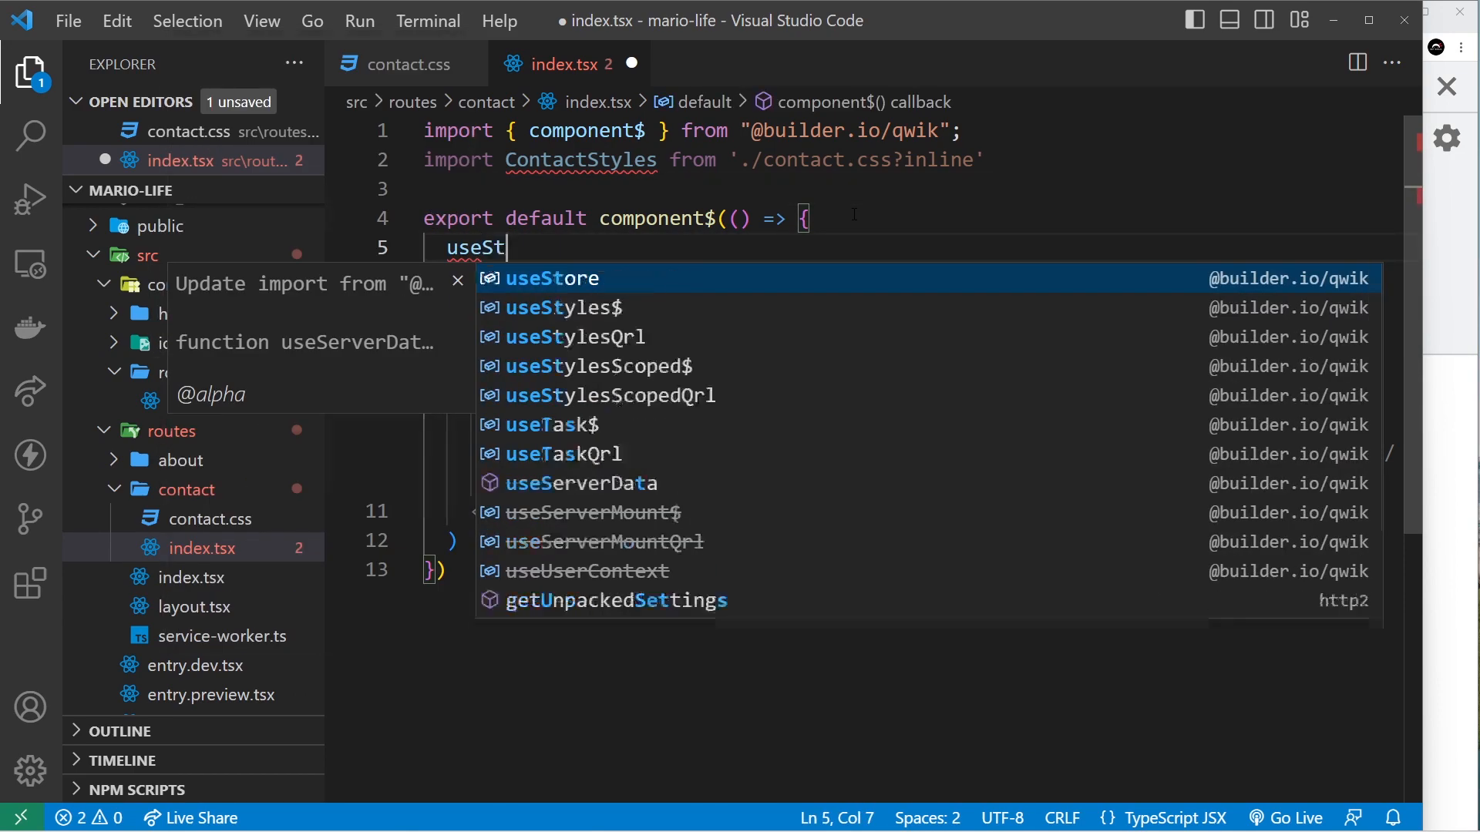
pyautogui.write('ylesScoped$')
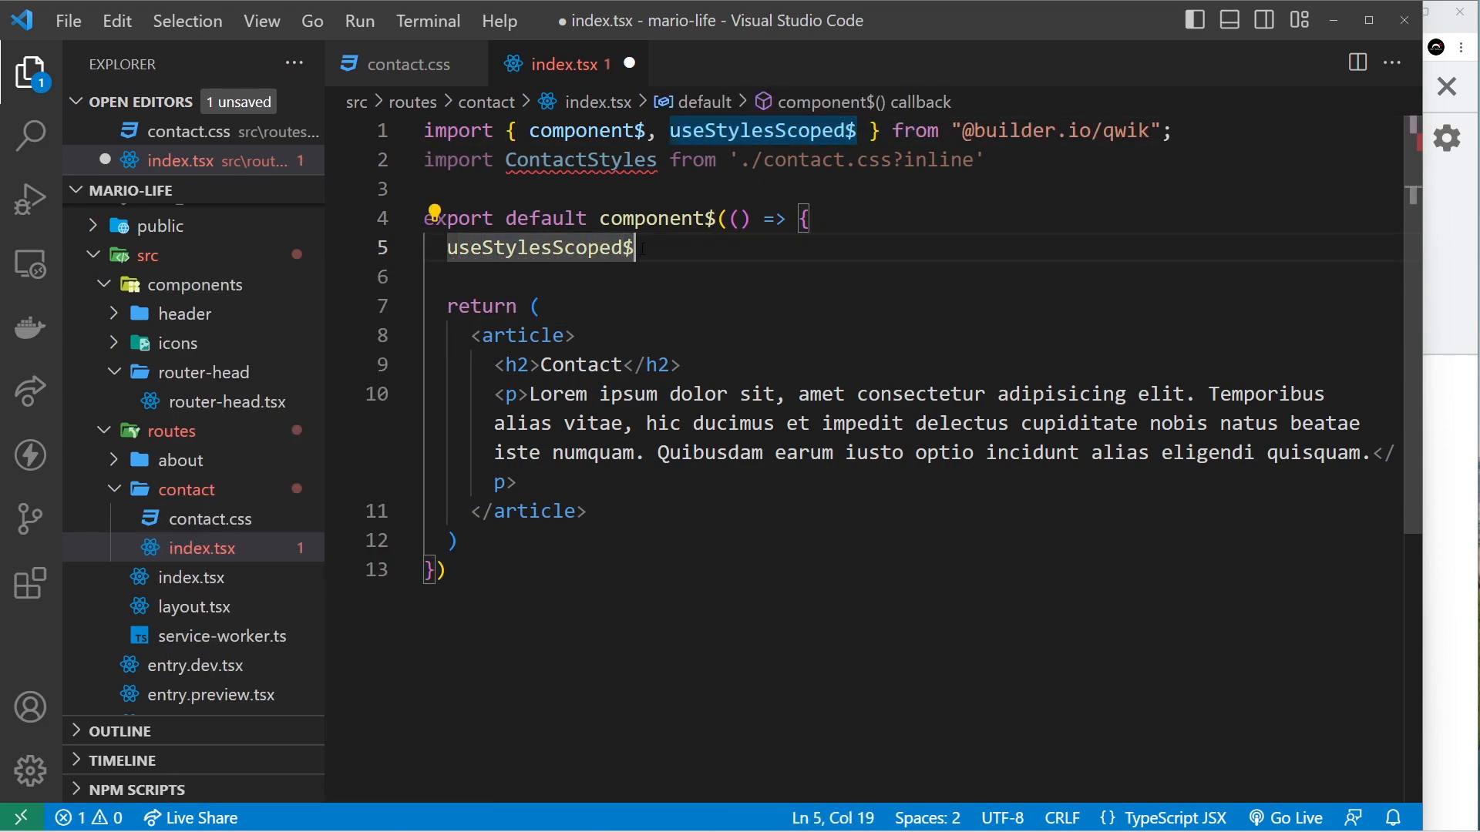
pyautogui.write('(Conta')
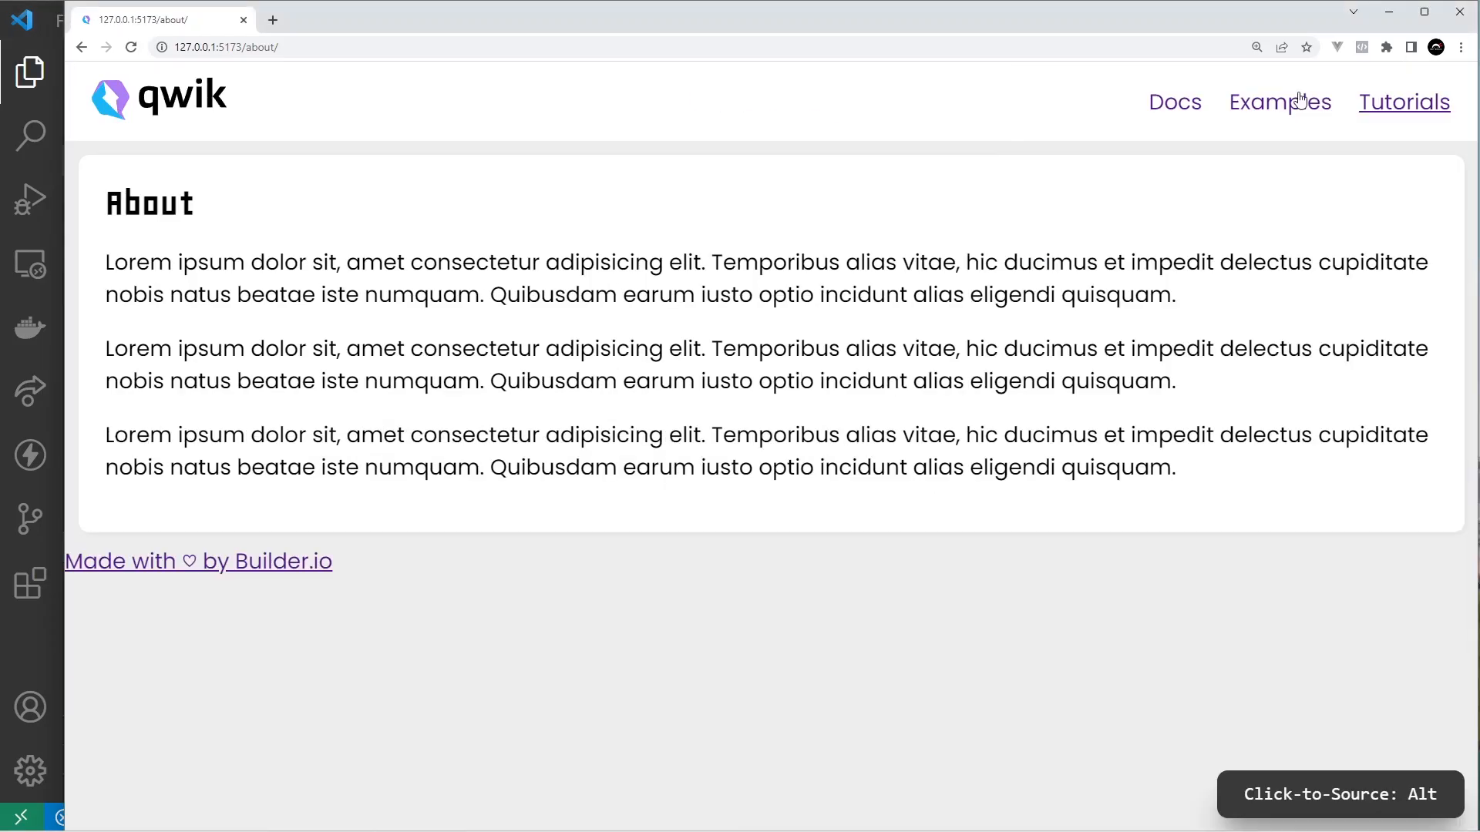
# Navigate the local site from the about page to the contact page
pyautogui.click(264, 47)
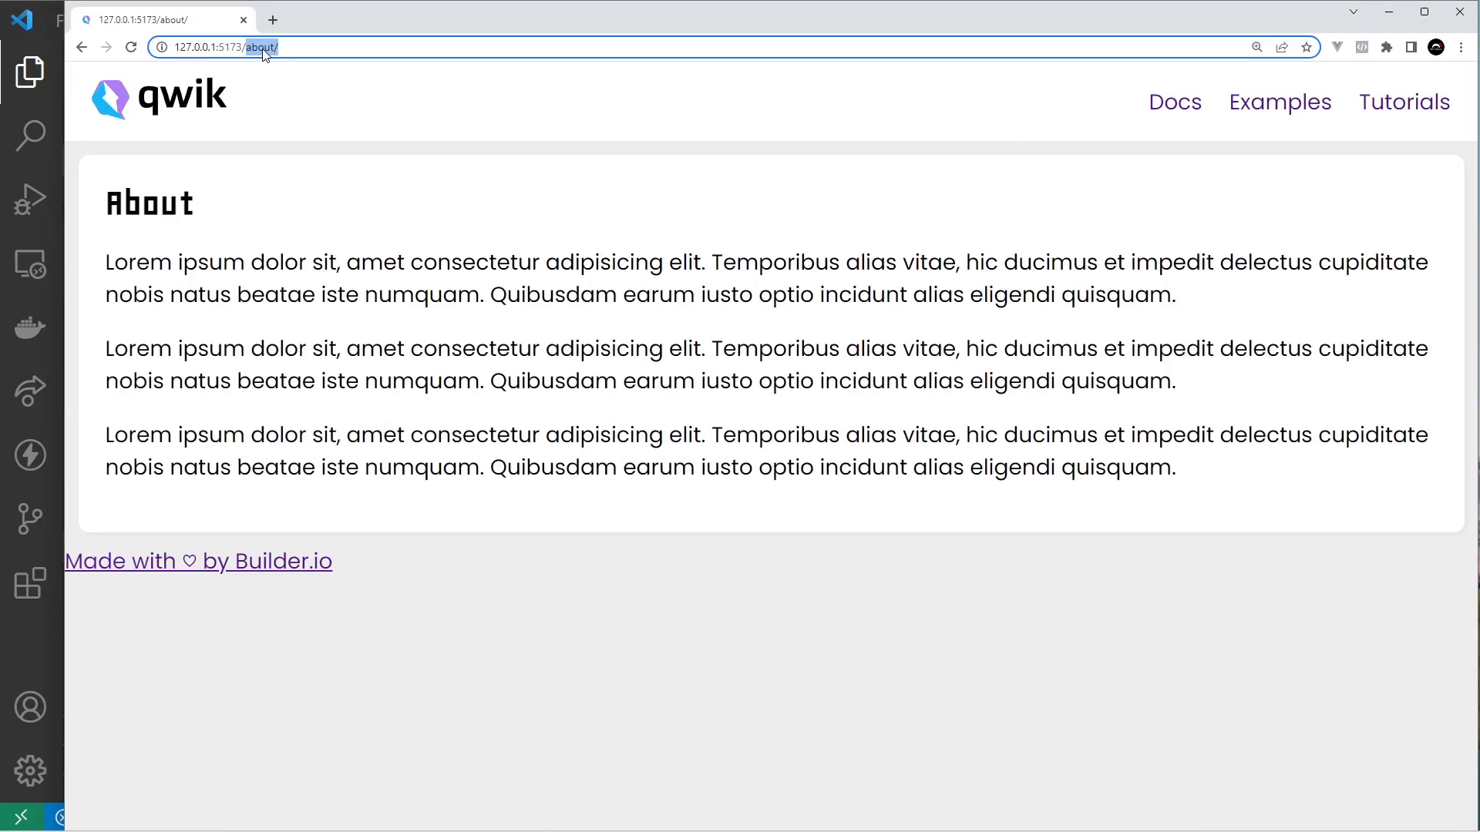
pyautogui.write('contact')
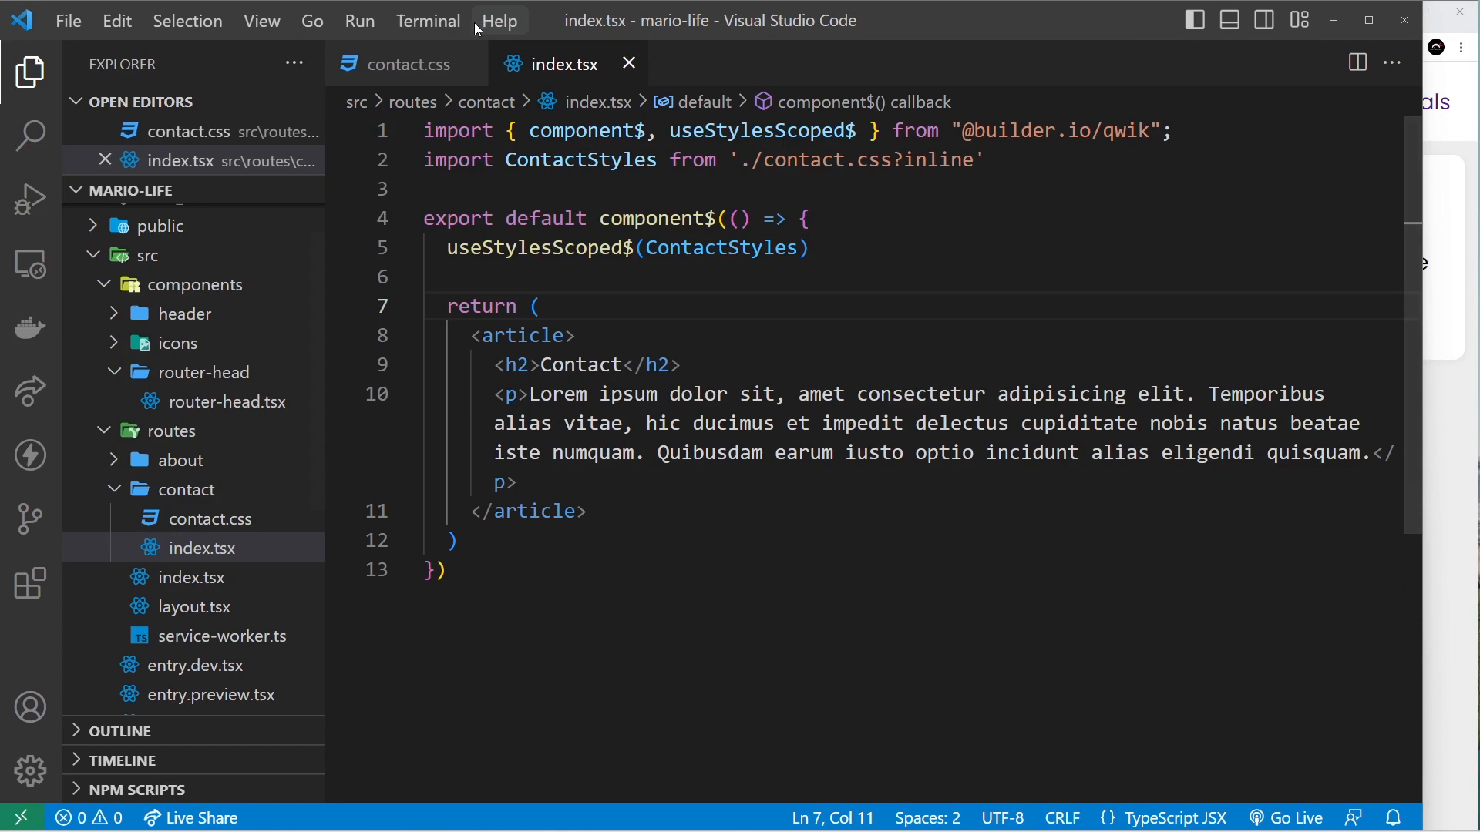
# Add a trial 'a { color: orange; }' rule to contact.css
pyautogui.click(407, 64)
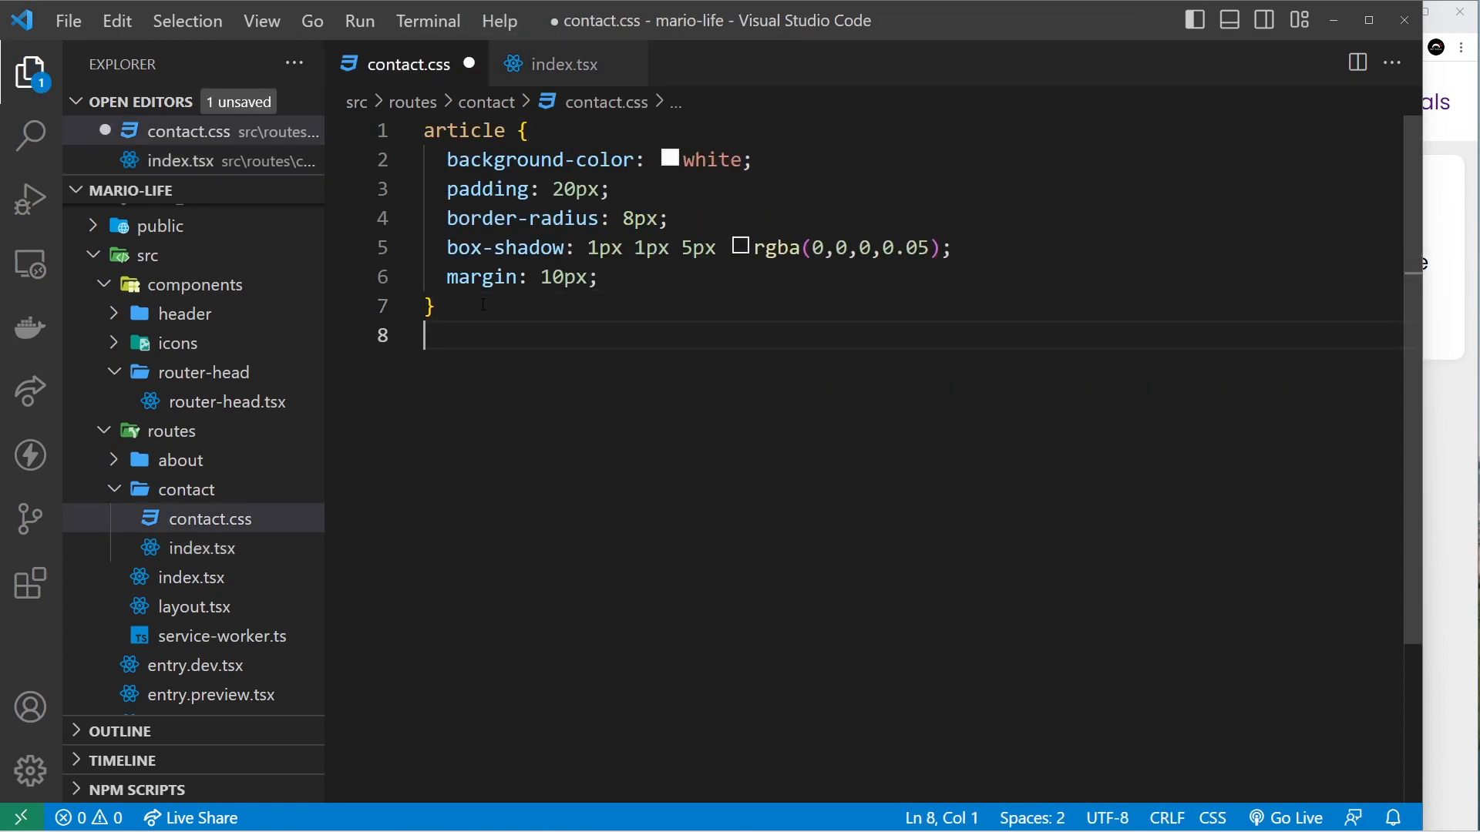
pyautogui.write('a {')
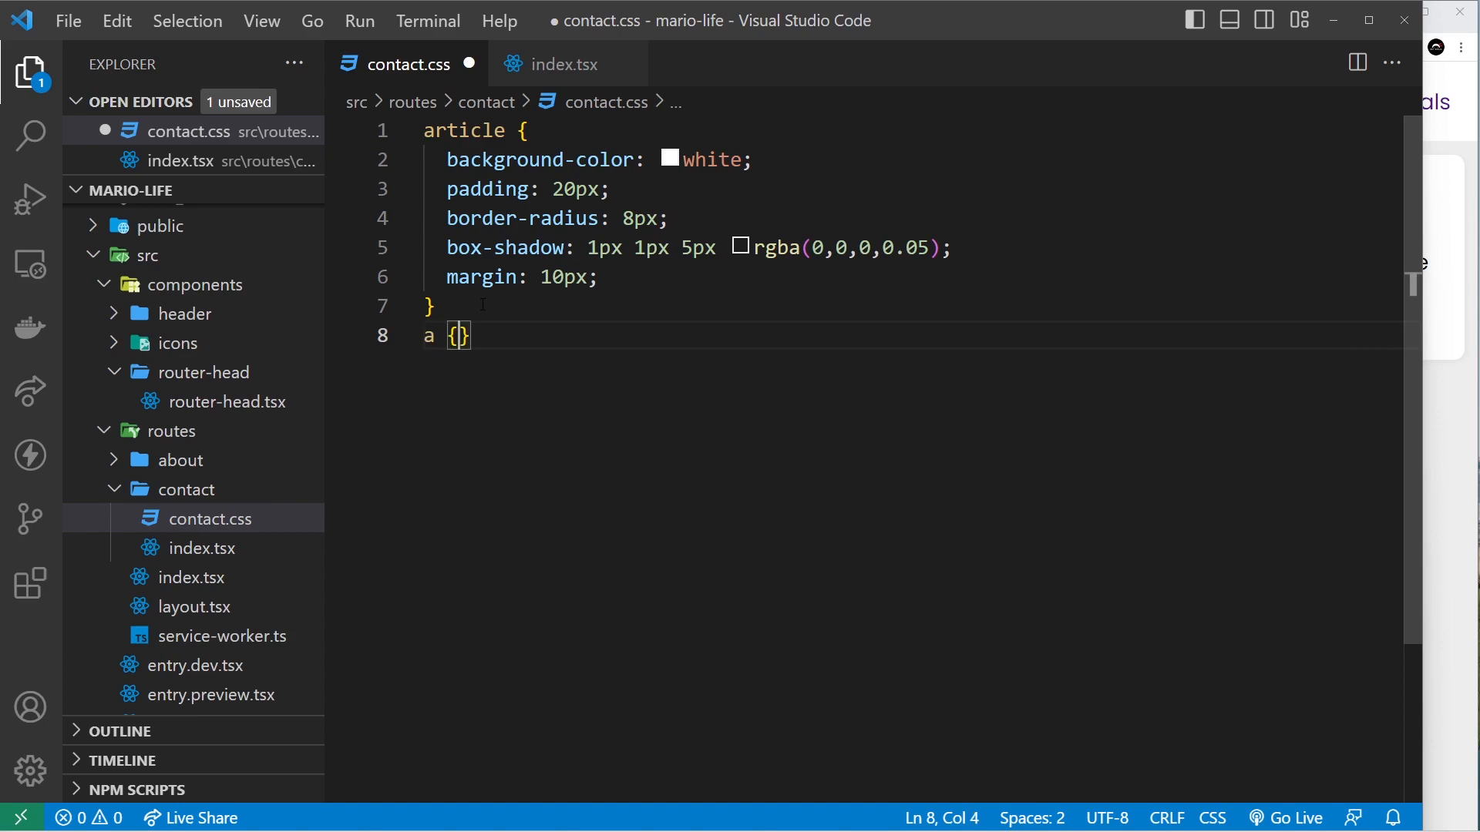
pyautogui.press('Enter')
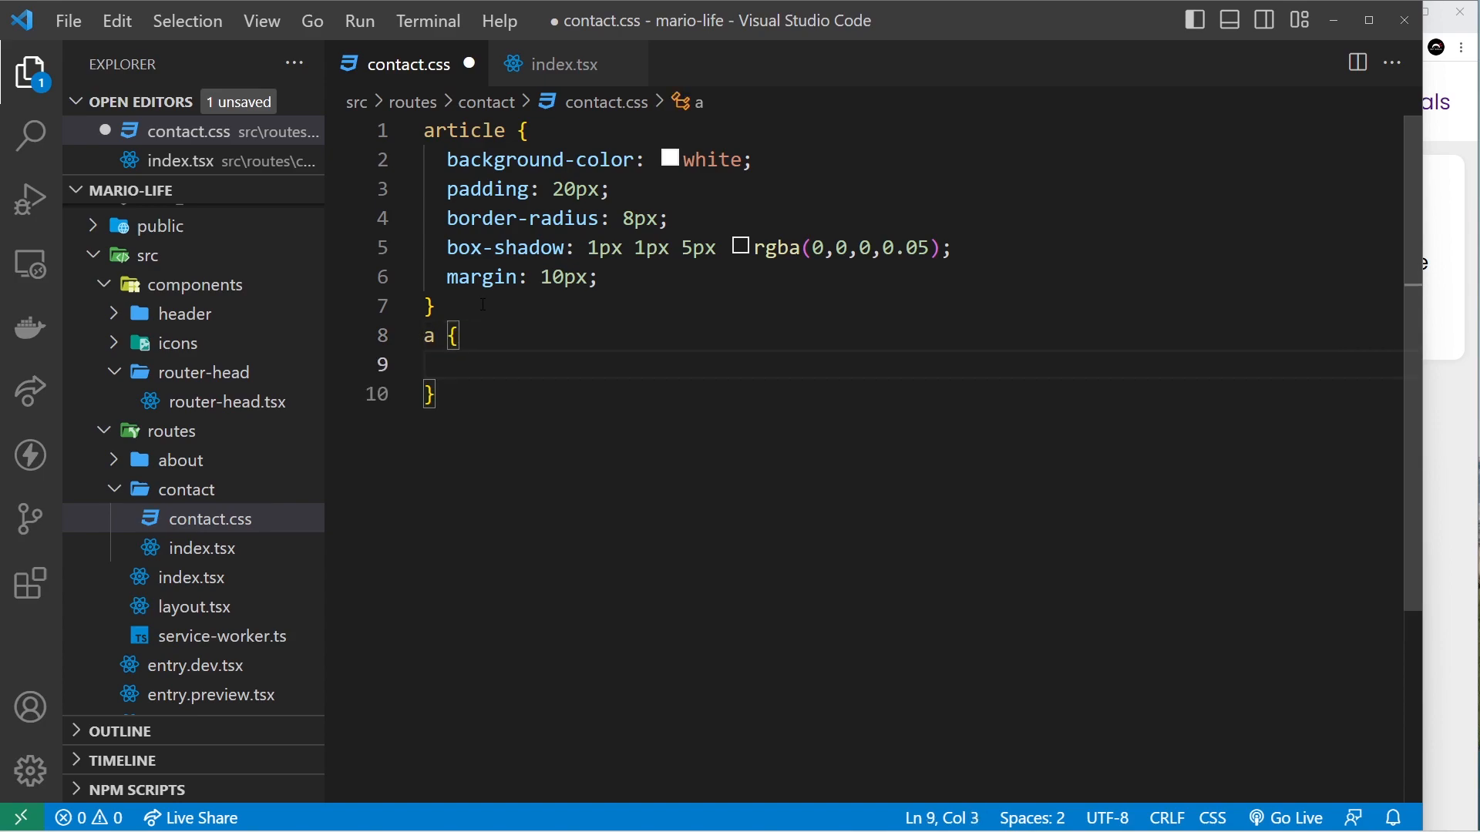
pyautogui.write('color: or')
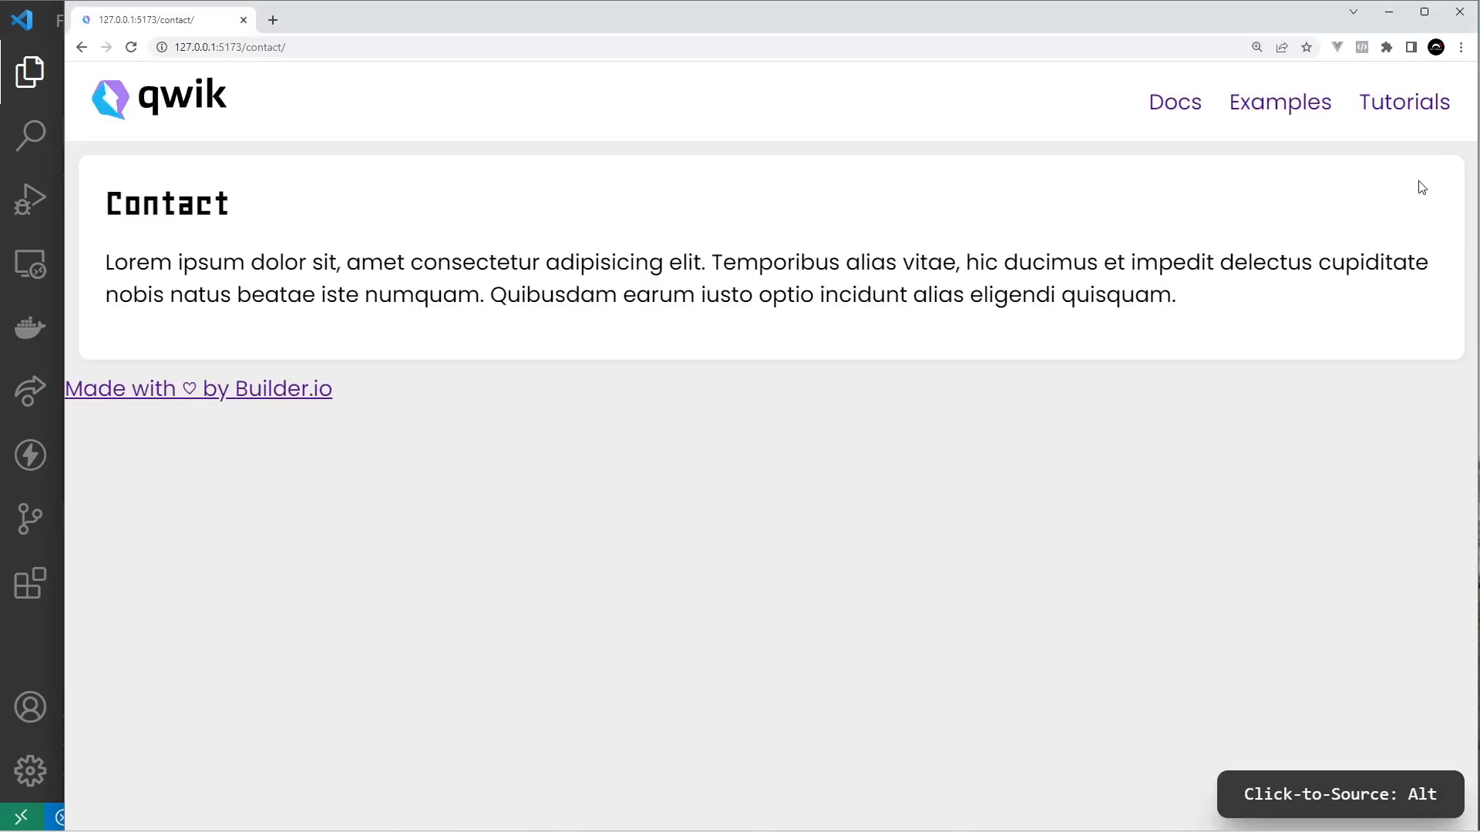
pyautogui.moveTo(342, 380)
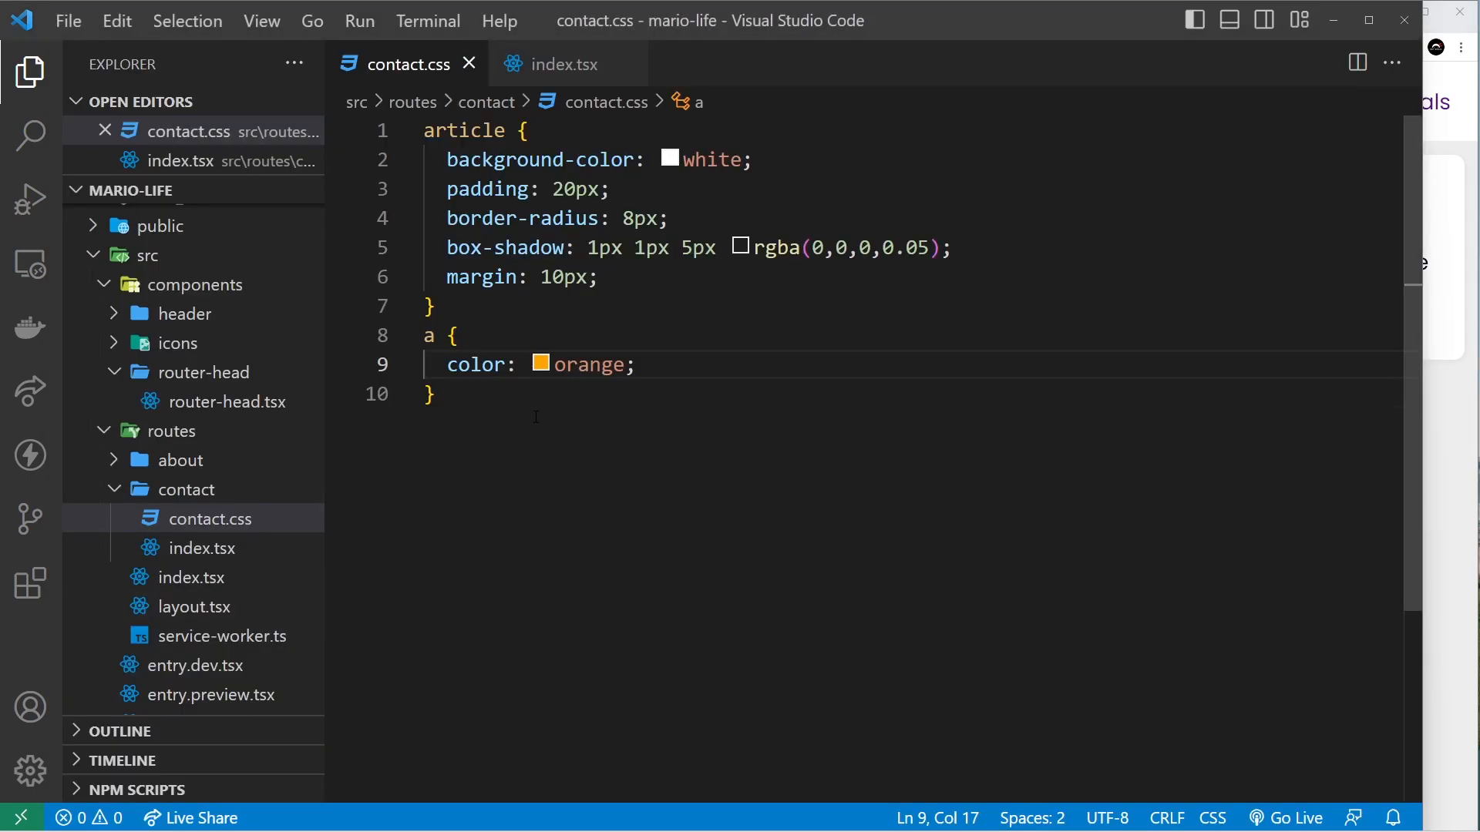
# Add a trial footer rule with a blue background to contact.css
pyautogui.write('footer')
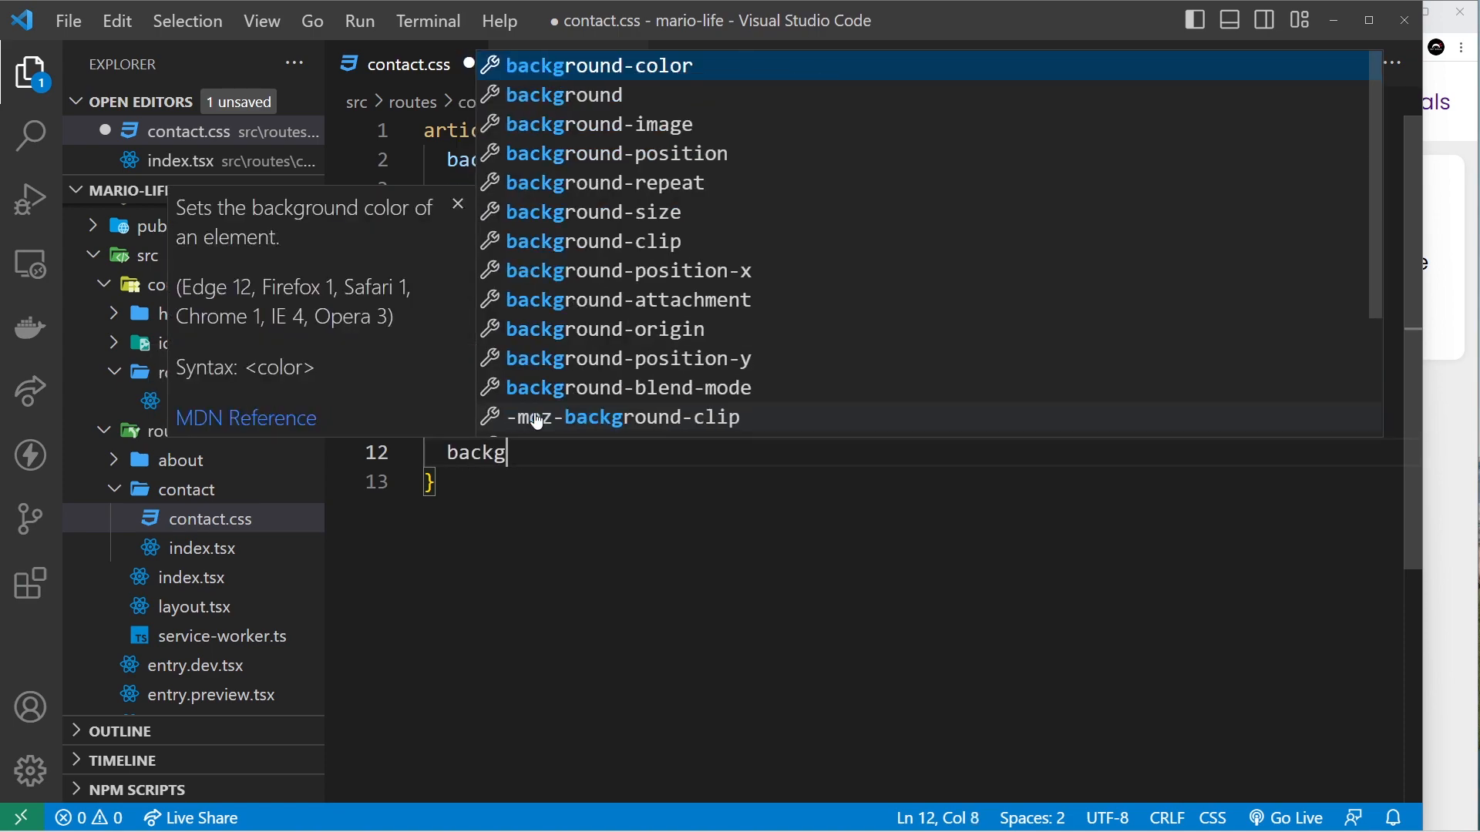
pyautogui.write('round: blue')
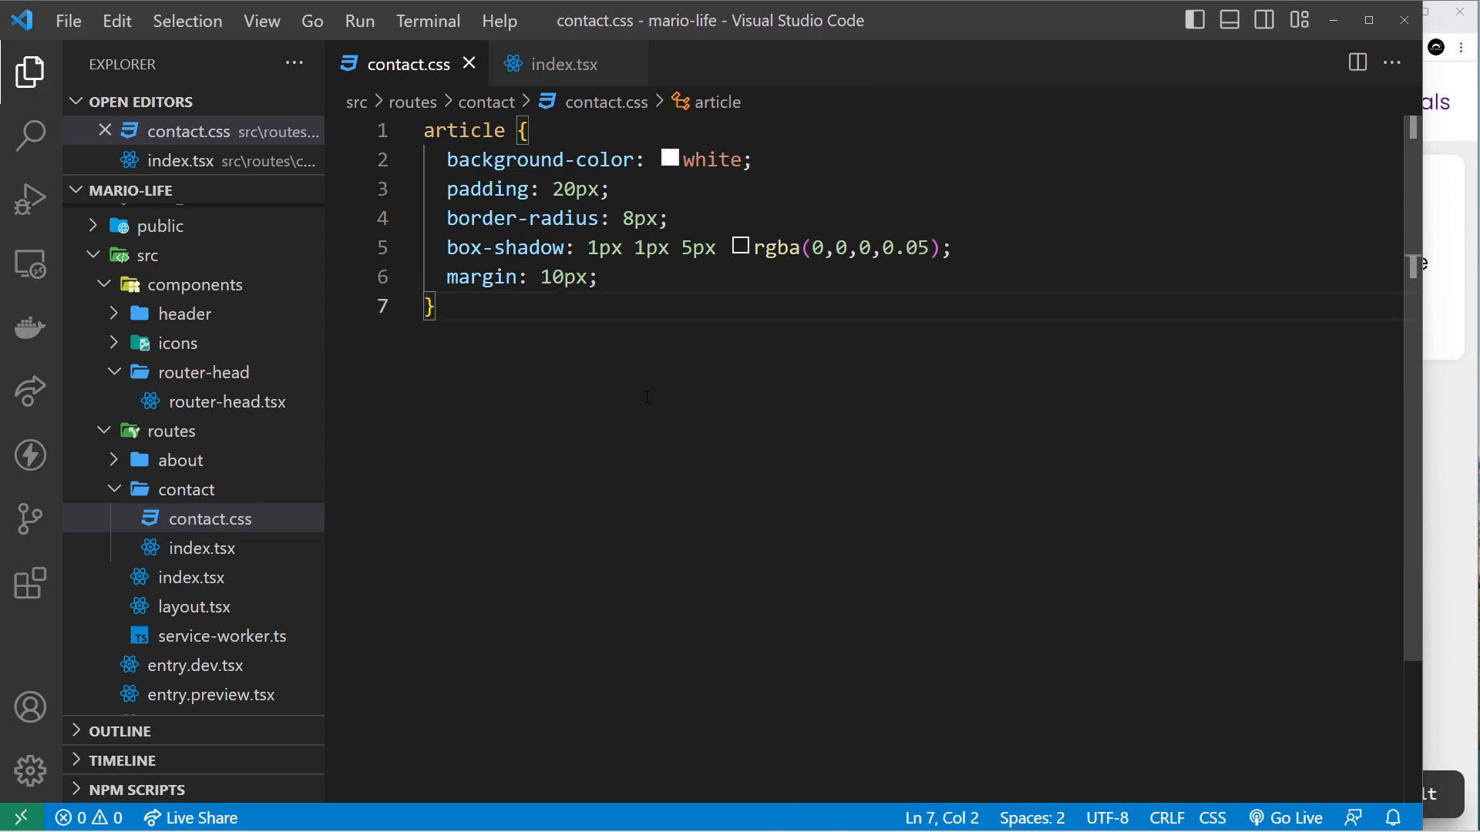
pyautogui.moveTo(469, 64)
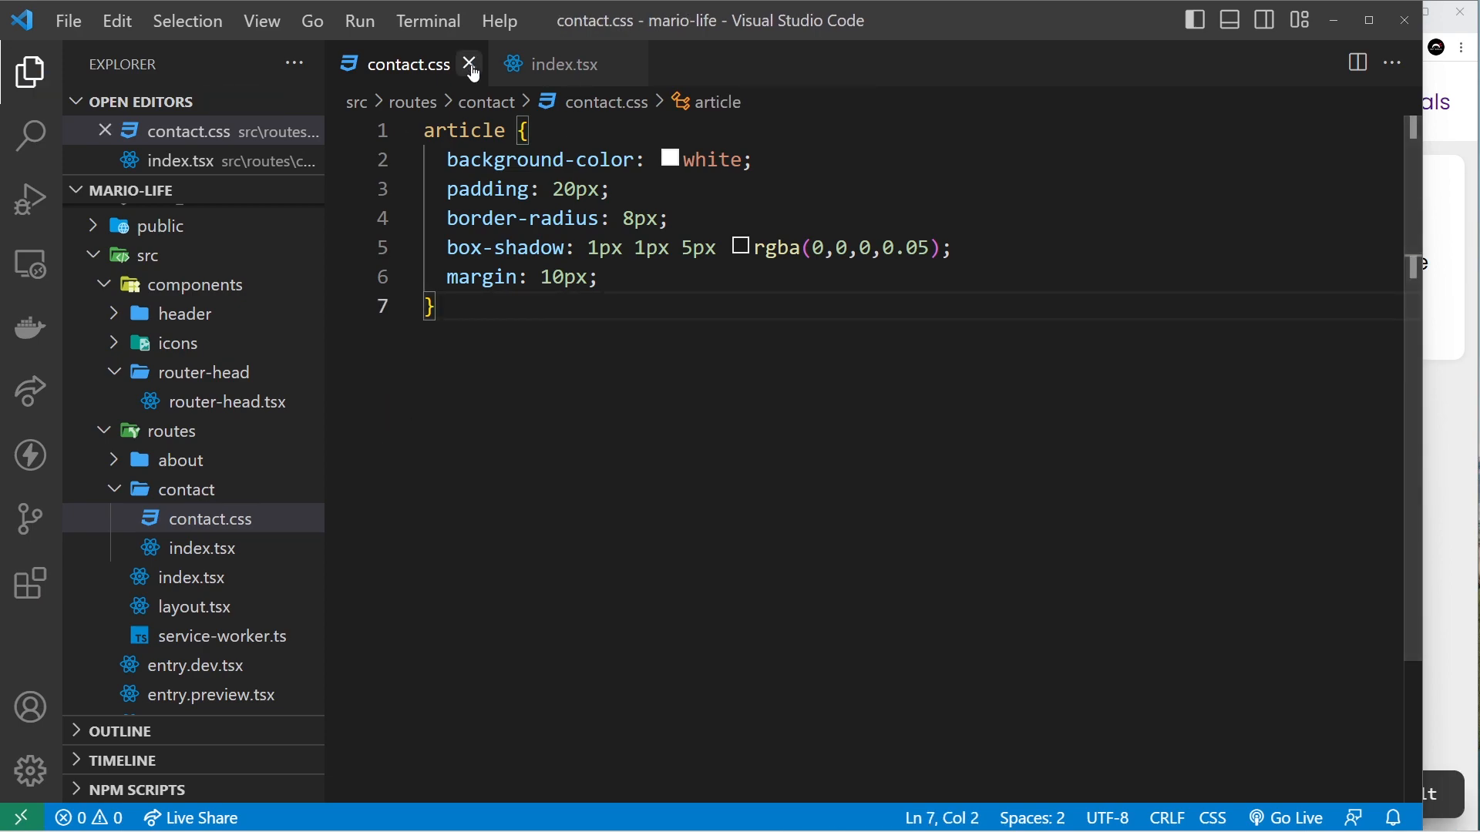
# Close contact.css and view the contact page's white rounded Contact card in the browser
pyautogui.click(470, 64)
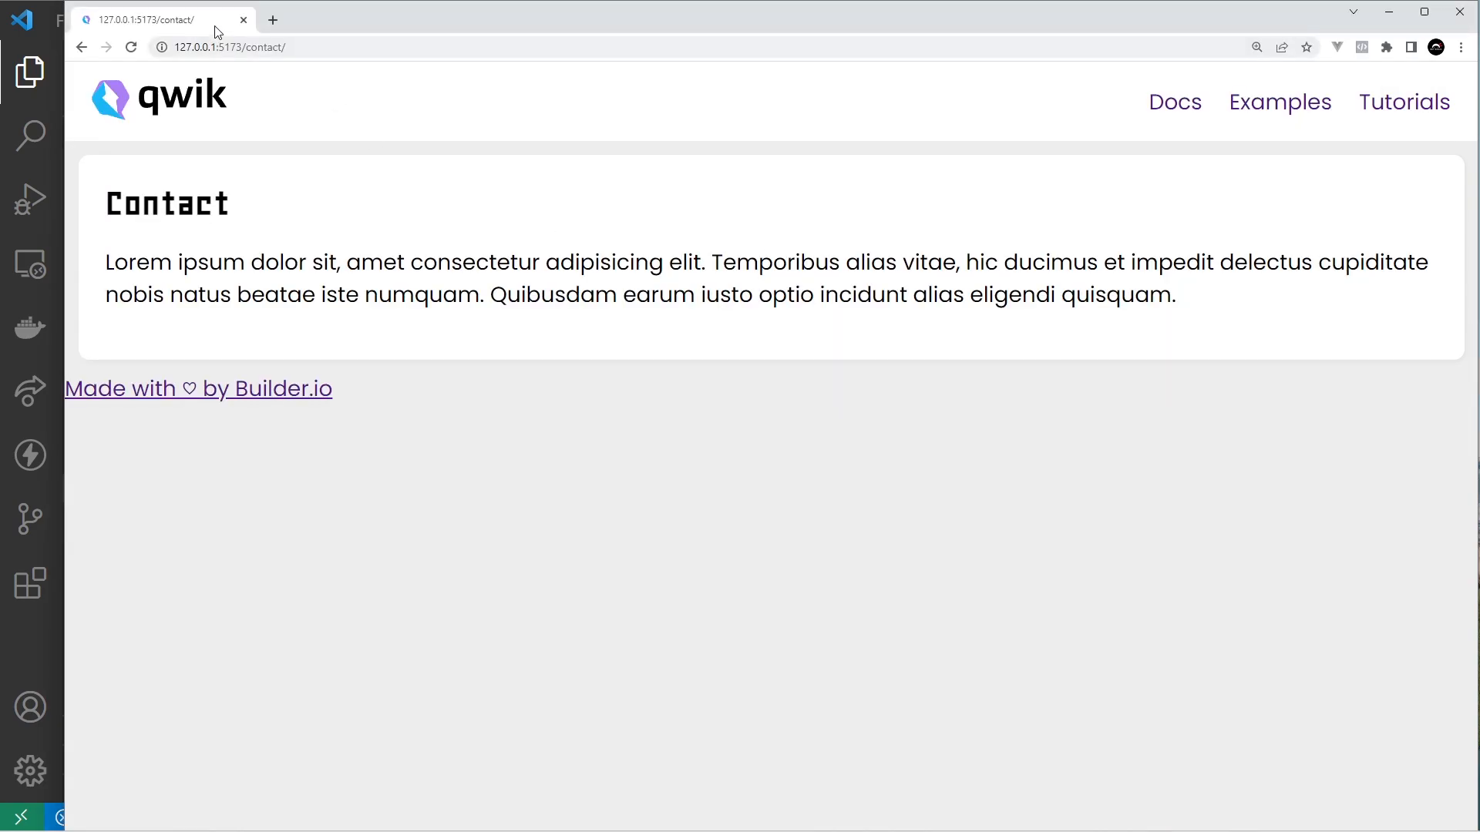
pyautogui.click(226, 47)
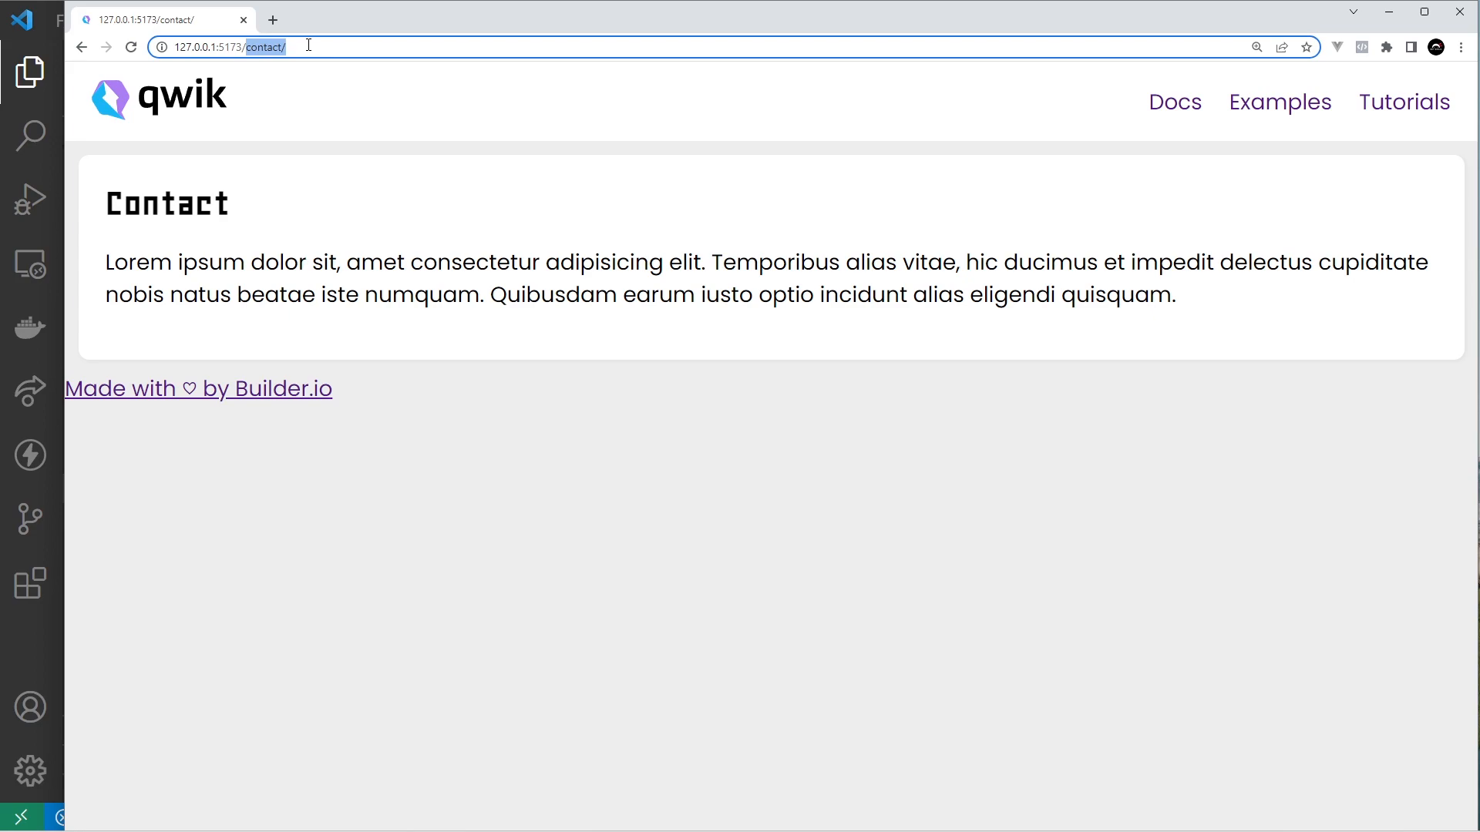